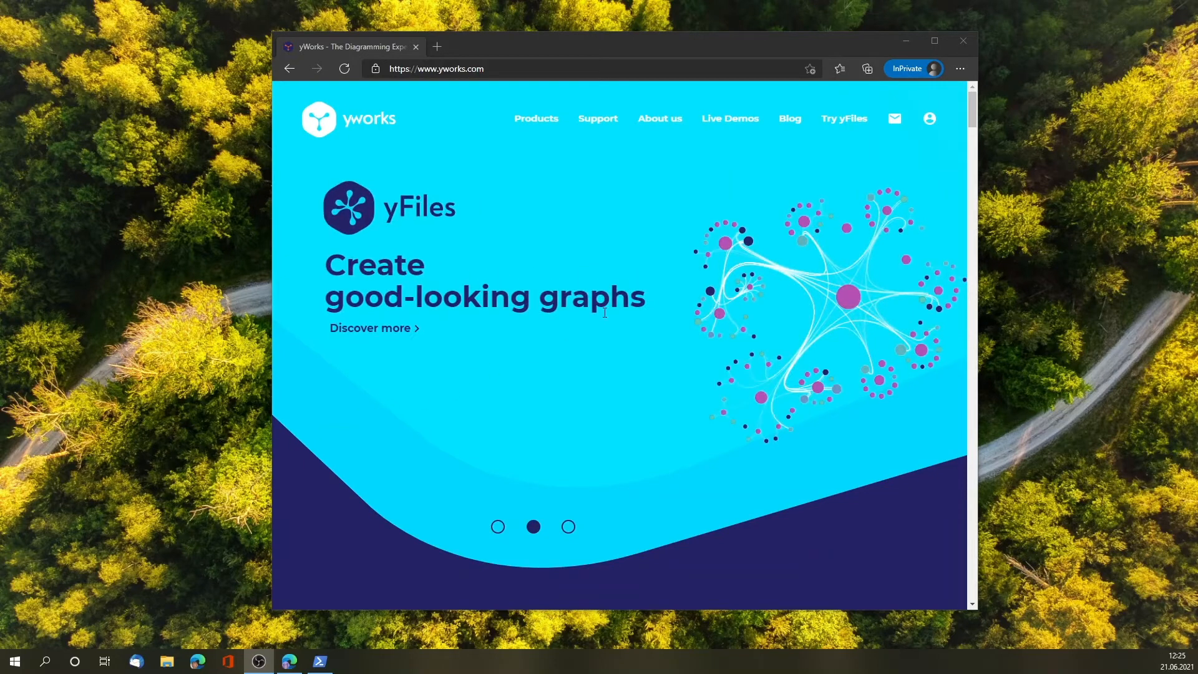
Bring the Windows PowerShell window to the front.
{"action": "left_click", "coordinate": [546, 119]}
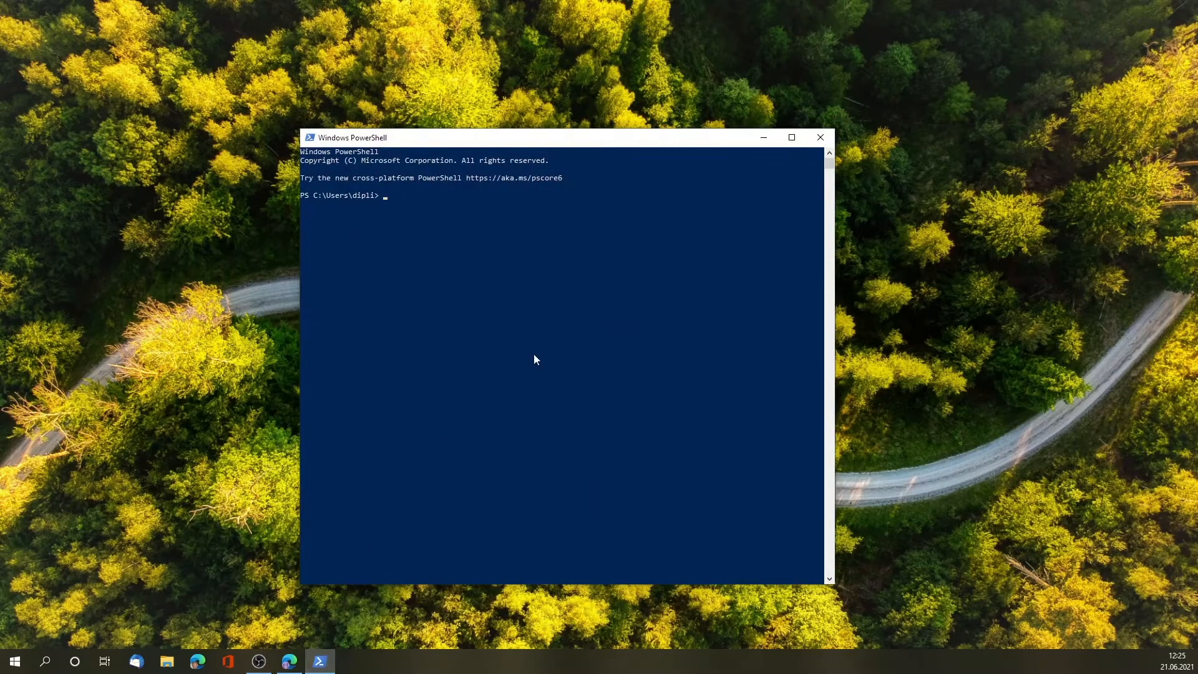
Check the installed Node.js version with node --version (reports v14.17.0).
{"action": "type", "text": "node"}
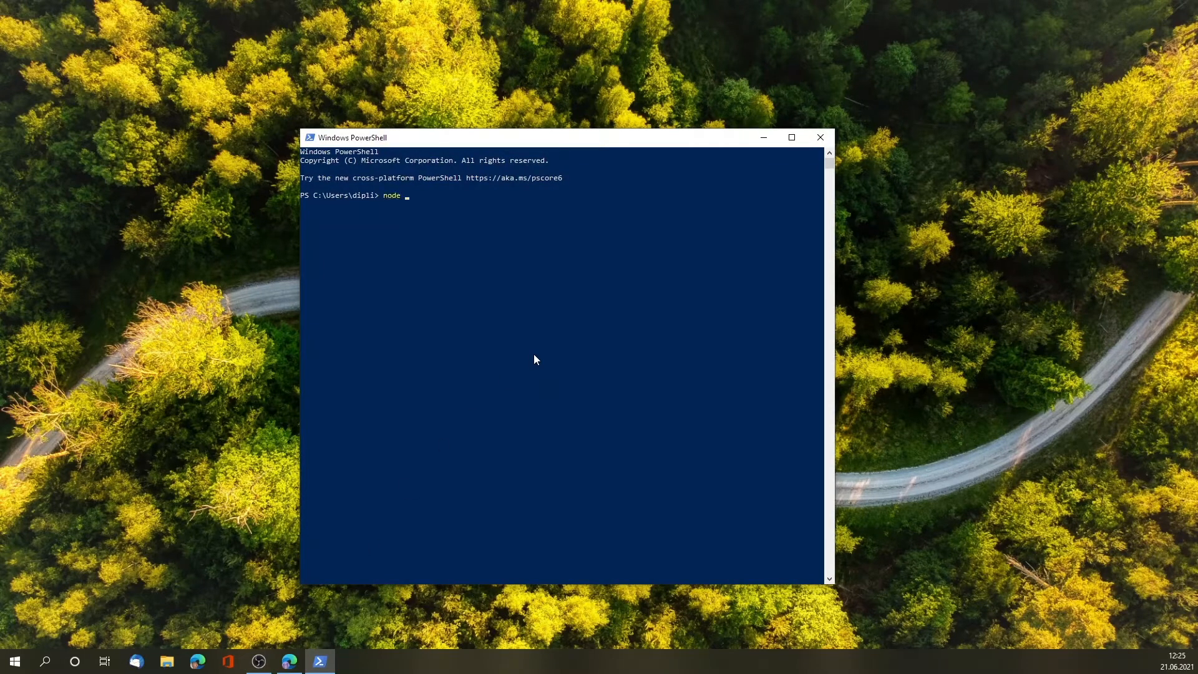
{"action": "type", "text": "--version"}
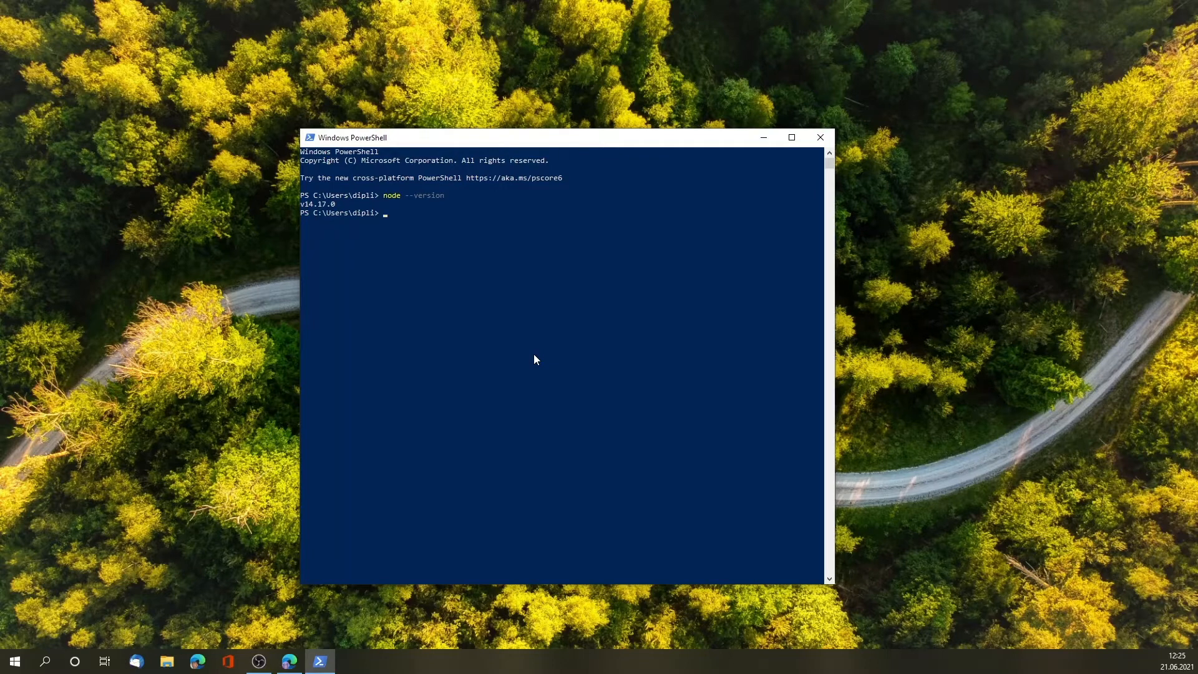
{"action": "mouse_move", "coordinate": [653, 282]}
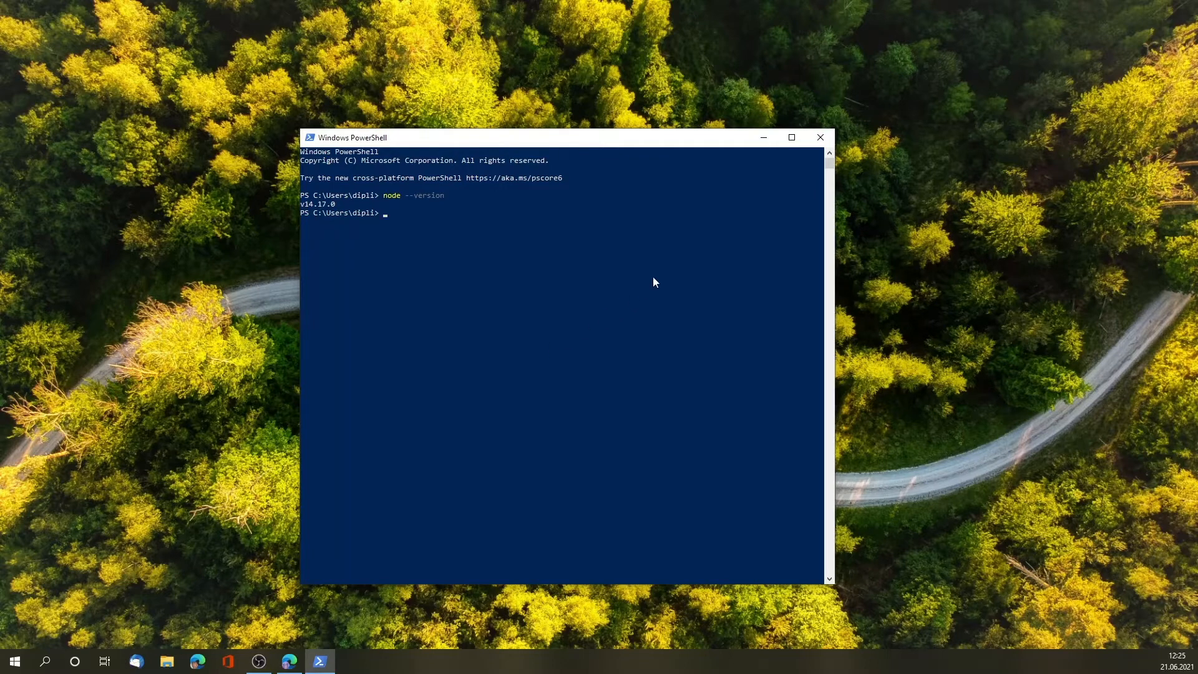
{"action": "mouse_move", "coordinate": [726, 211]}
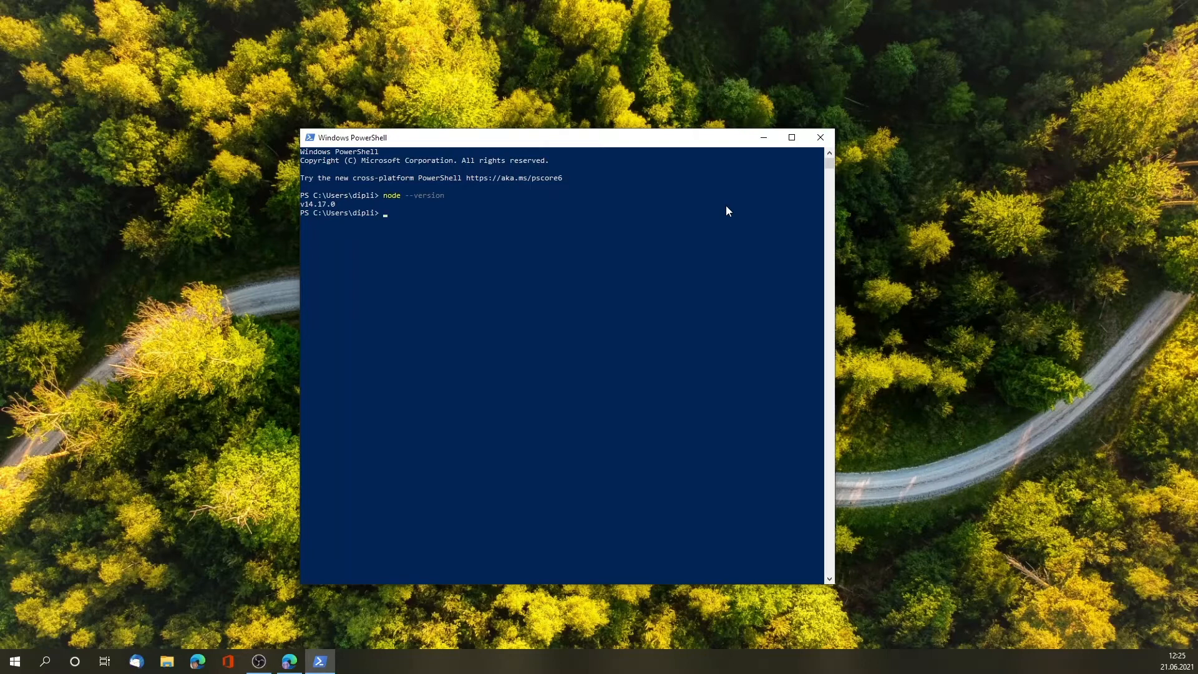
Prepare the command npm i -g yfiles-dev-suite at the prompt without running it.
{"action": "type", "text": "np"}
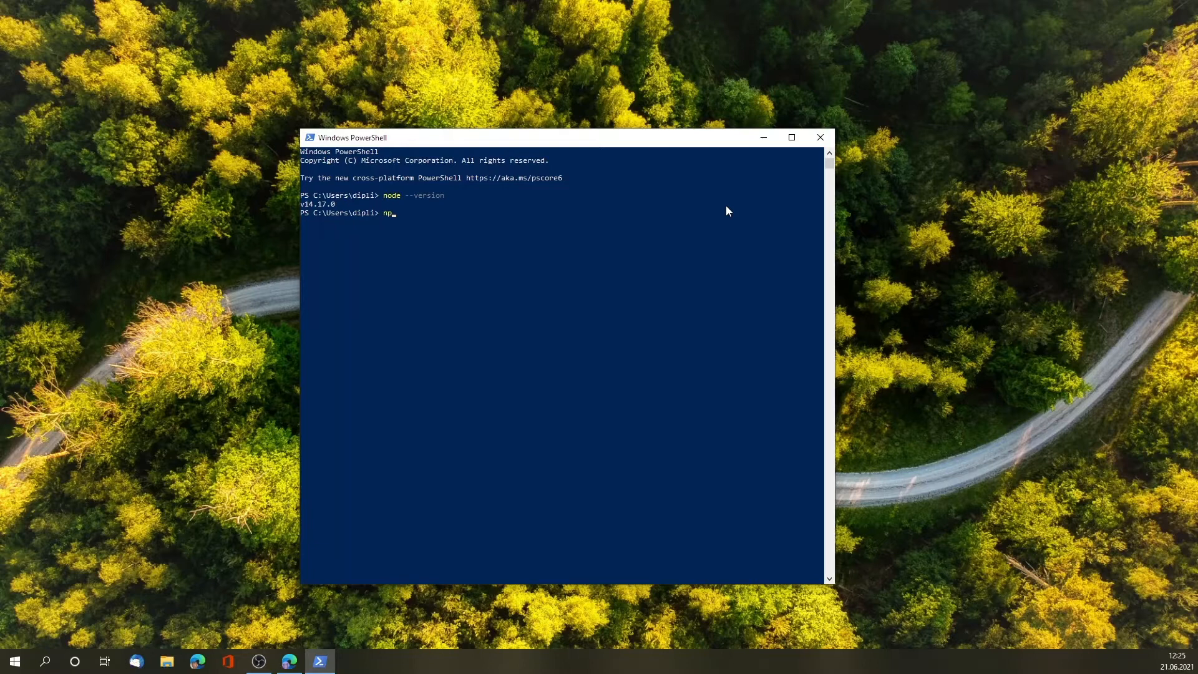
{"action": "type", "text": "m"}
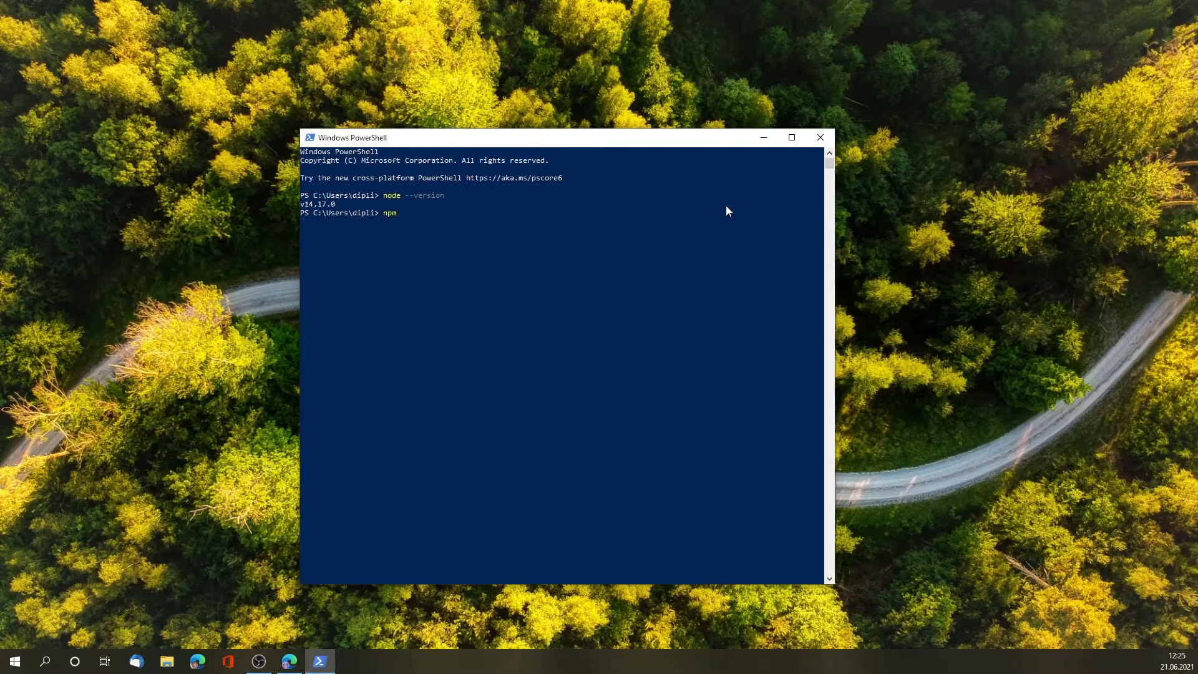
{"action": "type", "text": "i -g yfiles"}
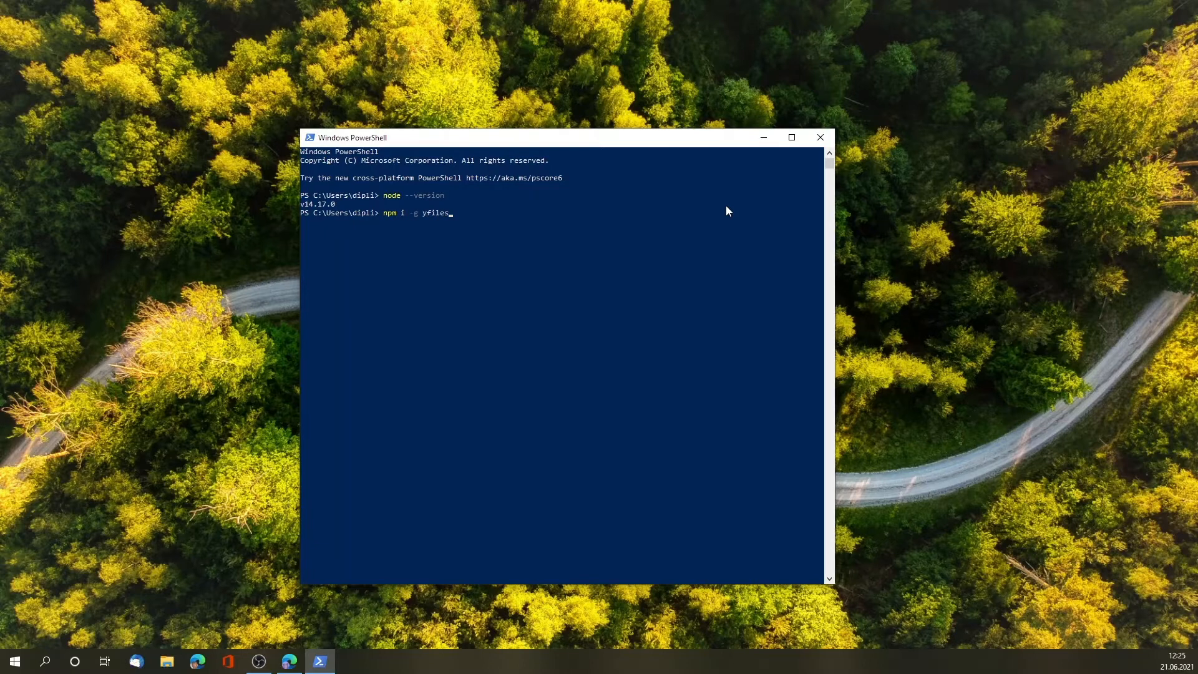
{"action": "type", "text": "-dev-setuite"}
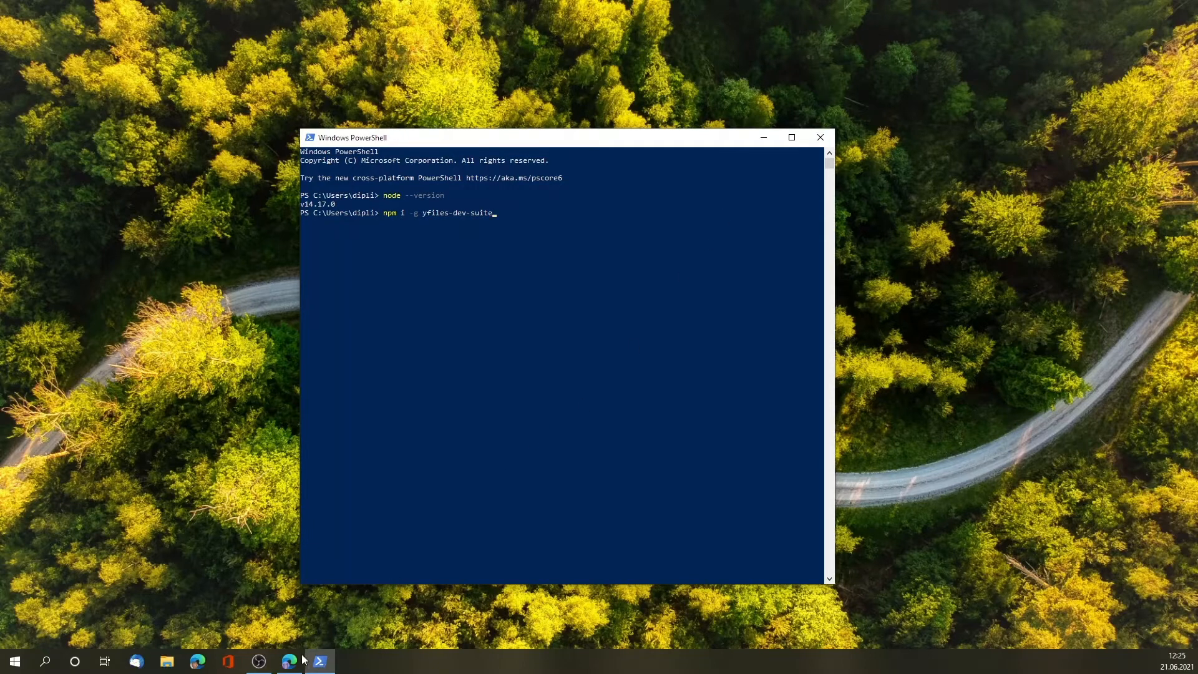
Go to the yWorks Customer Center login page and decline the cookie notice.
{"action": "left_click", "coordinate": [288, 662]}
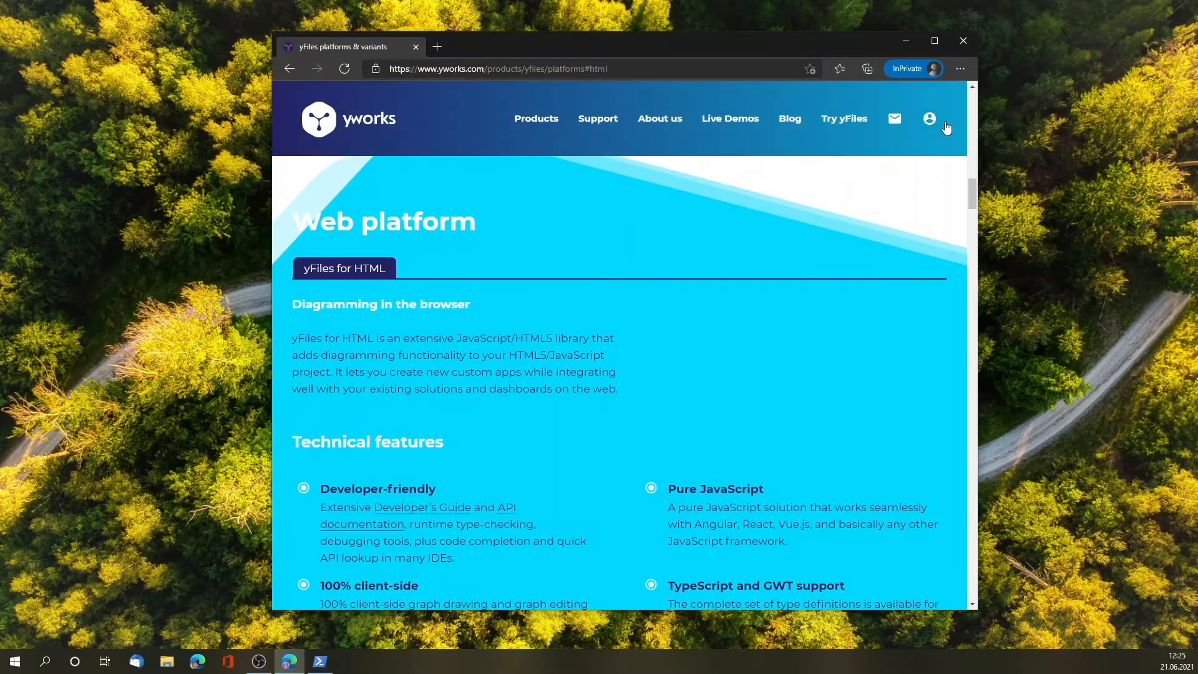
{"action": "left_click", "coordinate": [929, 118]}
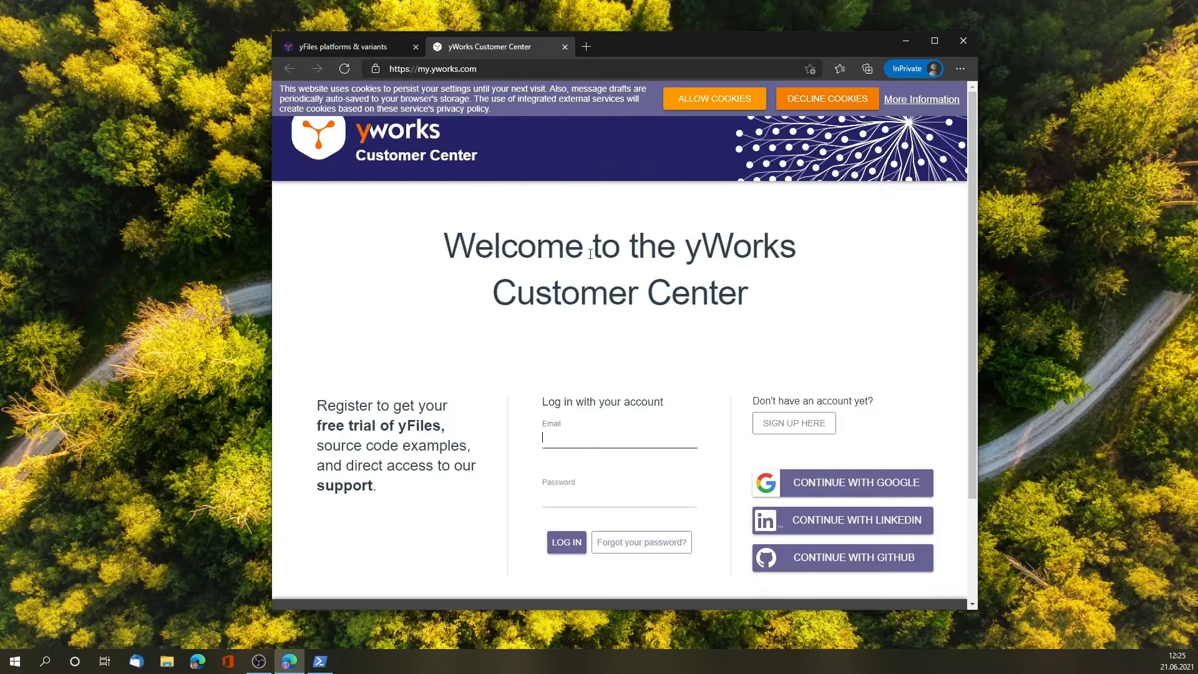
{"action": "left_click", "coordinate": [566, 542]}
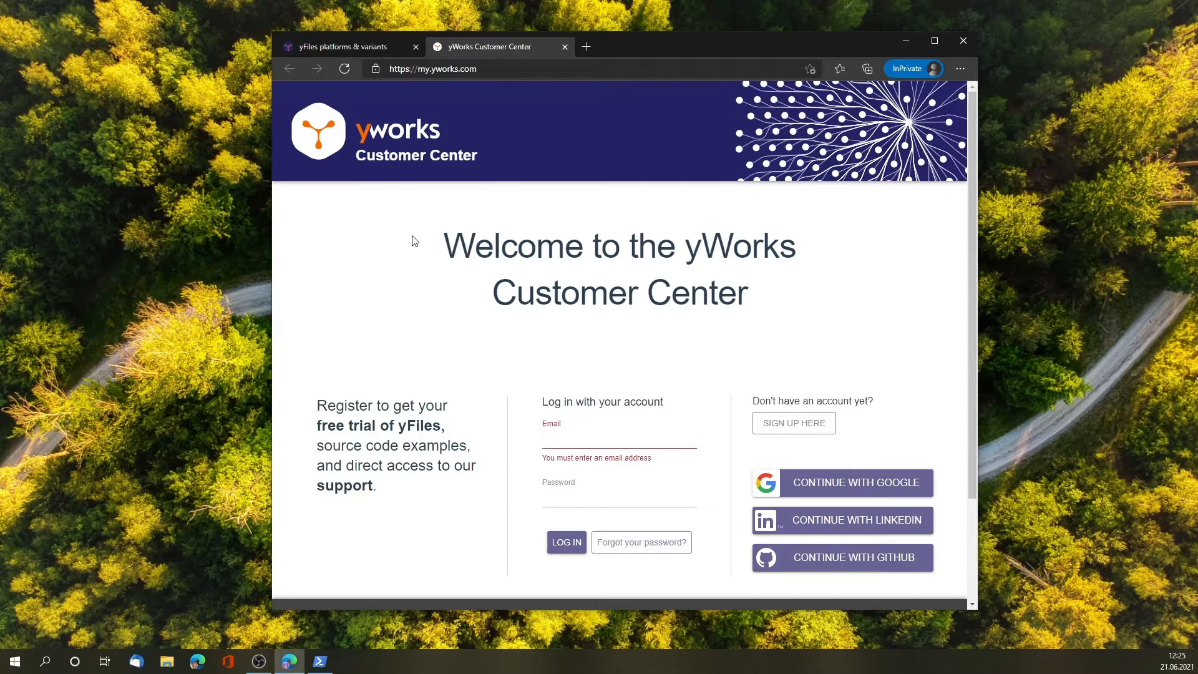
{"action": "scroll", "scroll_direction": "down", "scroll_amount": 3}
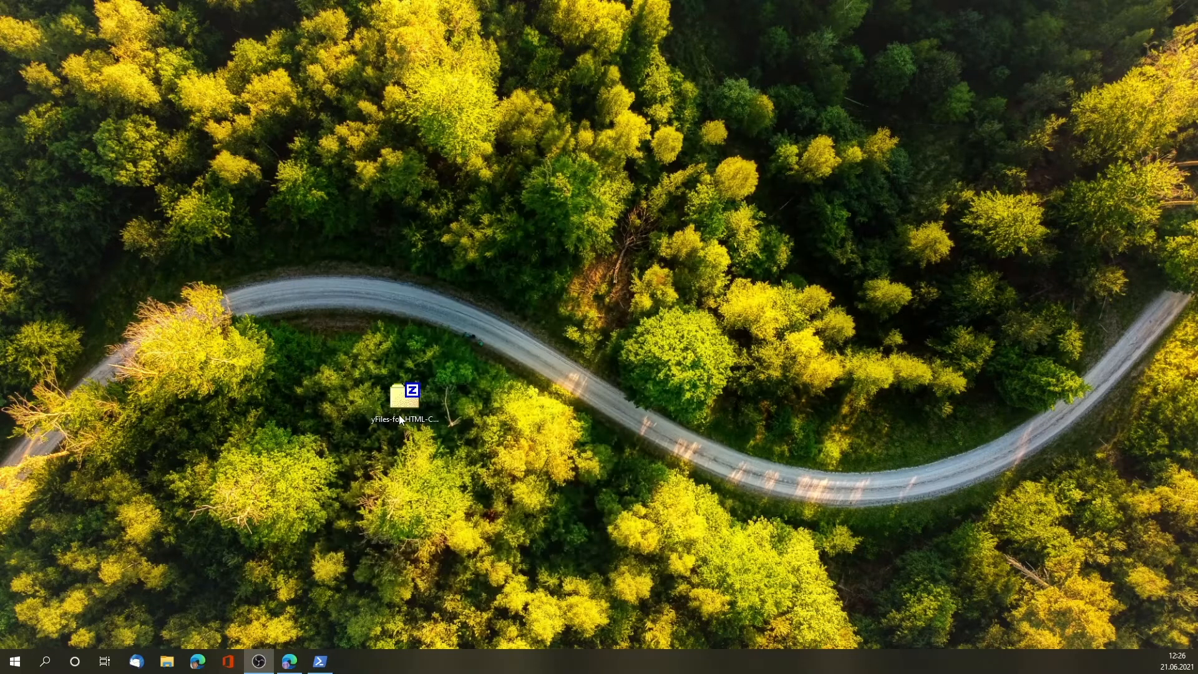
Extract the yFiles-for-HTML-Complete-2.4-Evaluation folder from the desktop zip archive.
{"action": "left_click", "coordinate": [405, 395]}
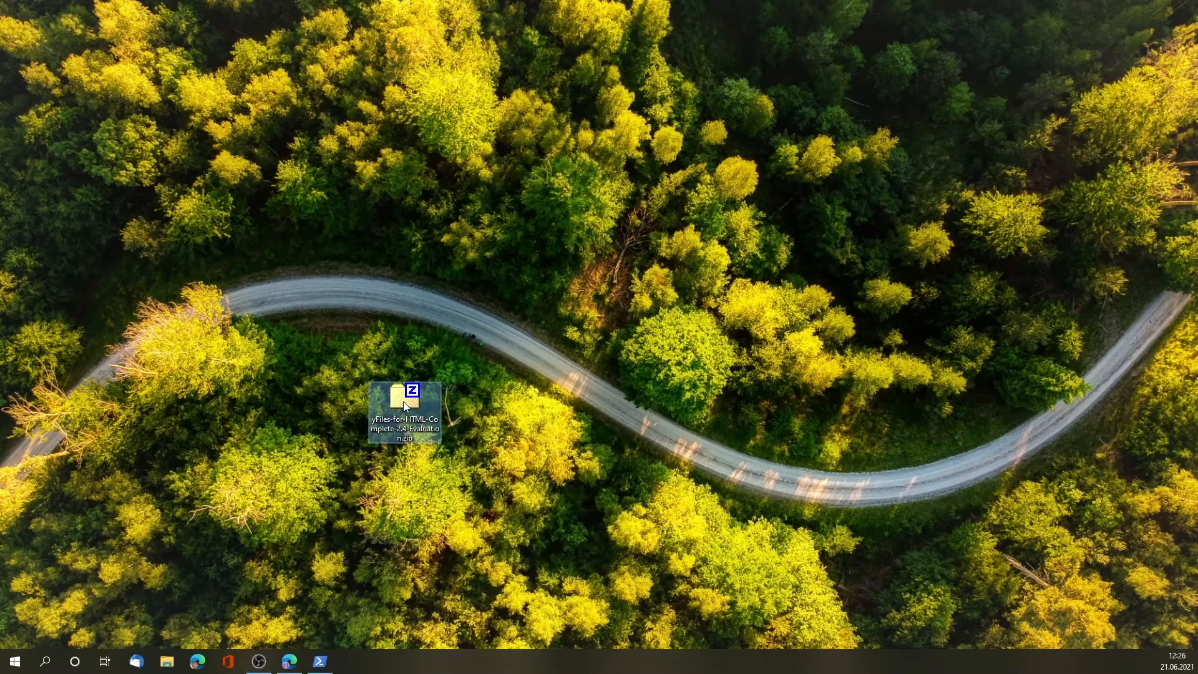
{"action": "mouse_move", "coordinate": [404, 404]}
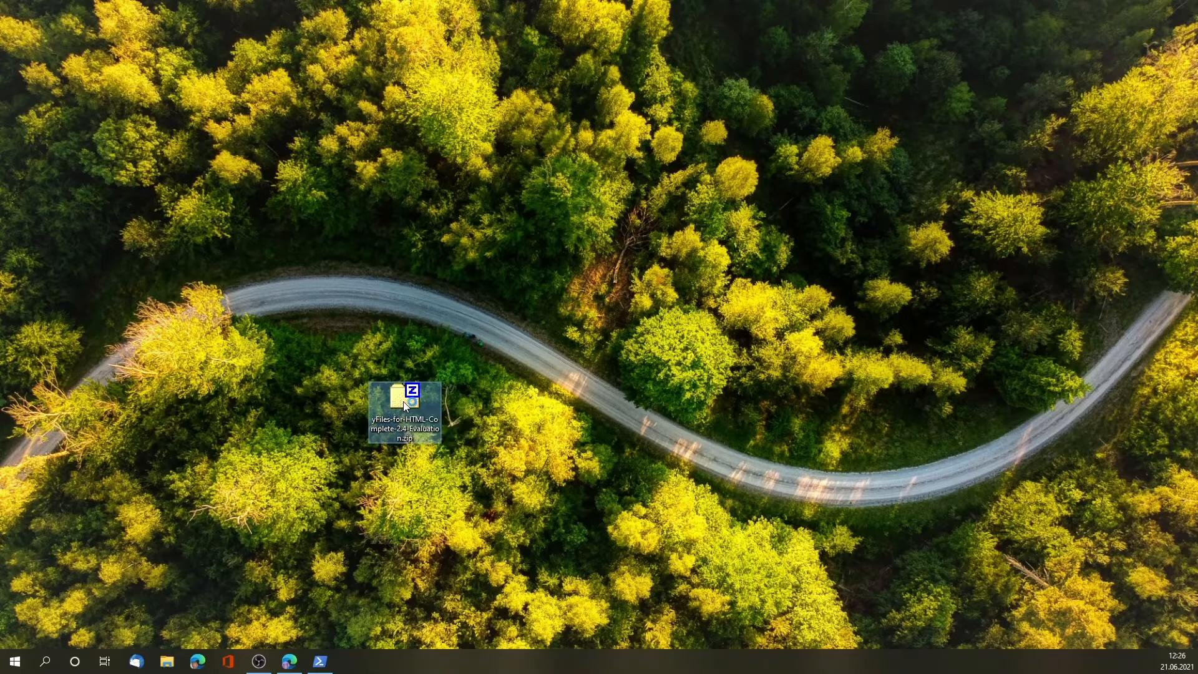
{"action": "double_click", "coordinate": [407, 397]}
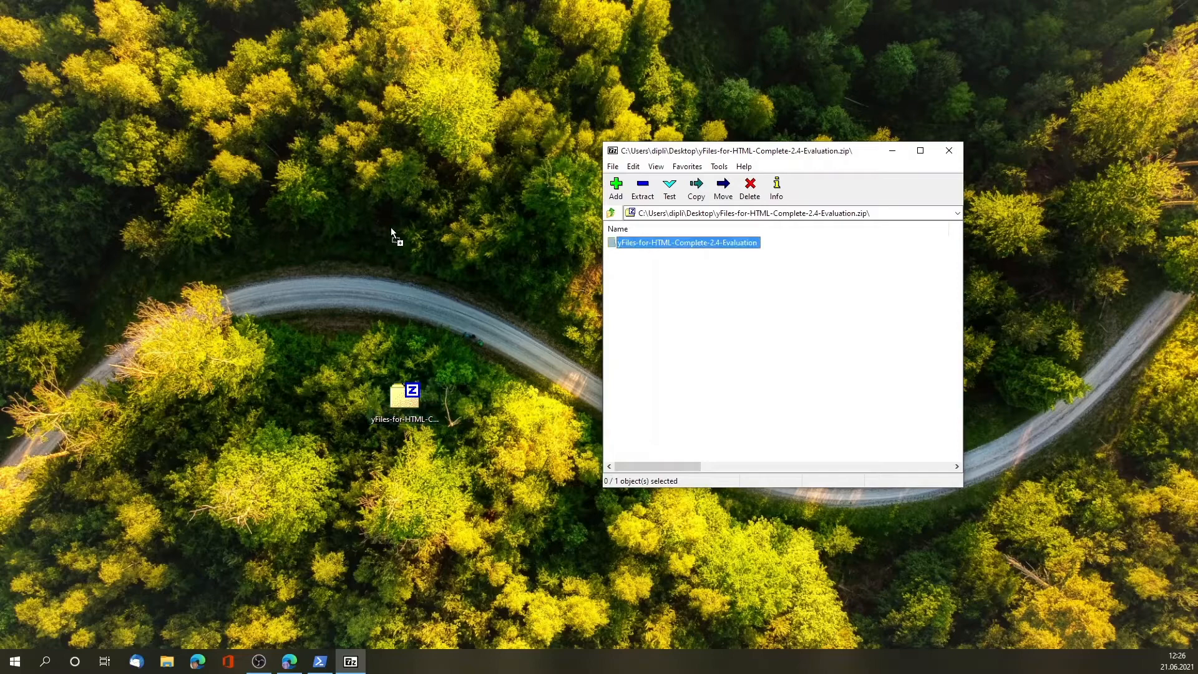
{"action": "left_click", "coordinate": [642, 189]}
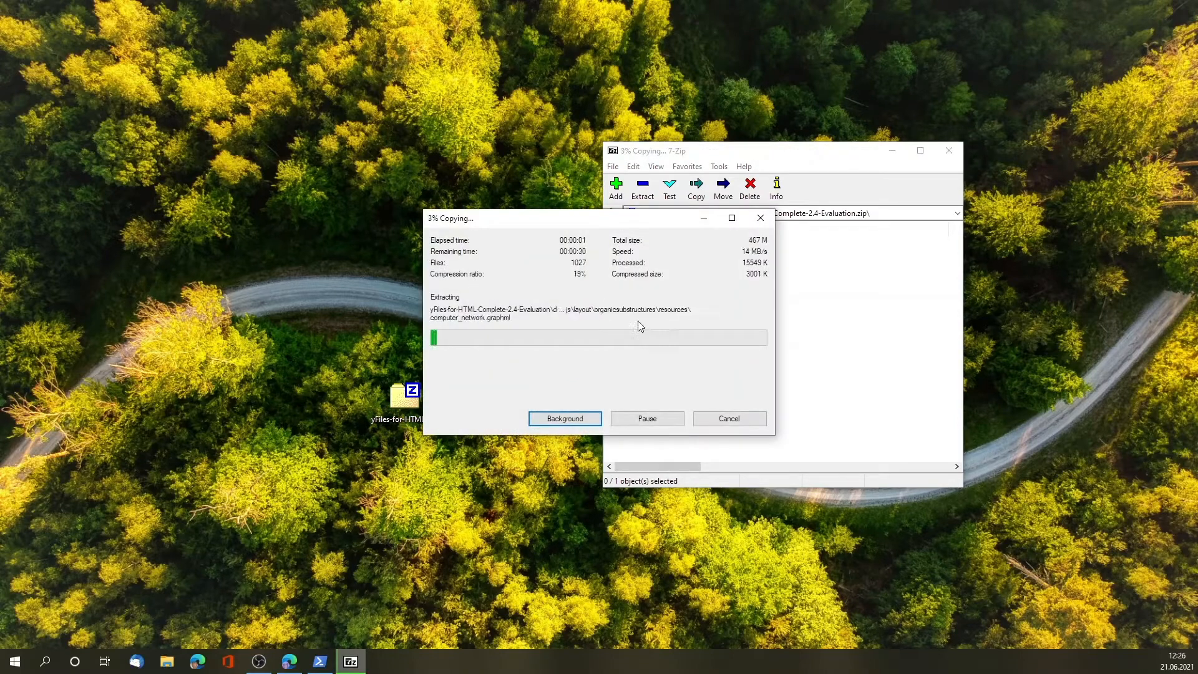
{"action": "mouse_move", "coordinate": [702, 217]}
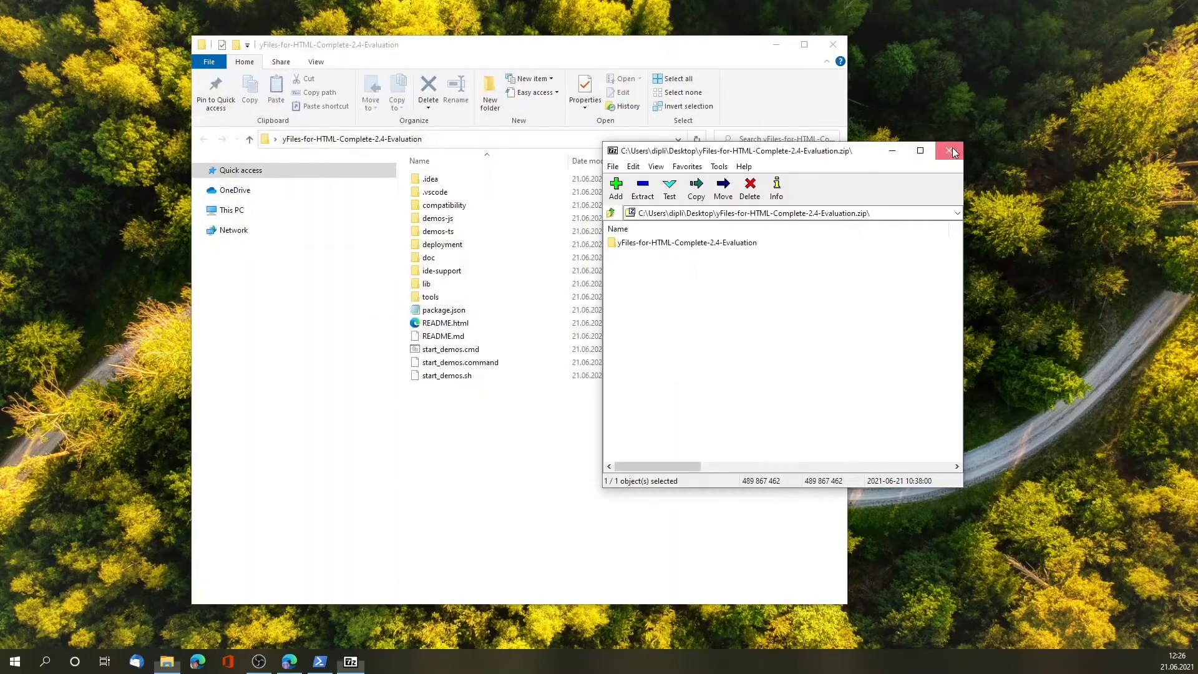
Close 7-Zip and view README.html in a maximised Edge window with the Dev Suite panel collapsed.
{"action": "left_click", "coordinate": [950, 151]}
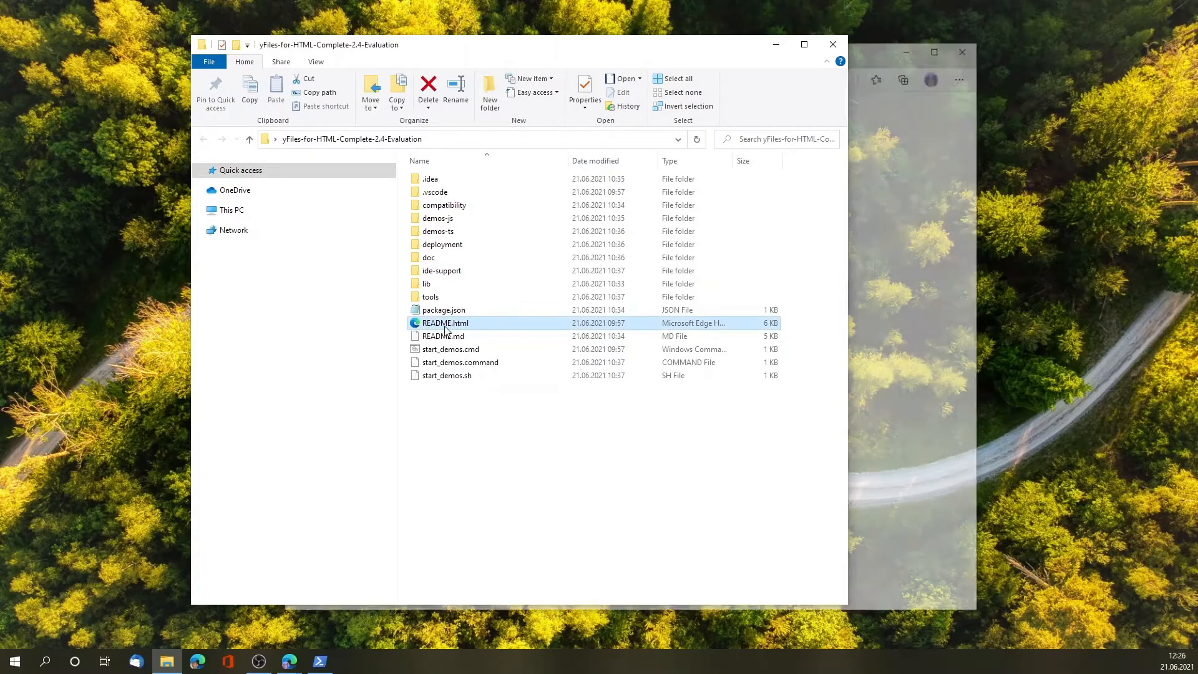
{"action": "double_click", "coordinate": [444, 322]}
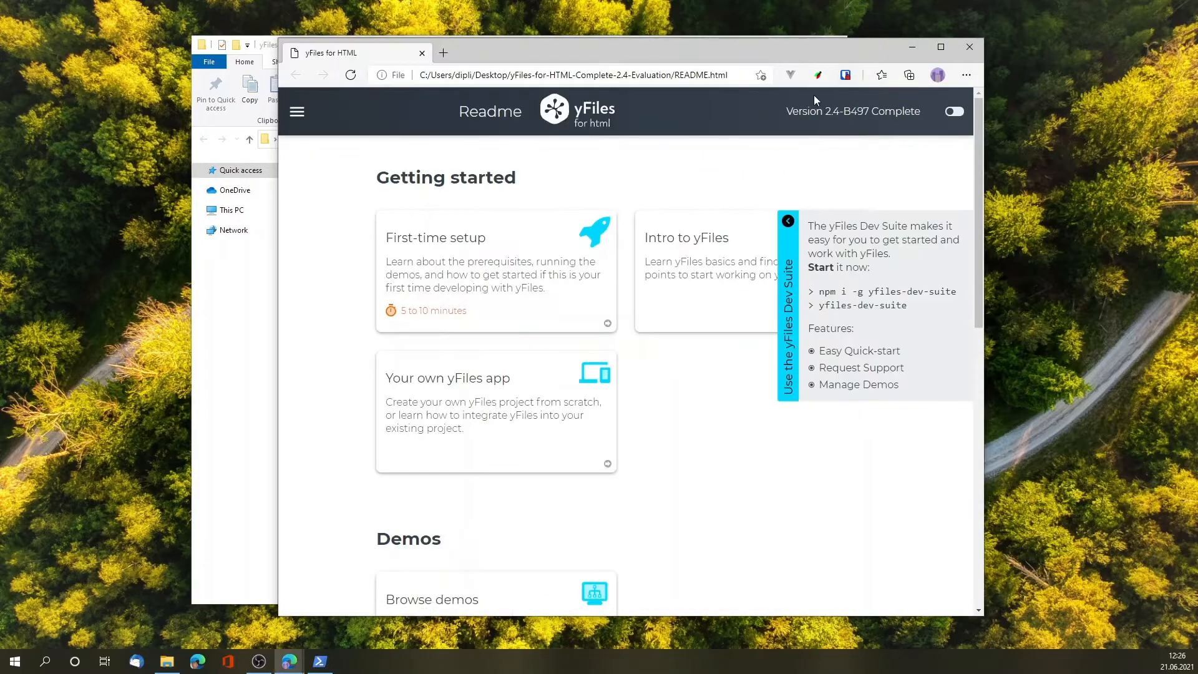
{"action": "left_click", "coordinate": [788, 221]}
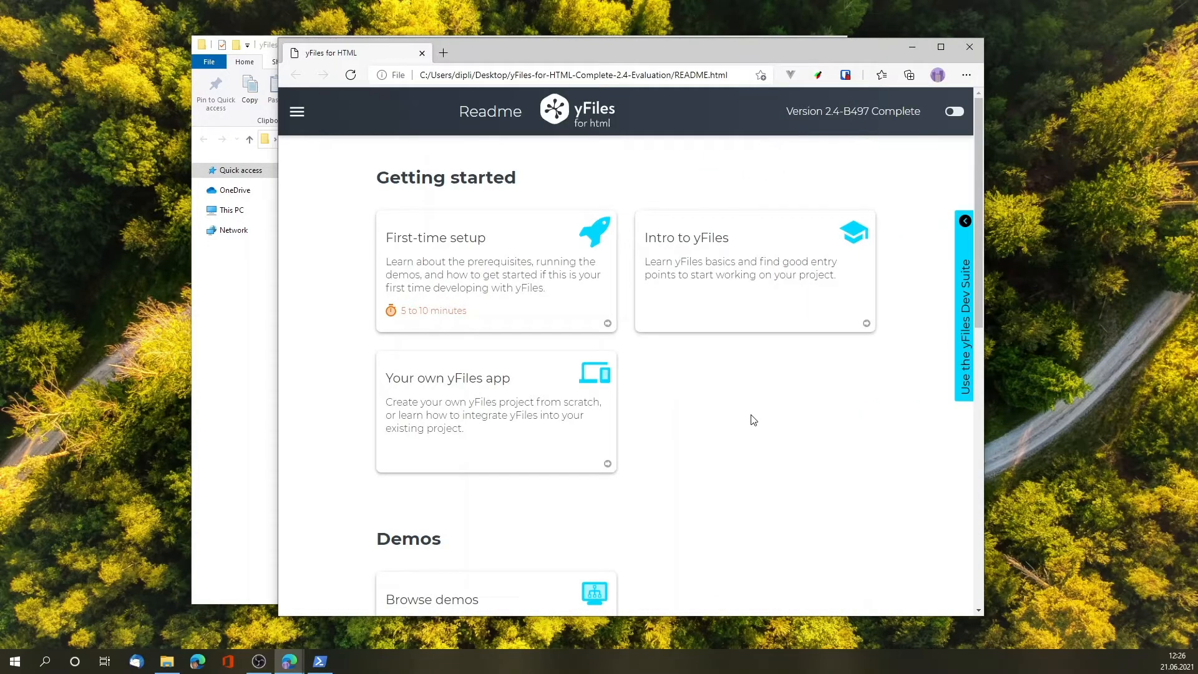
{"action": "left_click", "coordinate": [941, 46]}
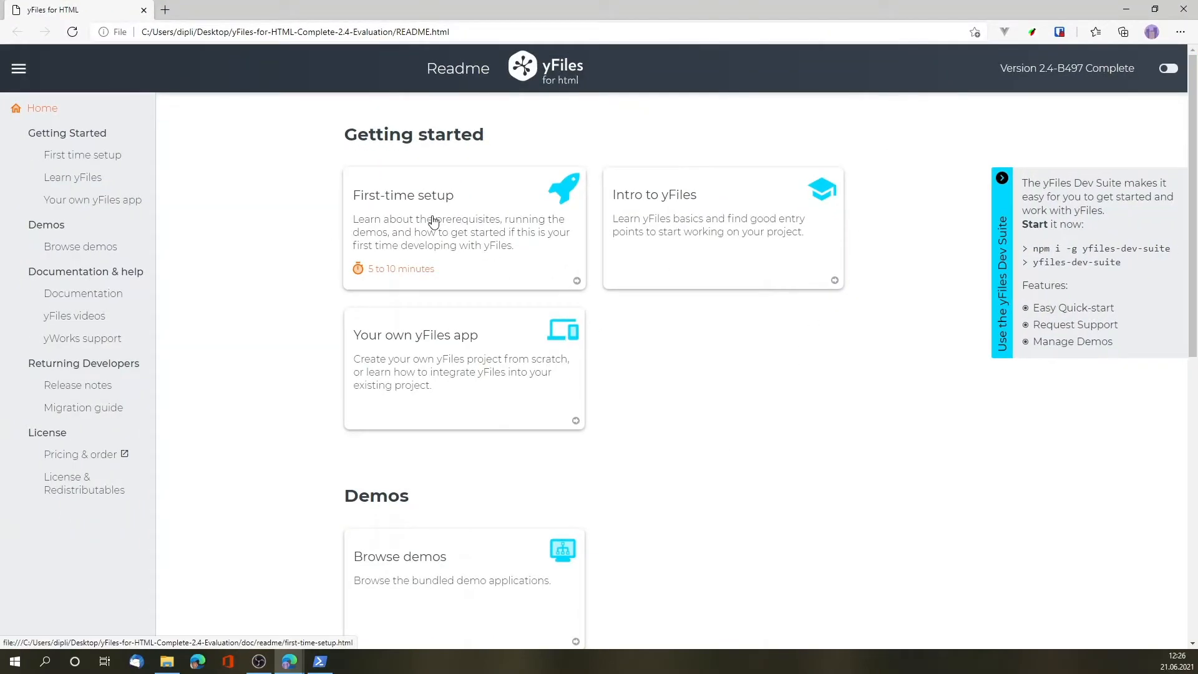
Read the First-time setup guide from the README.
{"action": "left_click", "coordinate": [403, 194]}
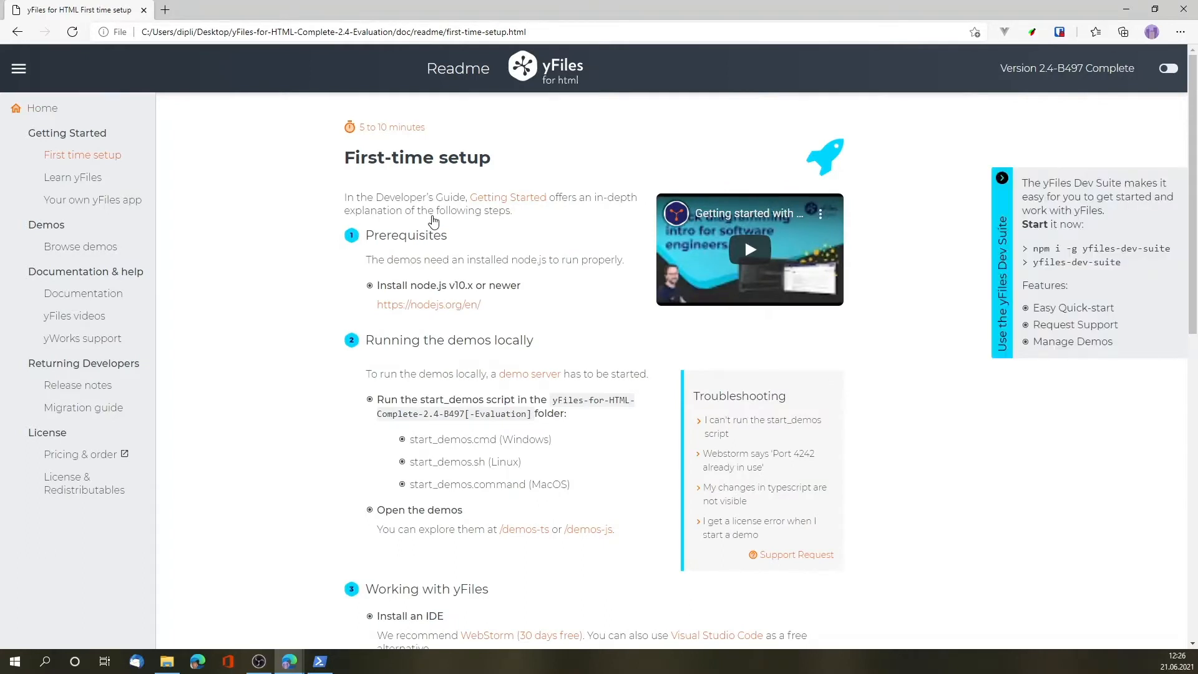
{"action": "mouse_move", "coordinate": [479, 274]}
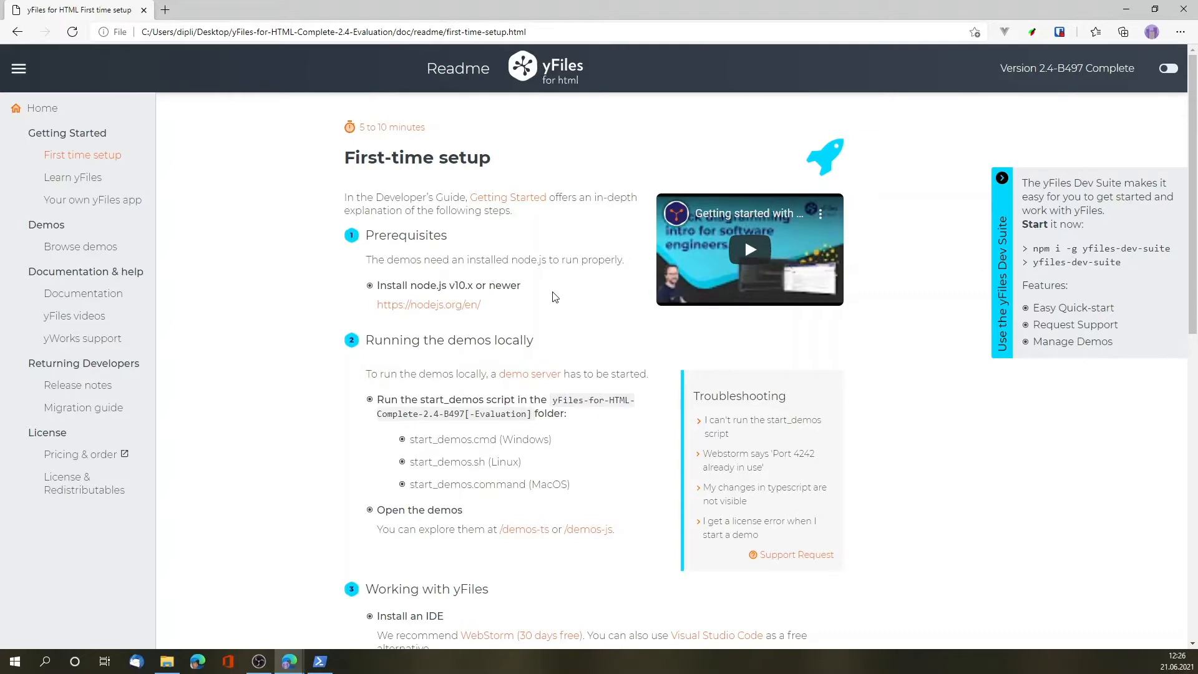
{"action": "mouse_move", "coordinate": [554, 294]}
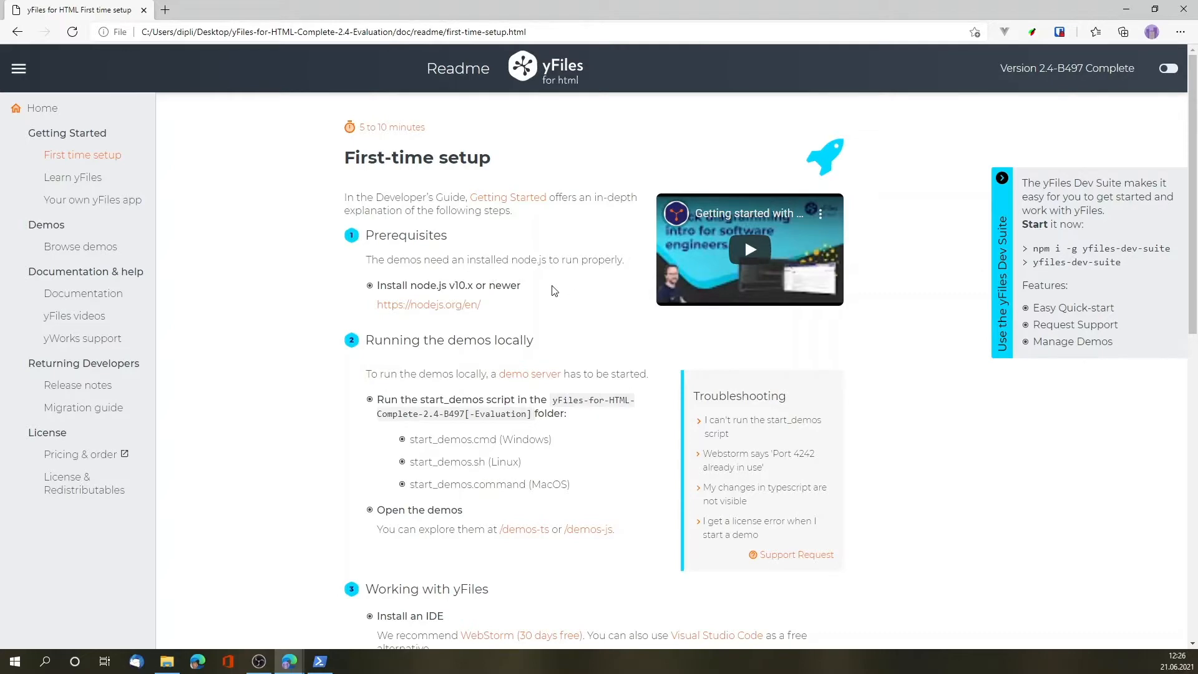
{"action": "scroll", "scroll_direction": "down", "scroll_amount": 3}
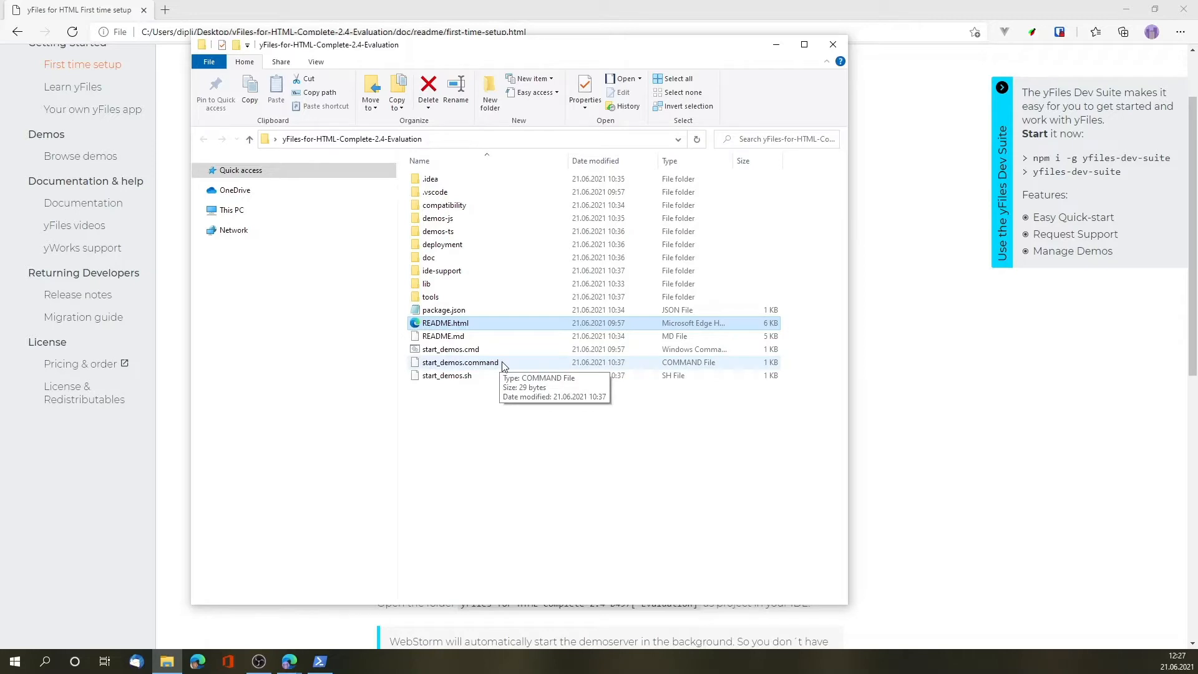
{"action": "mouse_move", "coordinate": [479, 379]}
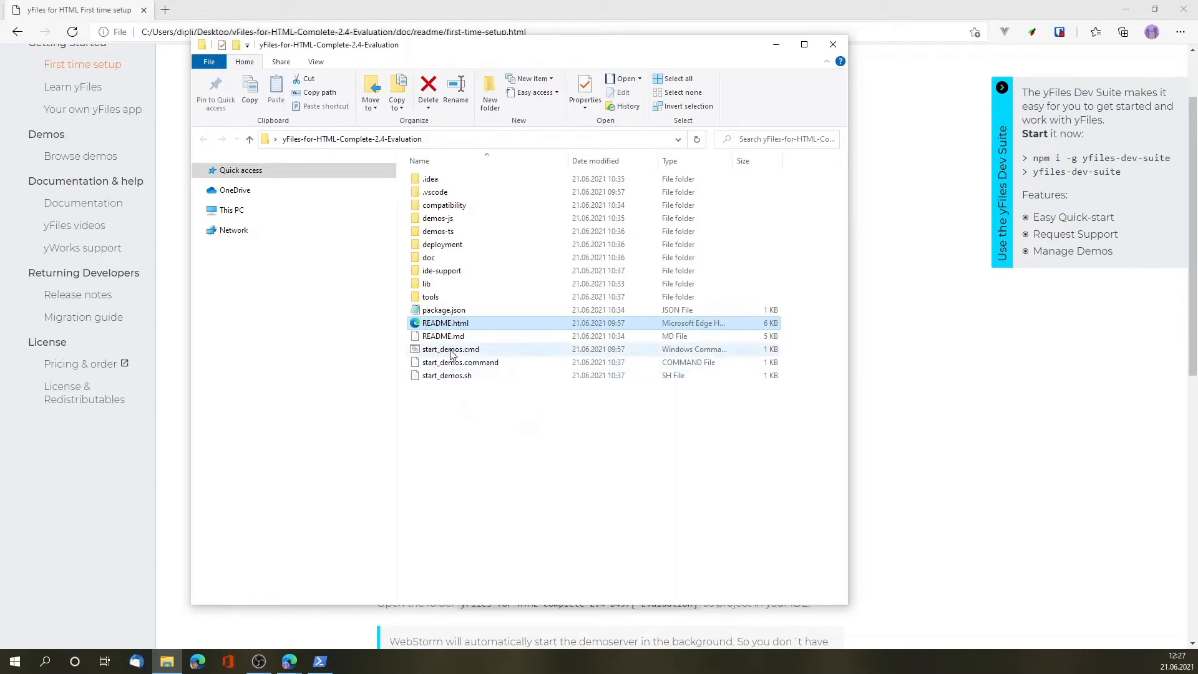
{"action": "mouse_move", "coordinate": [450, 350]}
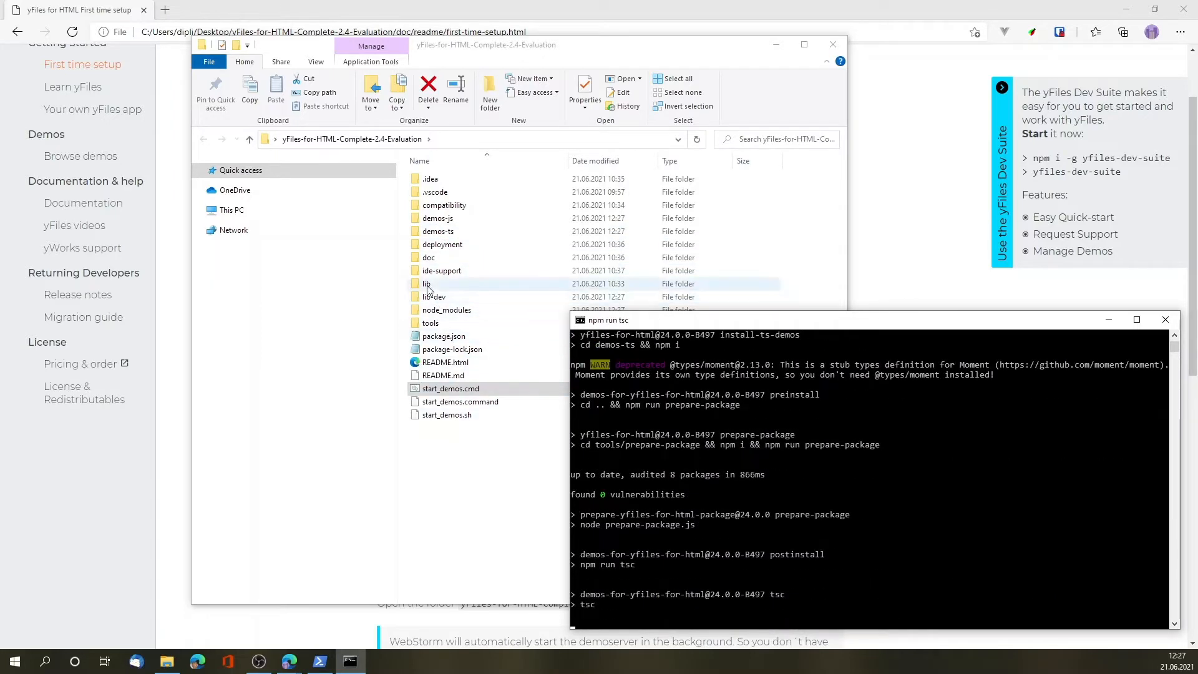
{"action": "mouse_move", "coordinate": [450, 459]}
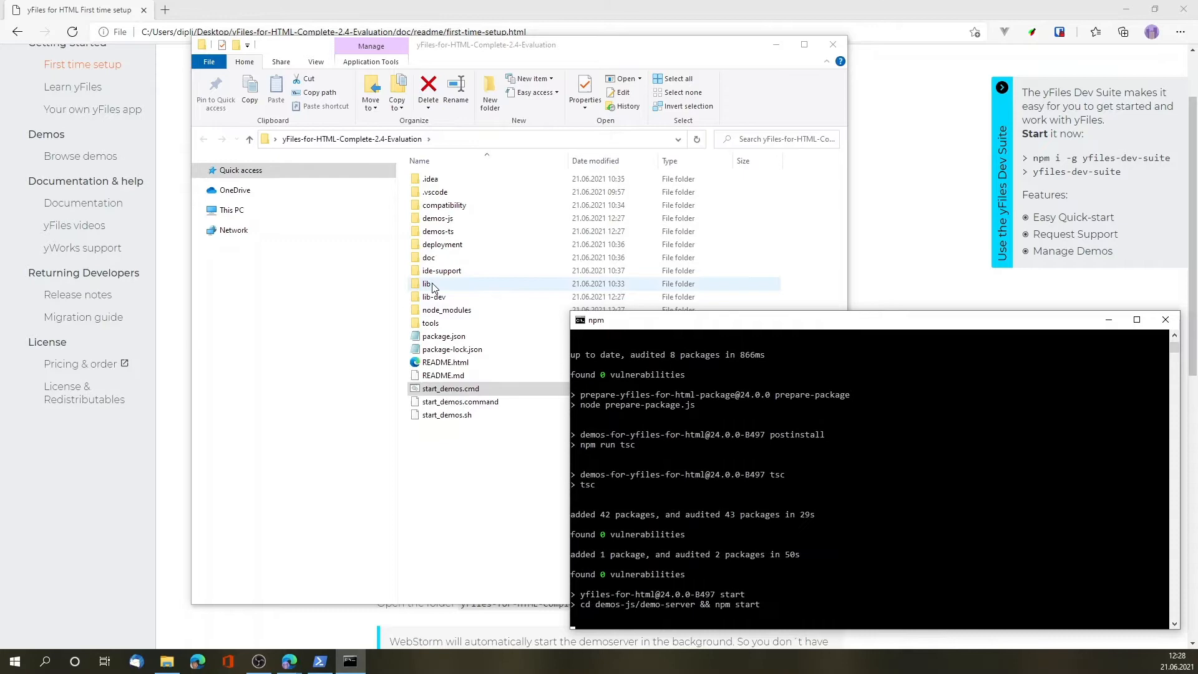
Inspect the lib/es-modules library files, then close the File Explorer window.
{"action": "double_click", "coordinate": [426, 284]}
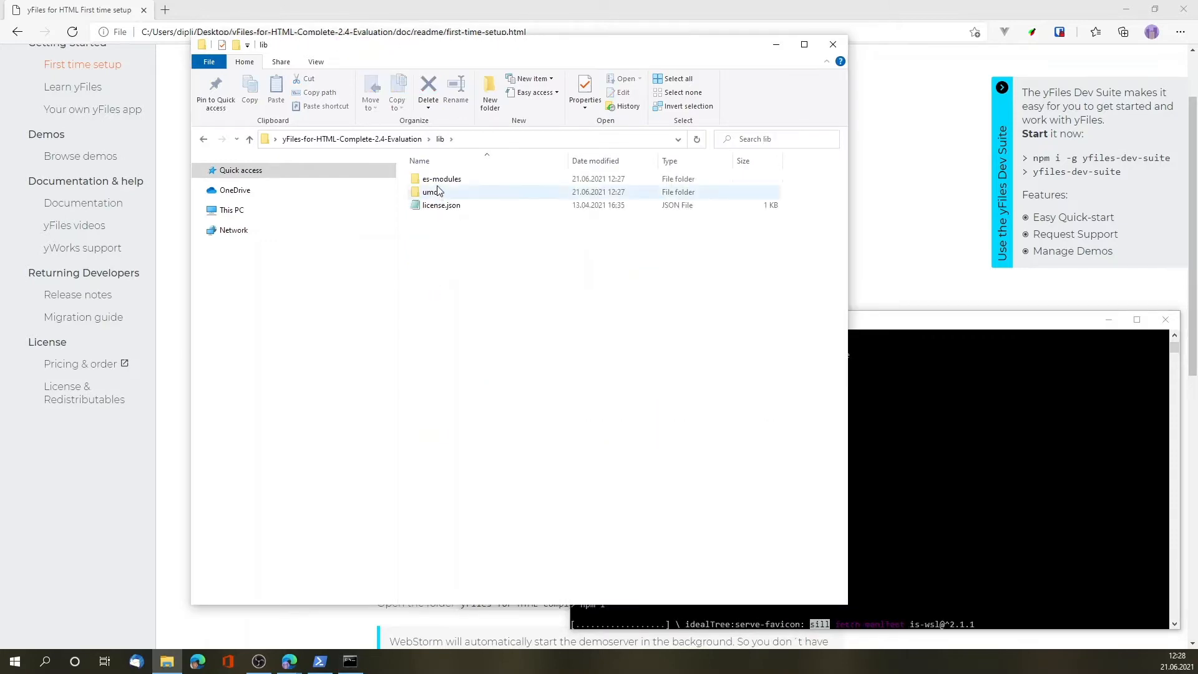
{"action": "double_click", "coordinate": [440, 179]}
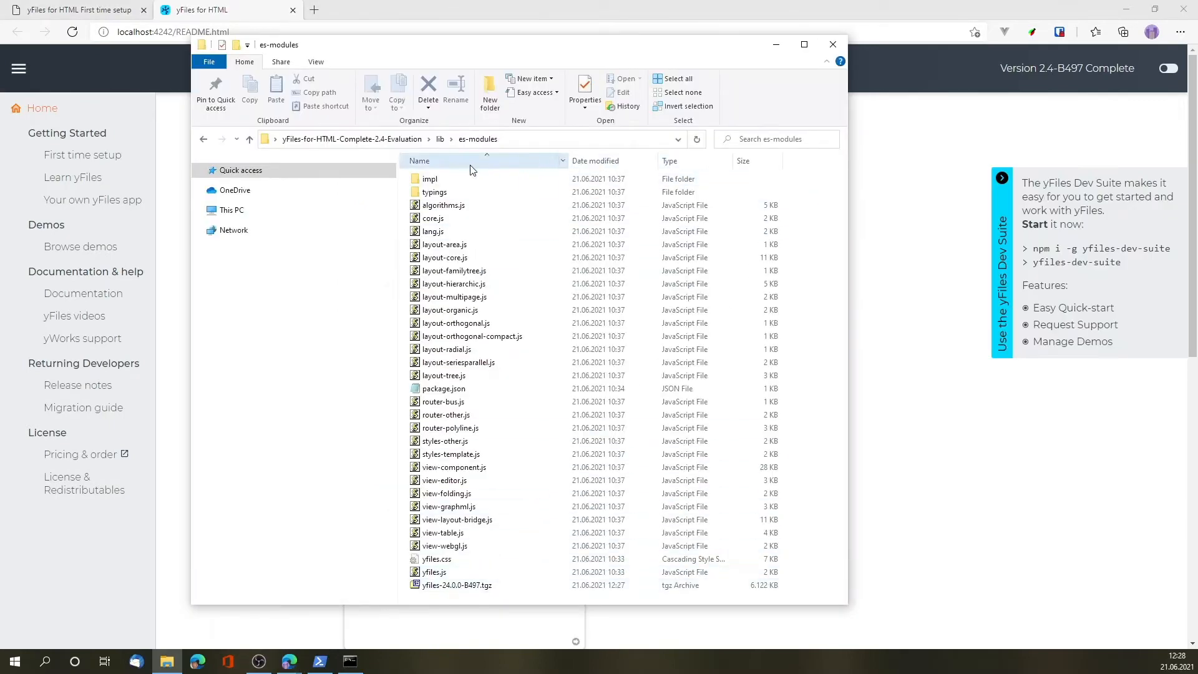
{"action": "left_click", "coordinate": [350, 661]}
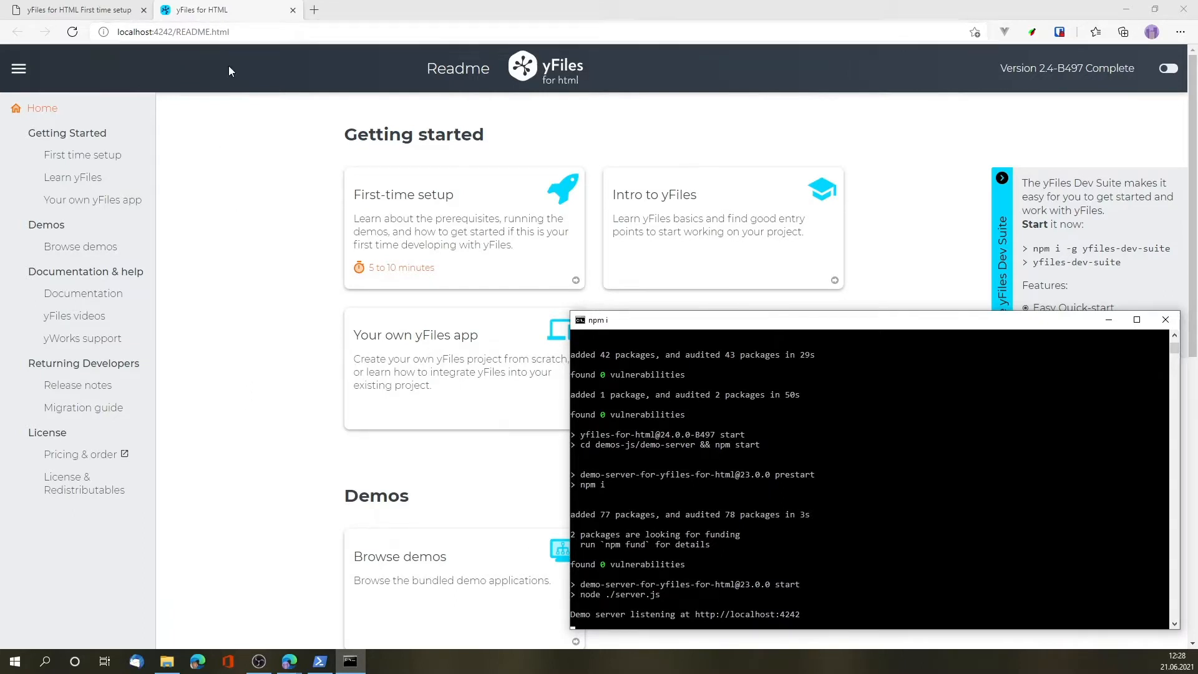
Review the localhost:4242 README page down to the TypeScript Demo Applications list.
{"action": "left_click", "coordinate": [171, 31]}
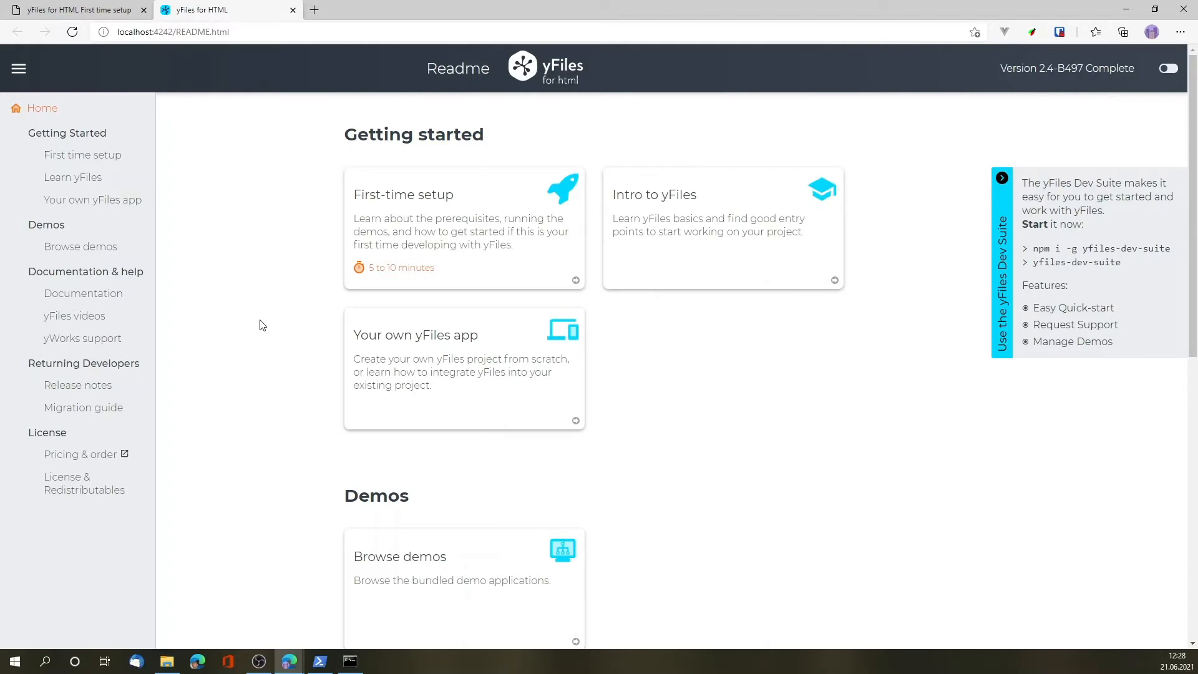
{"action": "scroll", "scroll_direction": "down", "scroll_amount": 3}
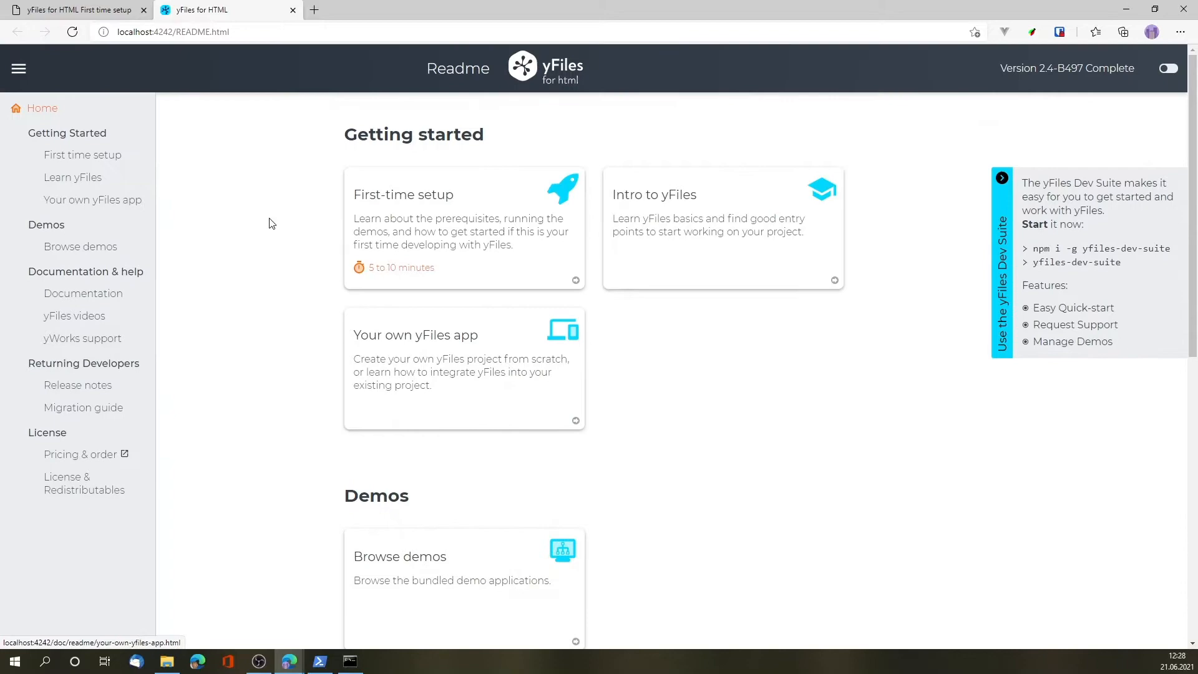
{"action": "scroll", "scroll_direction": "down", "scroll_amount": 3}
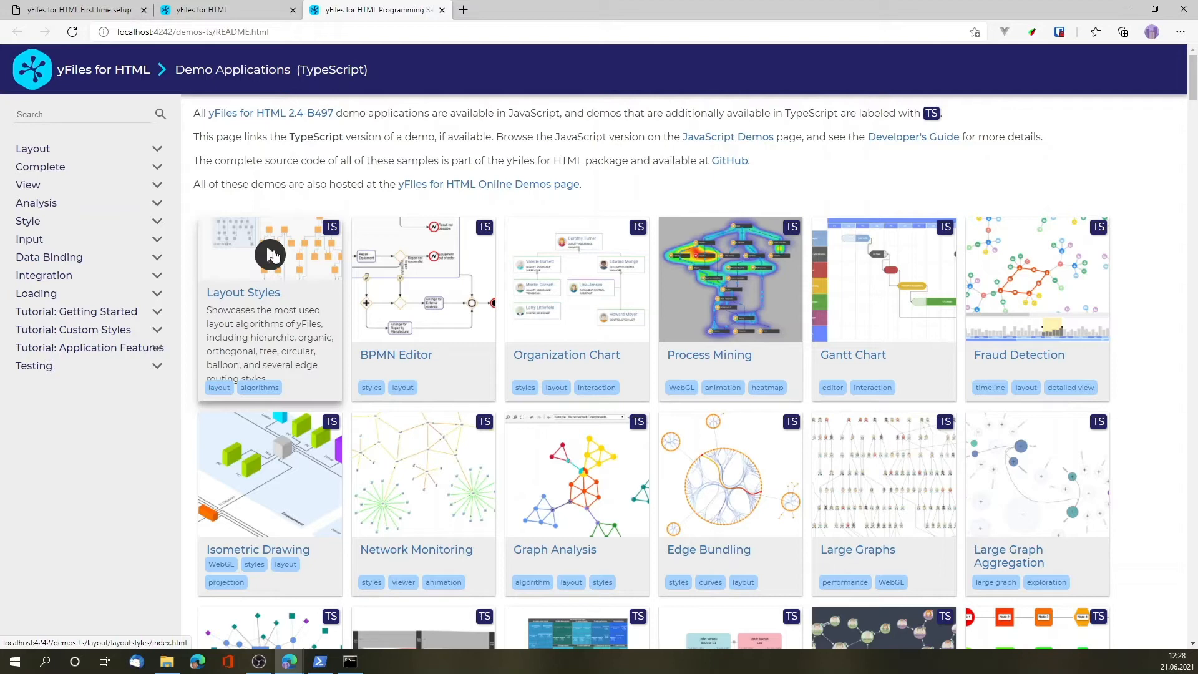
{"action": "mouse_move", "coordinate": [724, 145]}
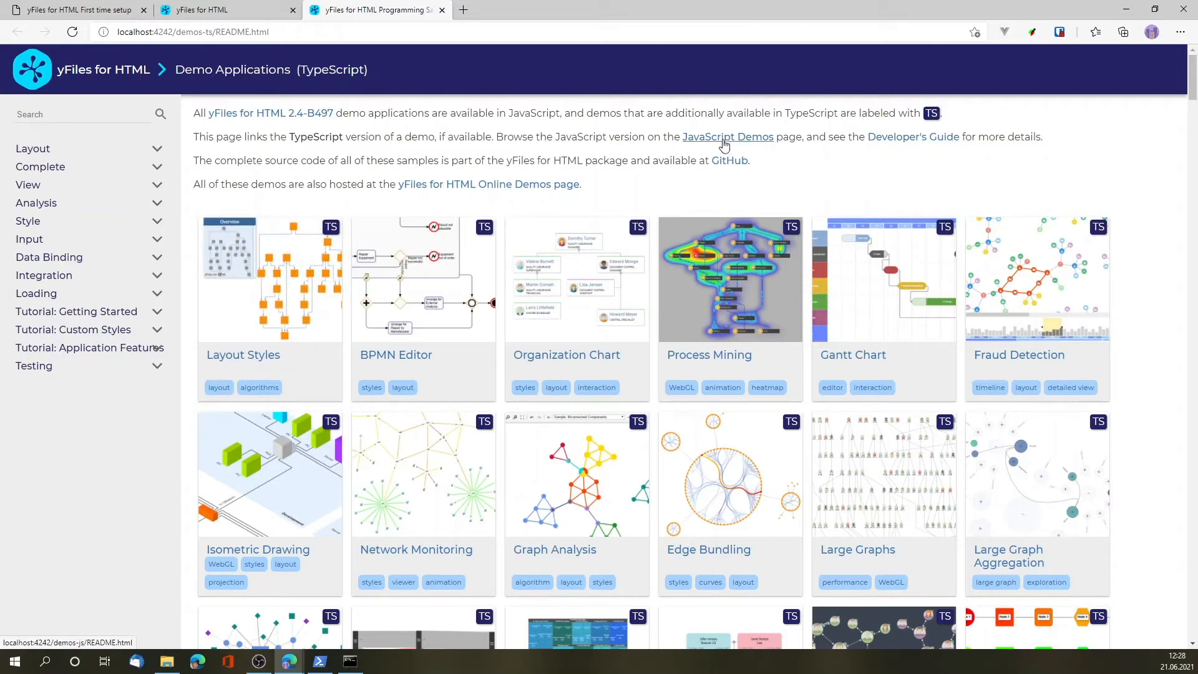
Launch the Layout Styles demo from the JavaScript demos page, showing its hierarchic graph.
{"action": "left_click", "coordinate": [727, 136]}
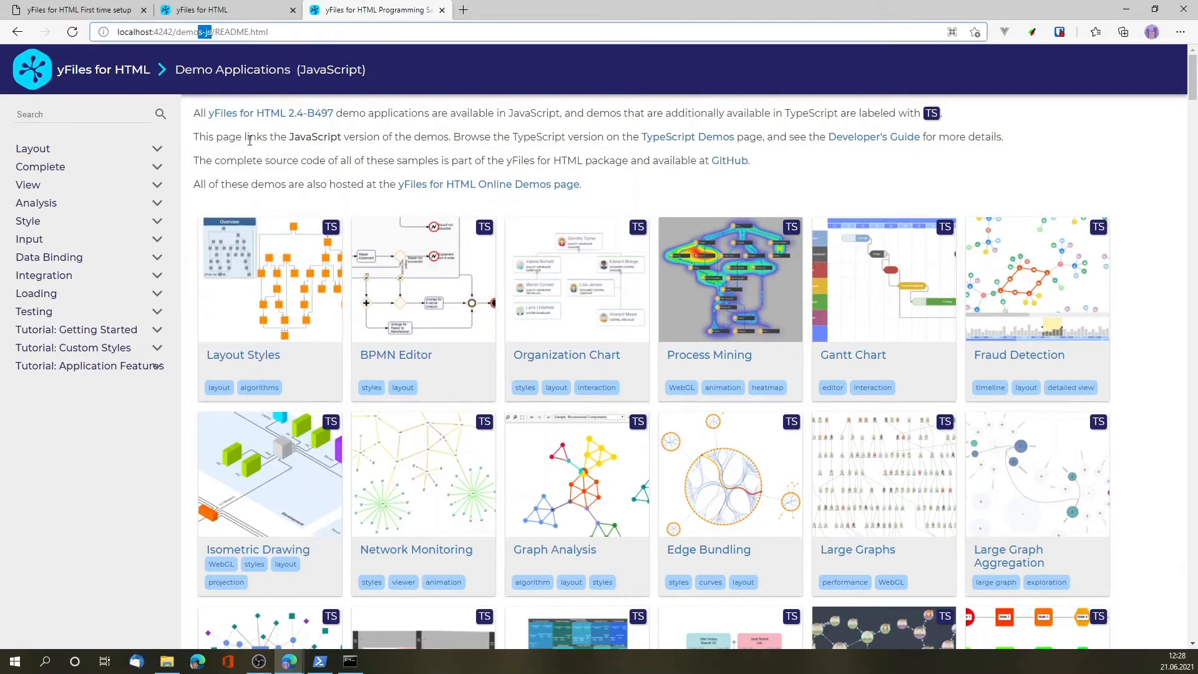
{"action": "left_click", "coordinate": [269, 278]}
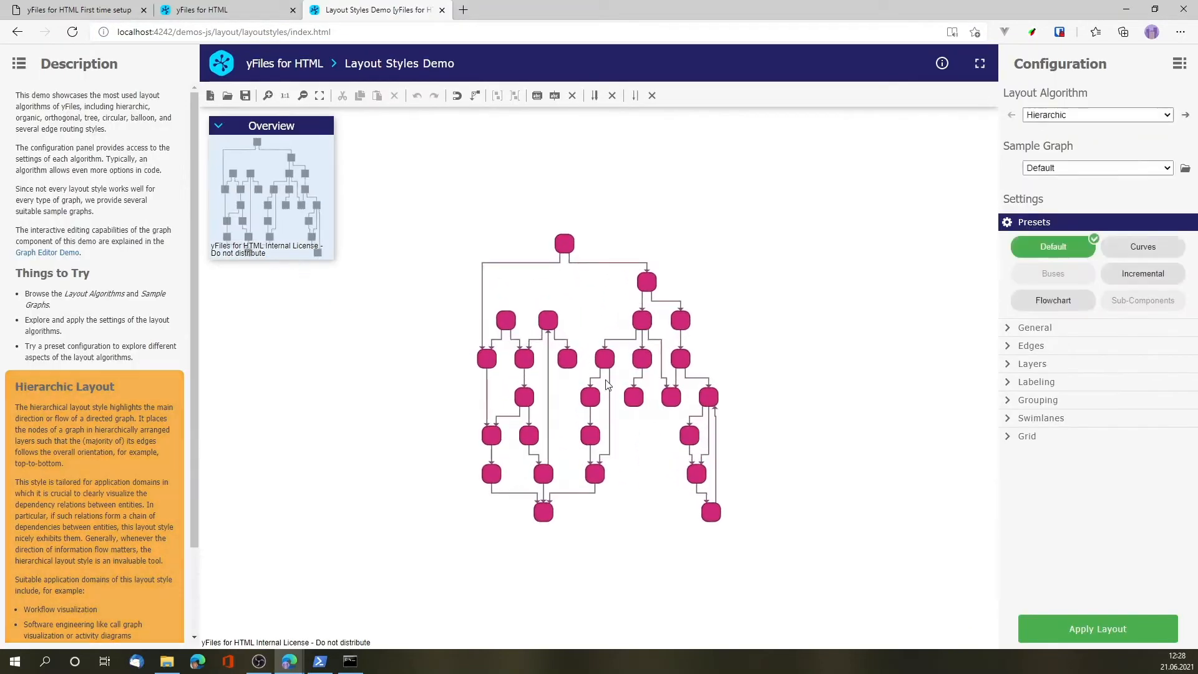
{"action": "left_click", "coordinate": [1098, 627]}
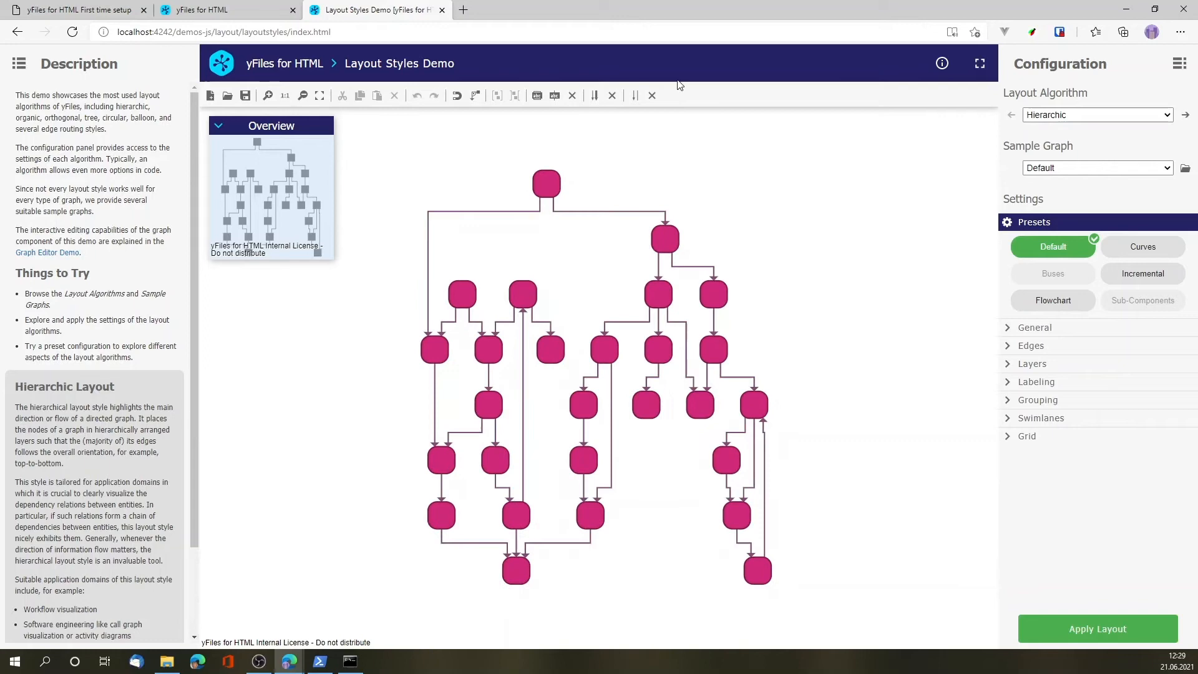
{"action": "mouse_move", "coordinate": [1127, 9]}
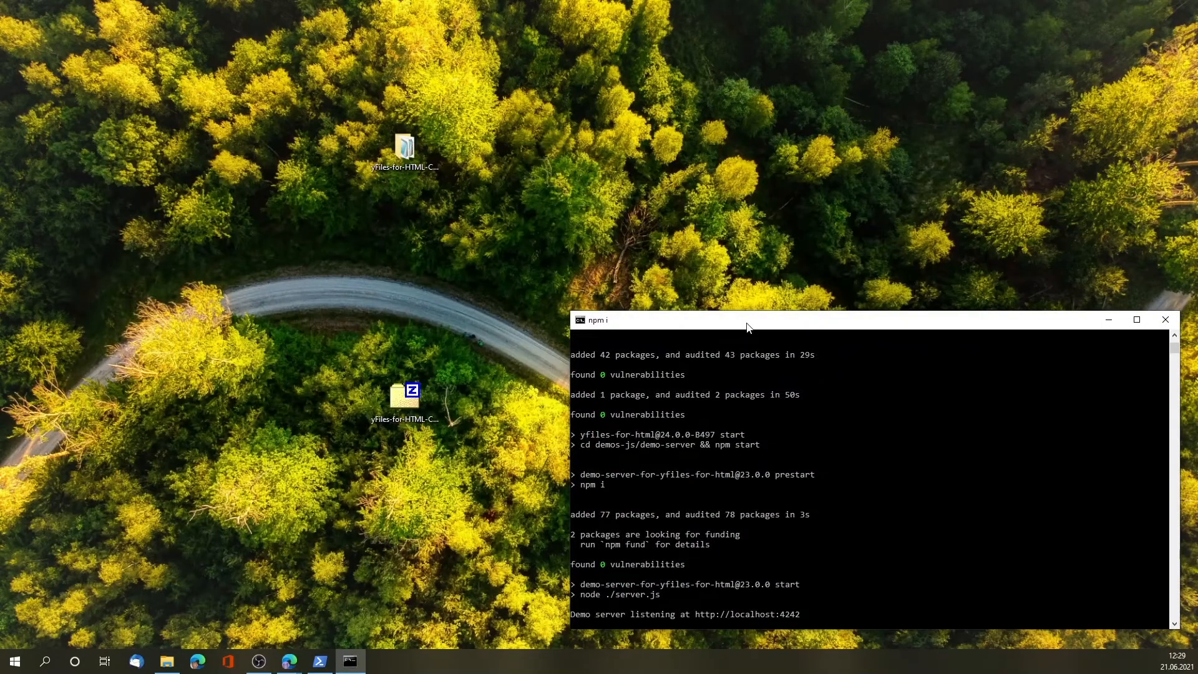
{"action": "left_click", "coordinate": [166, 662]}
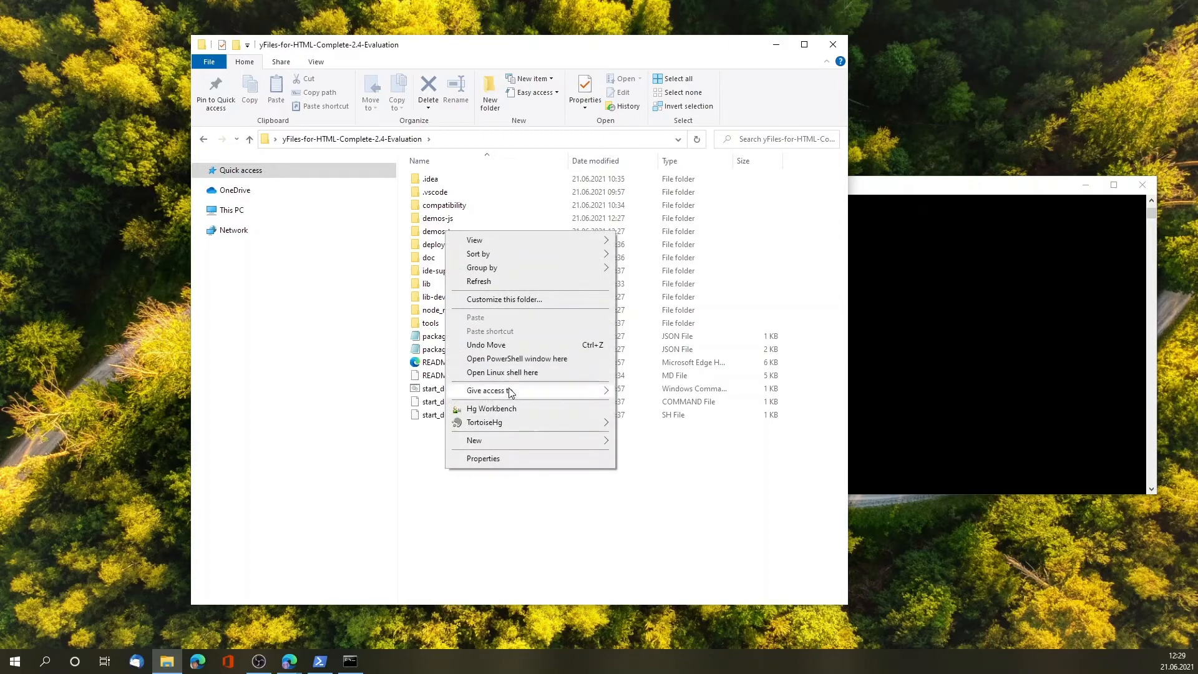
{"action": "mouse_move", "coordinate": [517, 359]}
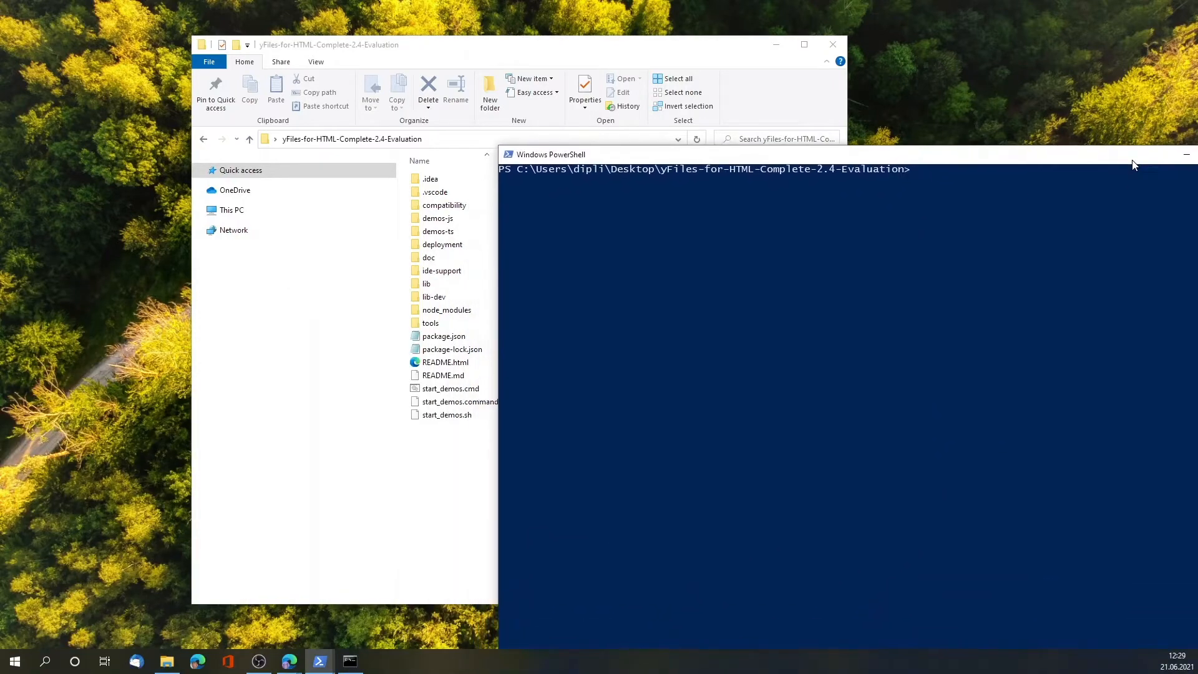
Run code . in PowerShell to load the evaluation folder in Visual Studio Code.
{"action": "left_click", "coordinate": [434, 192]}
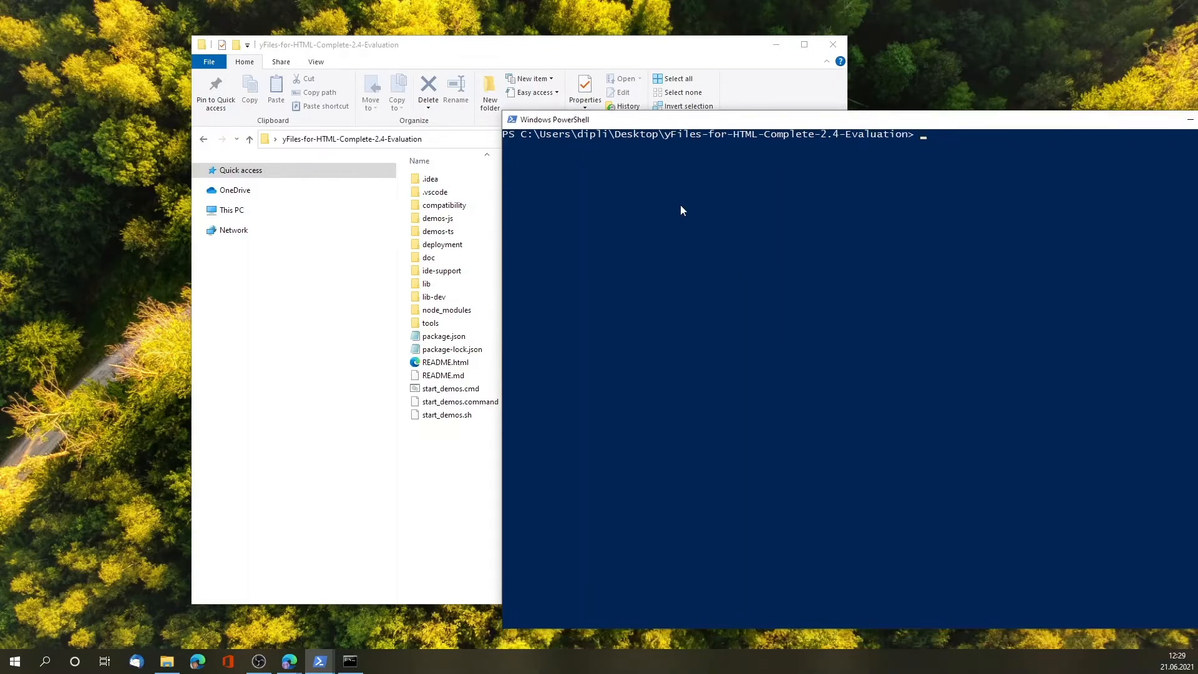
{"action": "type", "text": "code"}
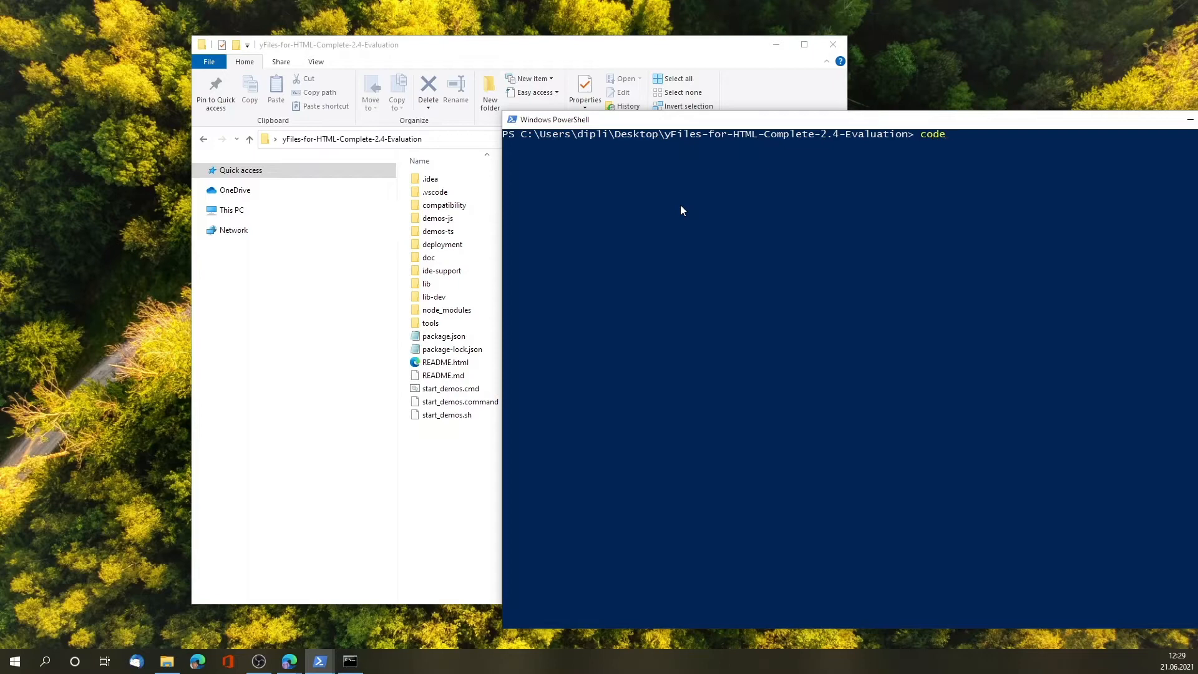
{"action": "type", "text": "."}
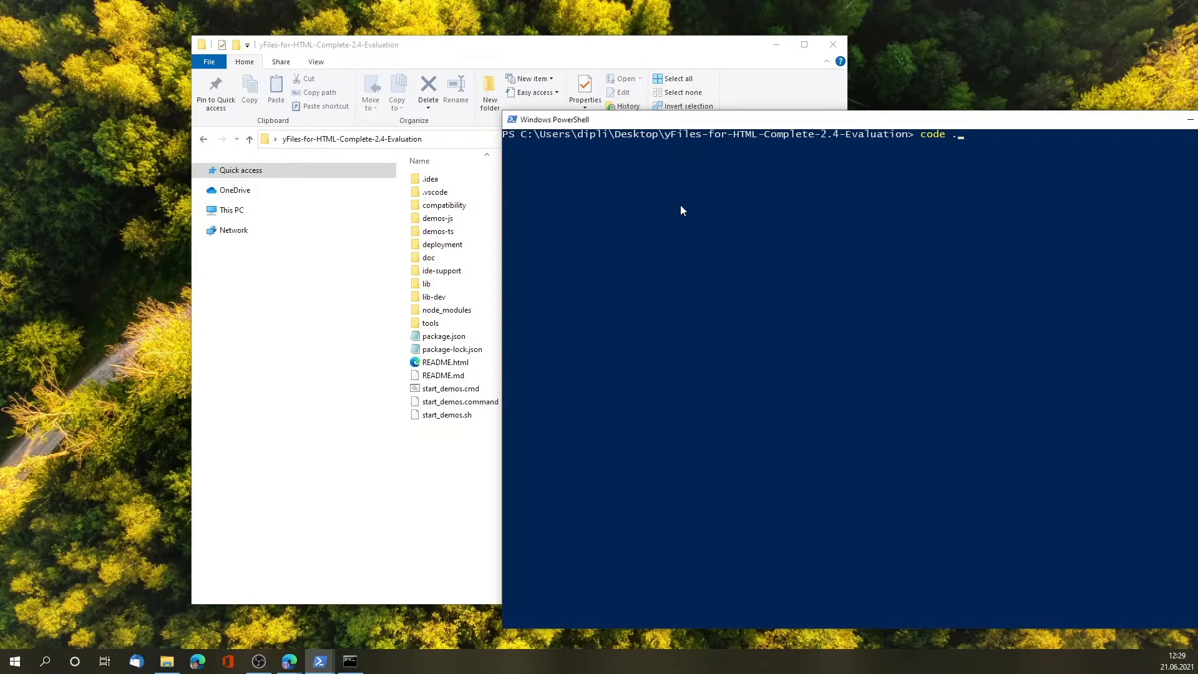
{"action": "key", "text": "enter"}
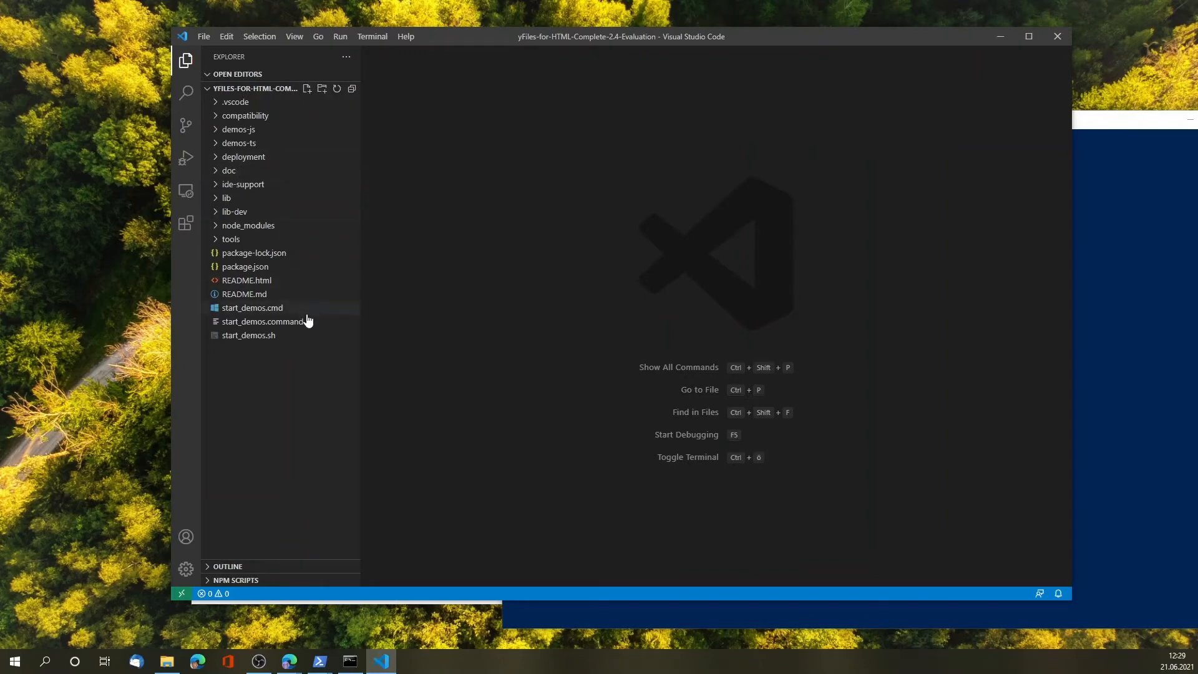
{"action": "mouse_move", "coordinate": [284, 252]}
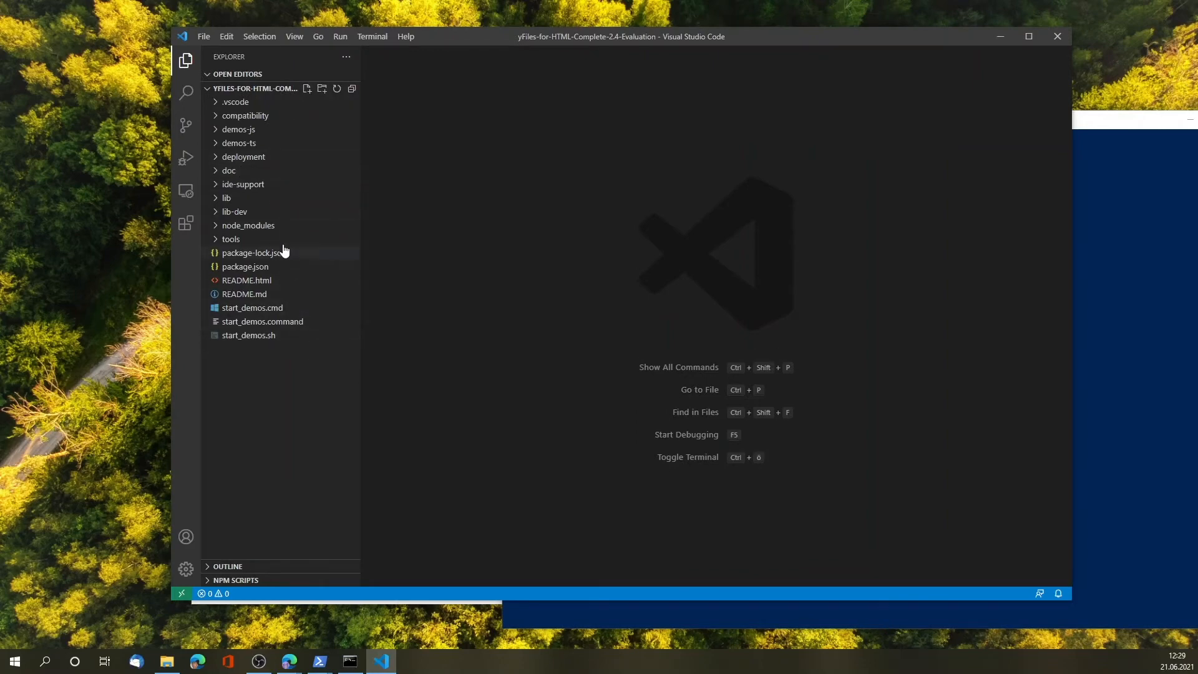
{"action": "mouse_move", "coordinate": [251, 130]}
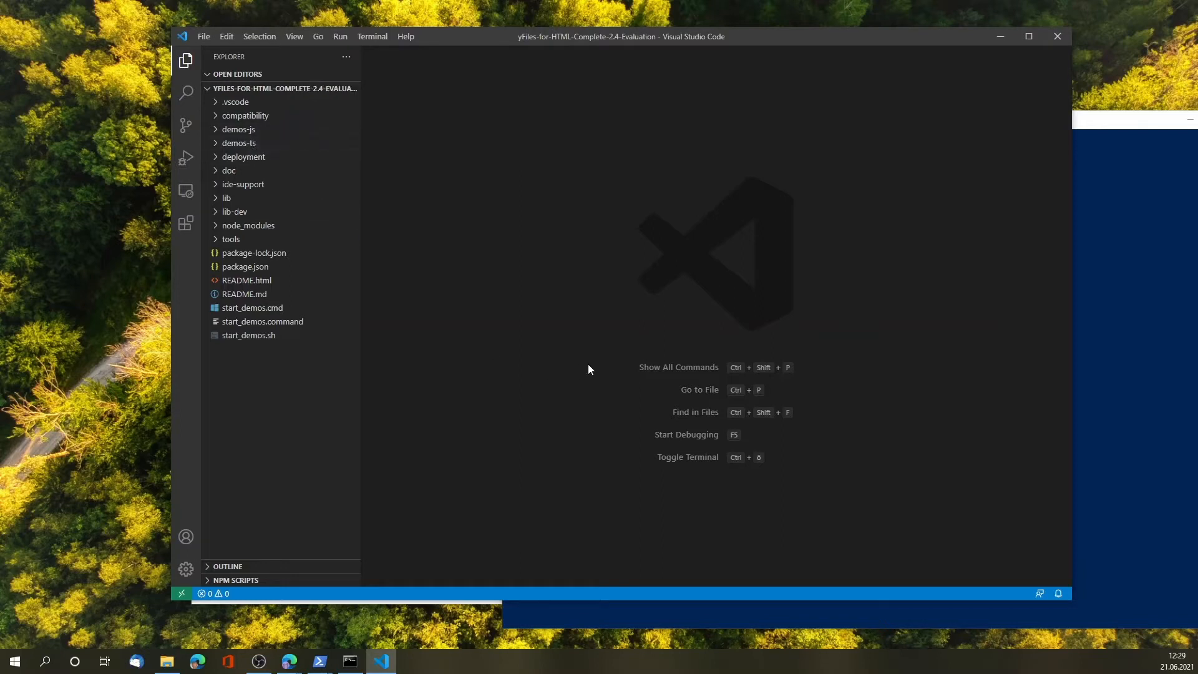
{"action": "mouse_move", "coordinate": [504, 396]}
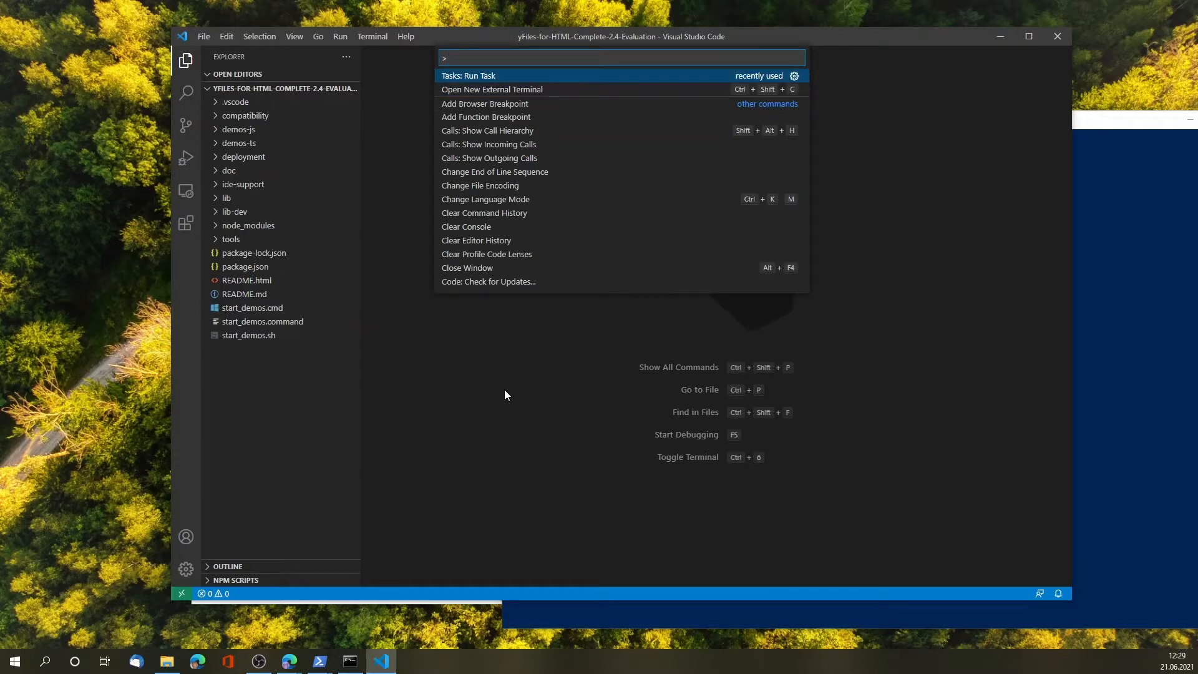
Run the Compile and Watch TypeScript Demos task via Tasks: Run Task.
{"action": "left_click", "coordinate": [469, 75]}
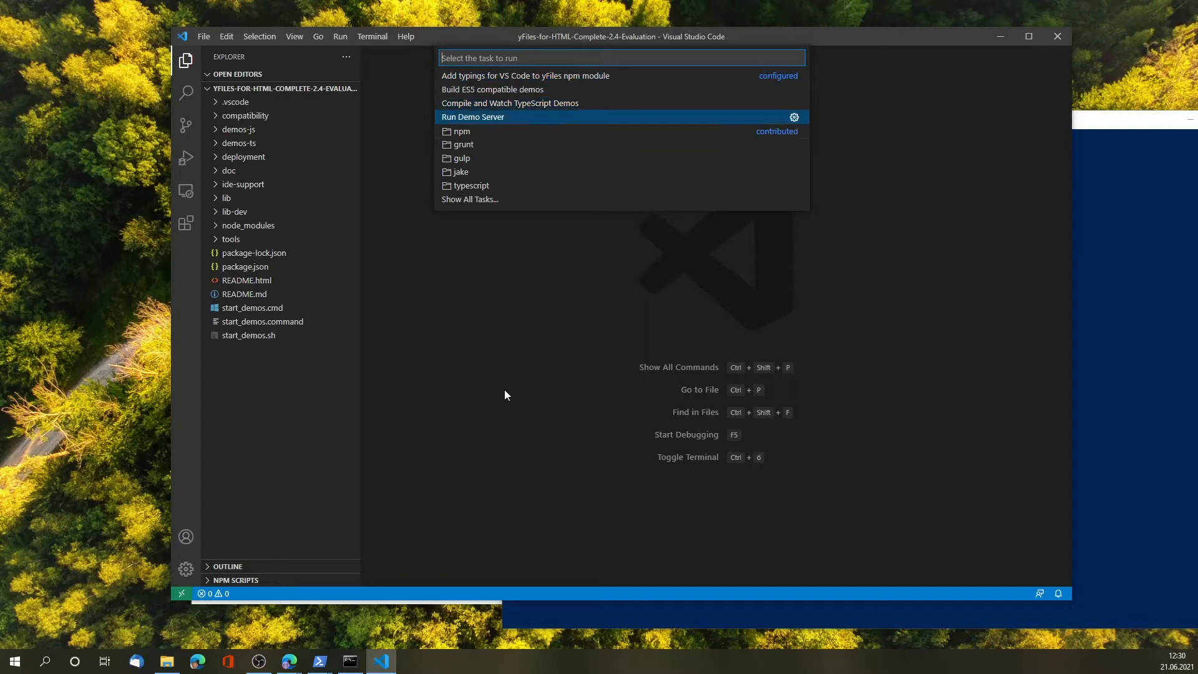
{"action": "key", "text": "Up"}
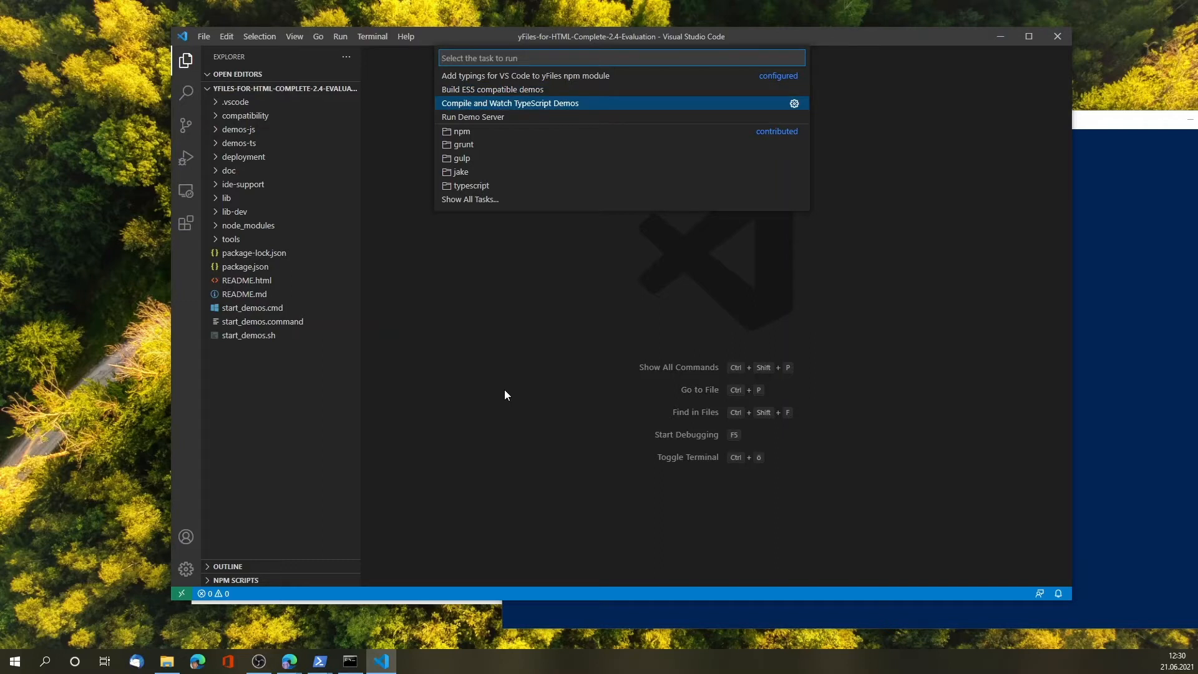
{"action": "left_click", "coordinate": [509, 103]}
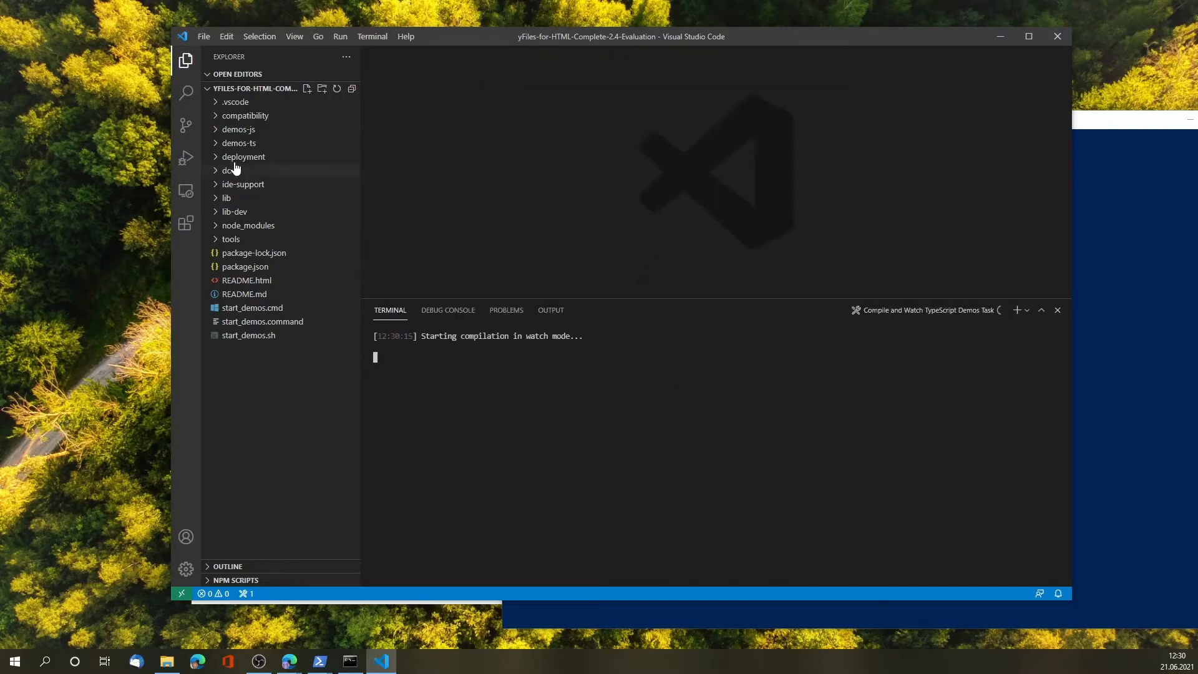
Expand demos-ts > 01-tutorial-getting-started > 01-graphcomponent and reach SampleApplication.ts.
{"action": "left_click", "coordinate": [239, 143]}
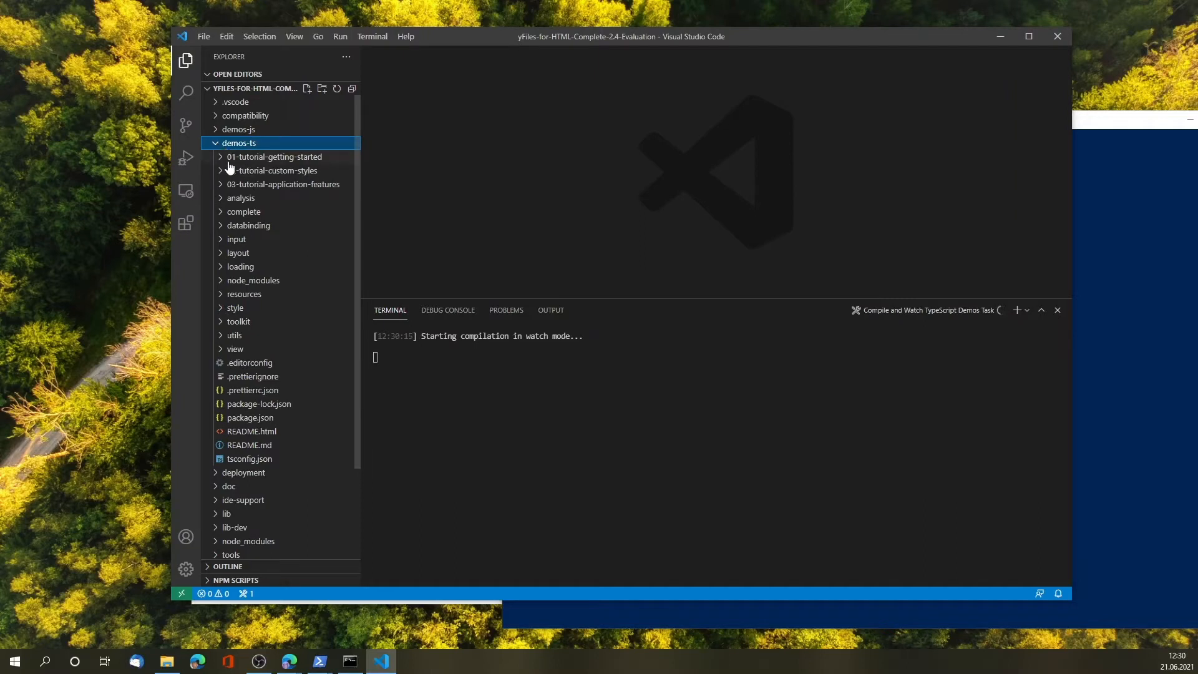
{"action": "left_click", "coordinate": [273, 158]}
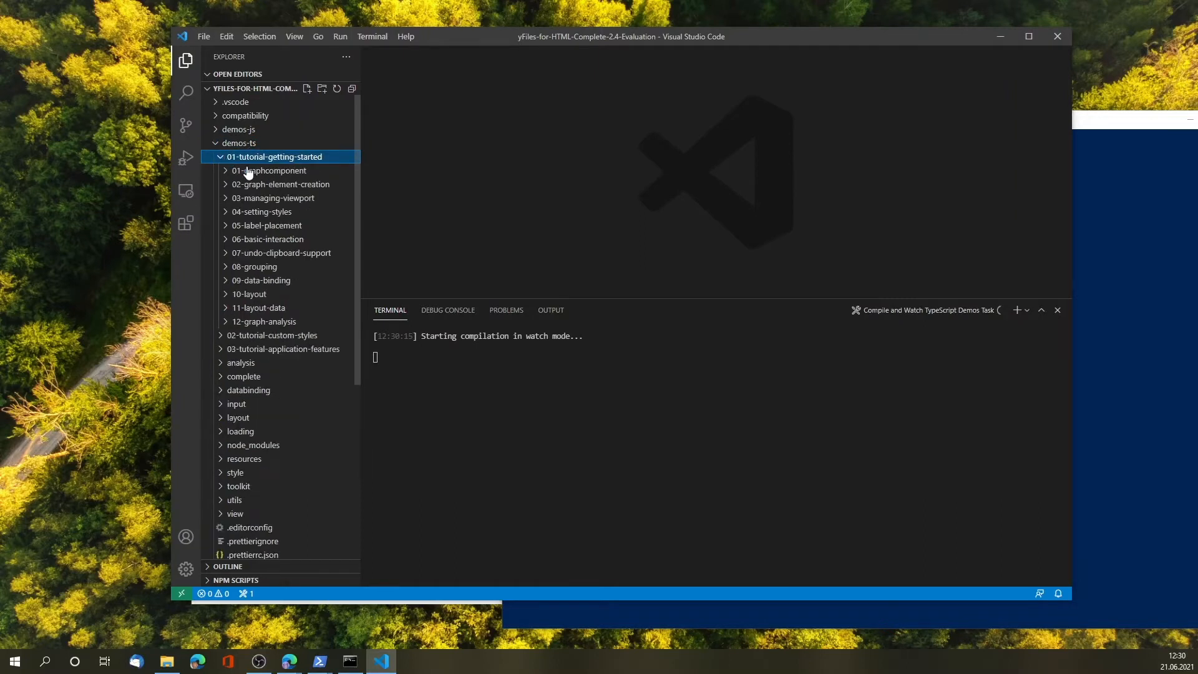
{"action": "left_click", "coordinate": [270, 171]}
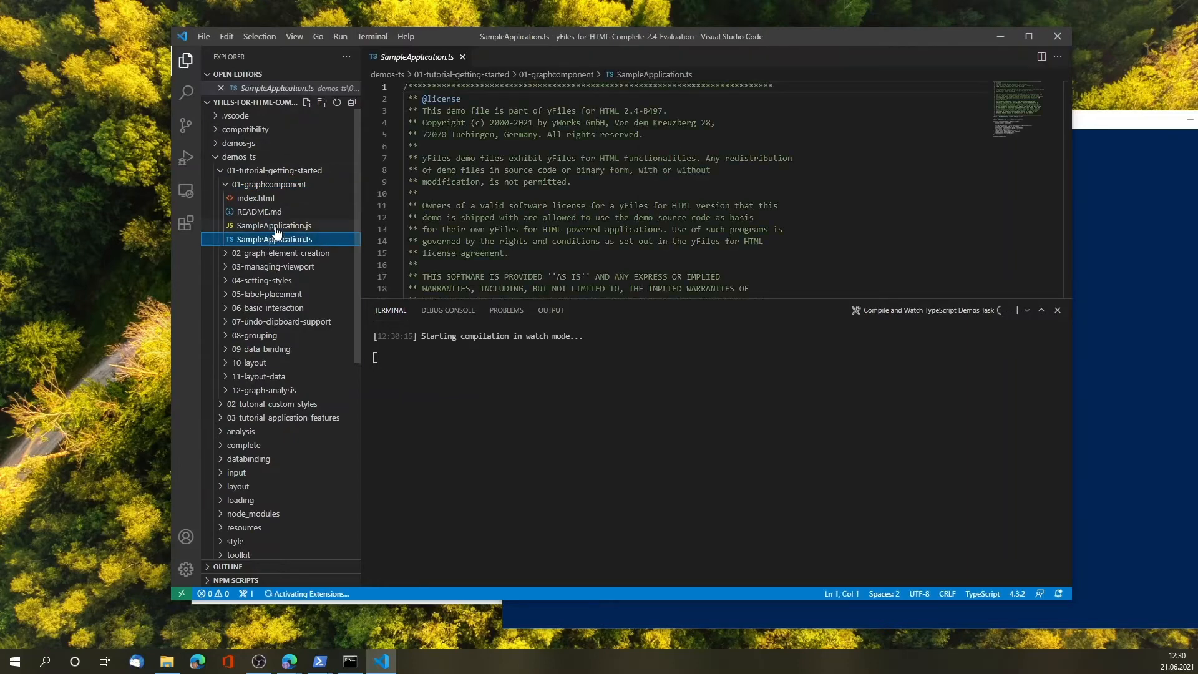
{"action": "scroll", "scroll_direction": "down", "scroll_amount": 3}
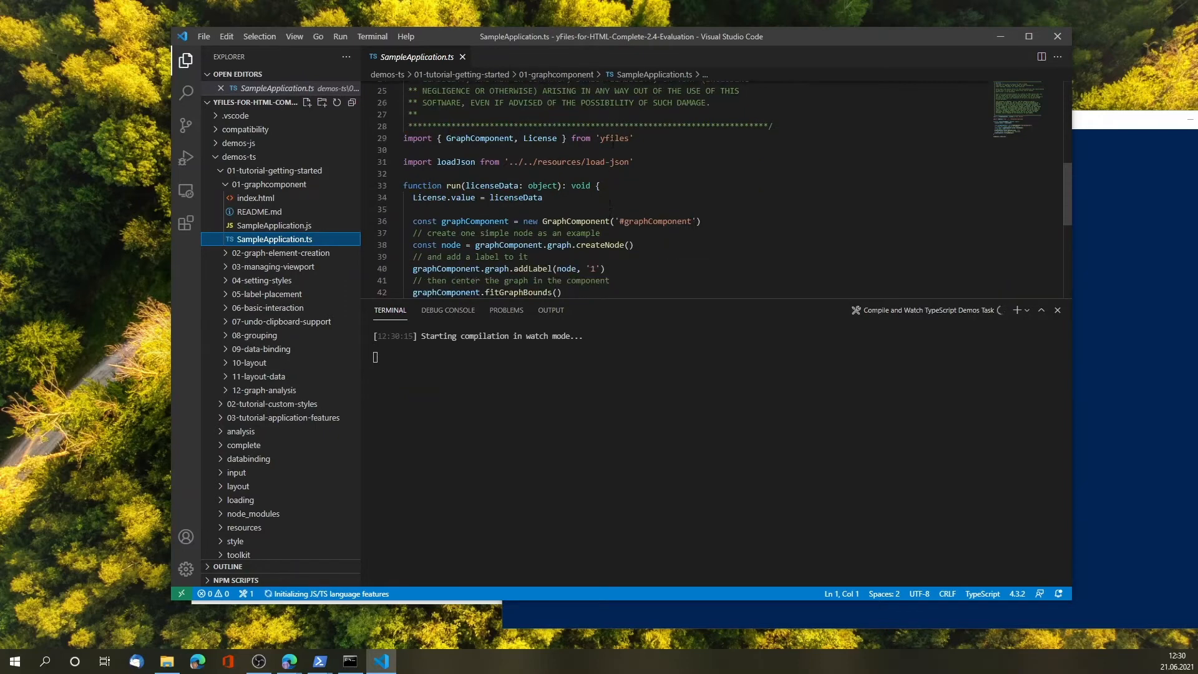
Select GraphComponent in the TypeScript code, then expand the demos-js folder.
{"action": "double_click", "coordinate": [615, 138]}
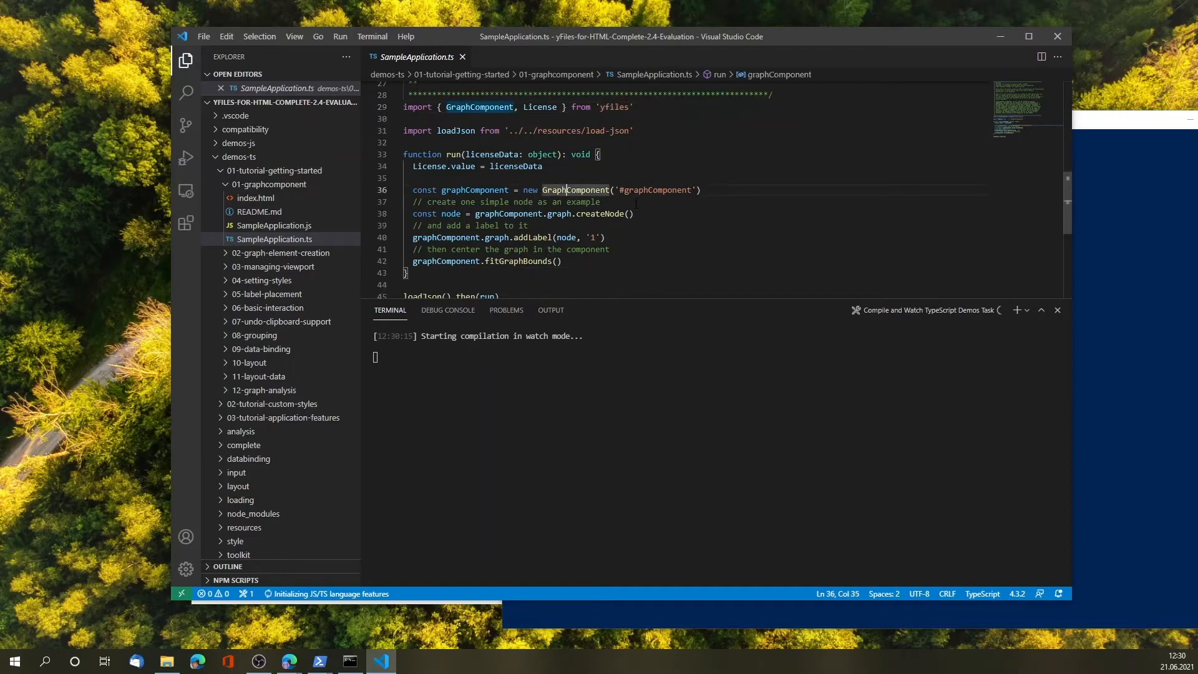
{"action": "mouse_move", "coordinate": [576, 190]}
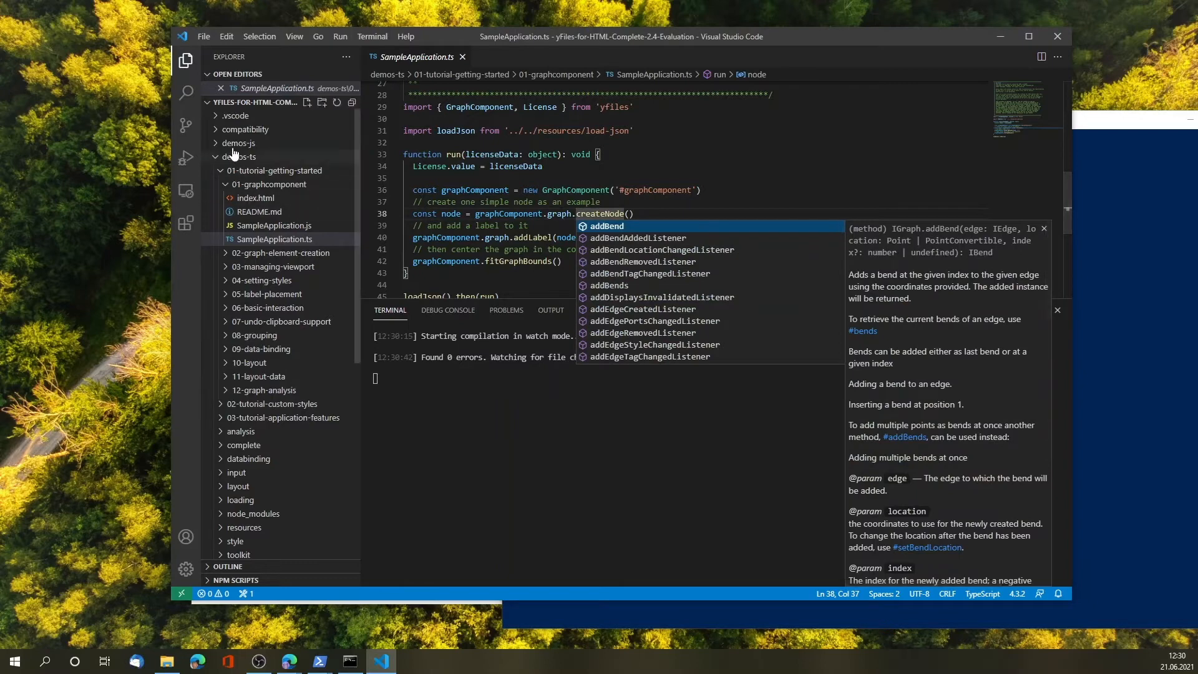
{"action": "left_click", "coordinate": [237, 142]}
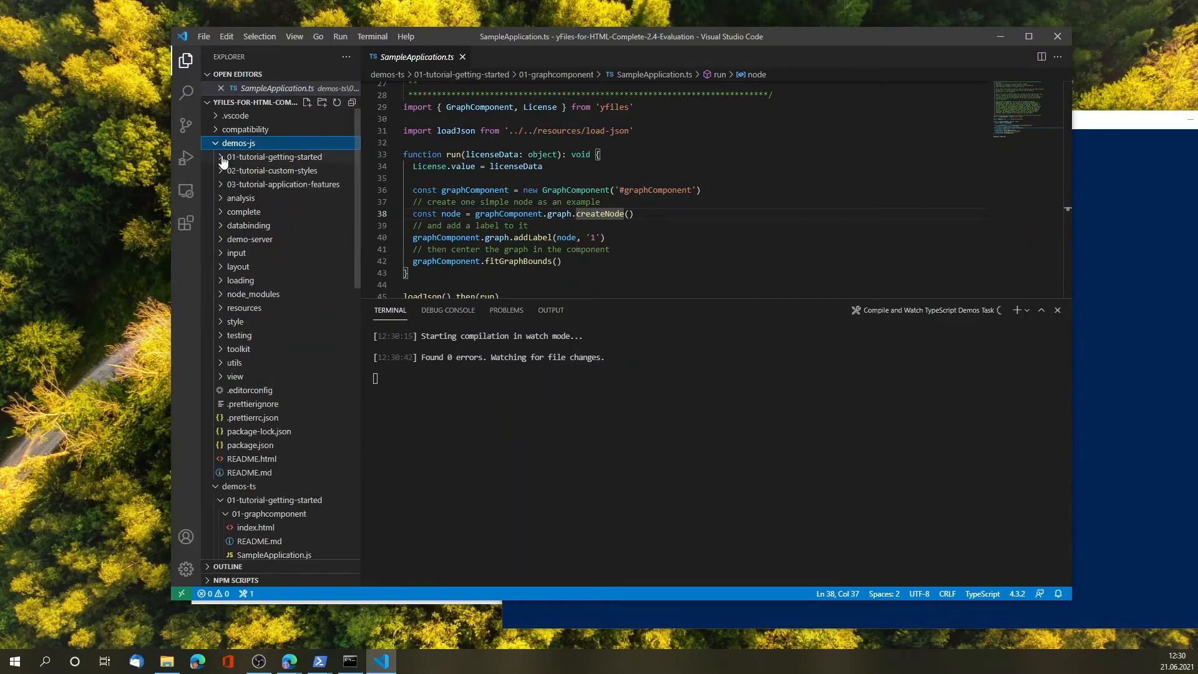
Open the JavaScript SampleApplication.js and try code completion inside the createNode call.
{"action": "left_click", "coordinate": [273, 156]}
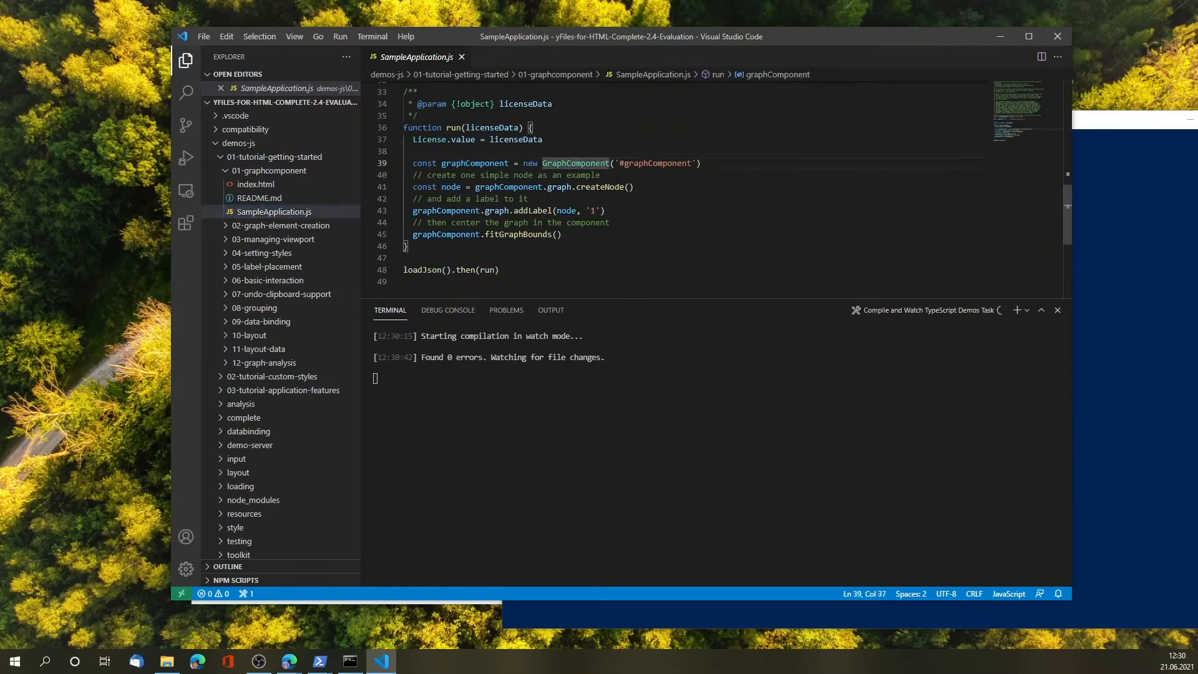
{"action": "left_click", "coordinate": [580, 186]}
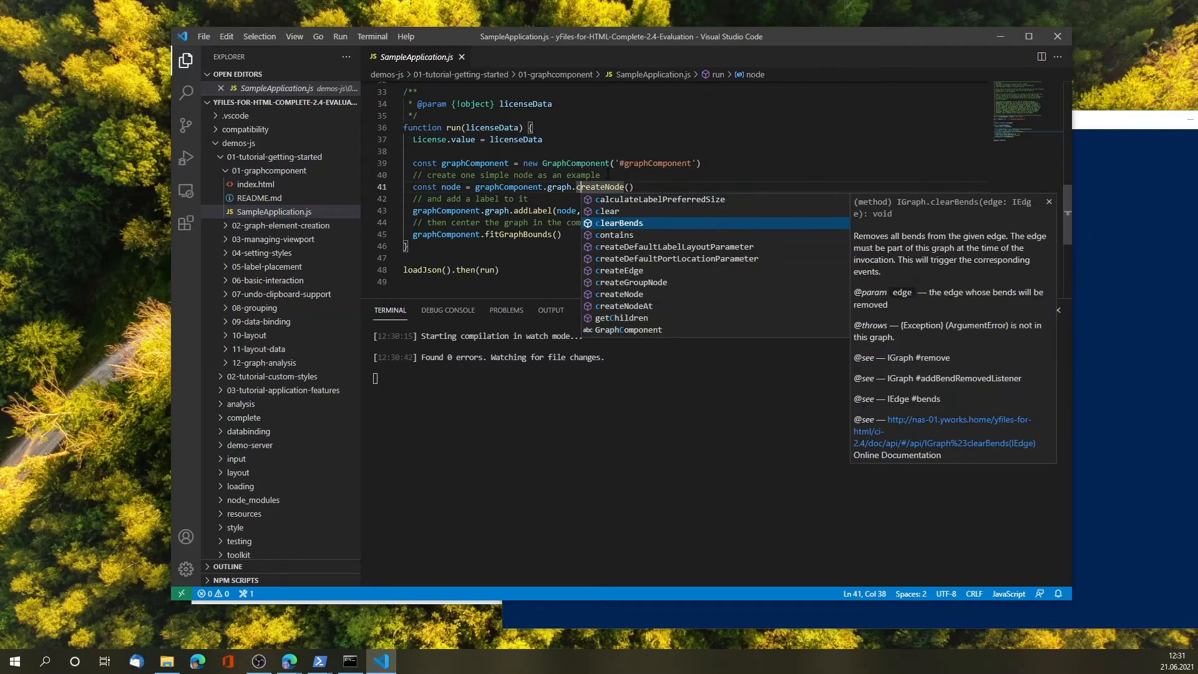
{"action": "left_click", "coordinate": [574, 163]}
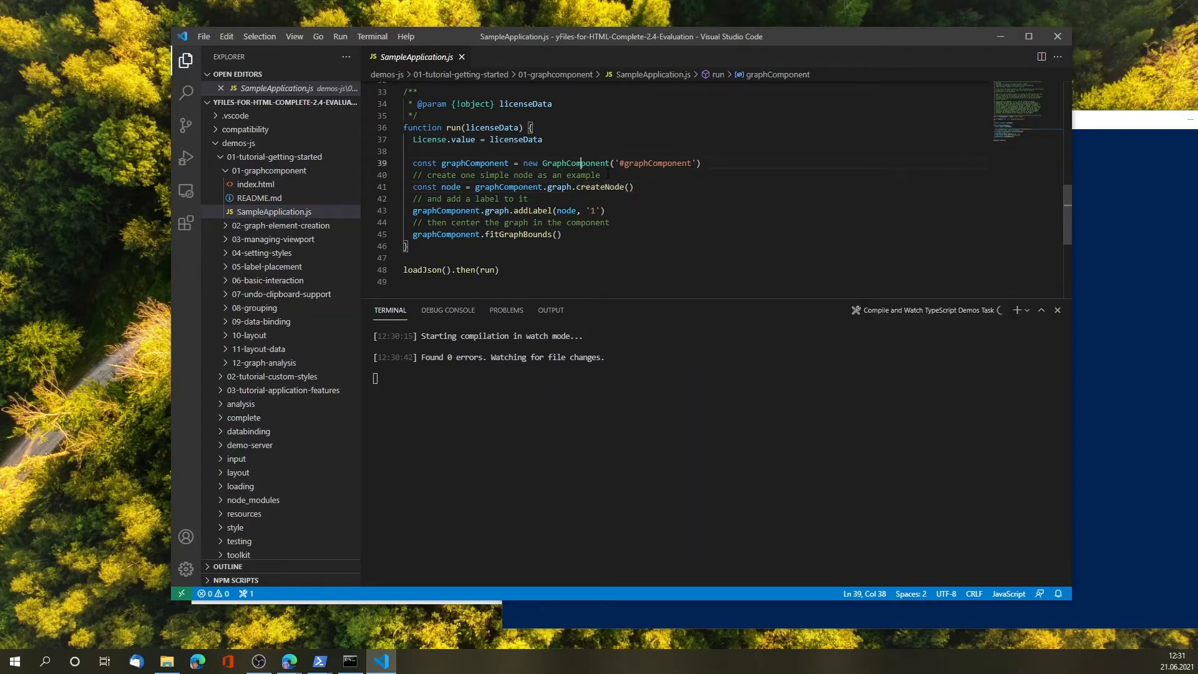
{"action": "mouse_move", "coordinate": [576, 162]}
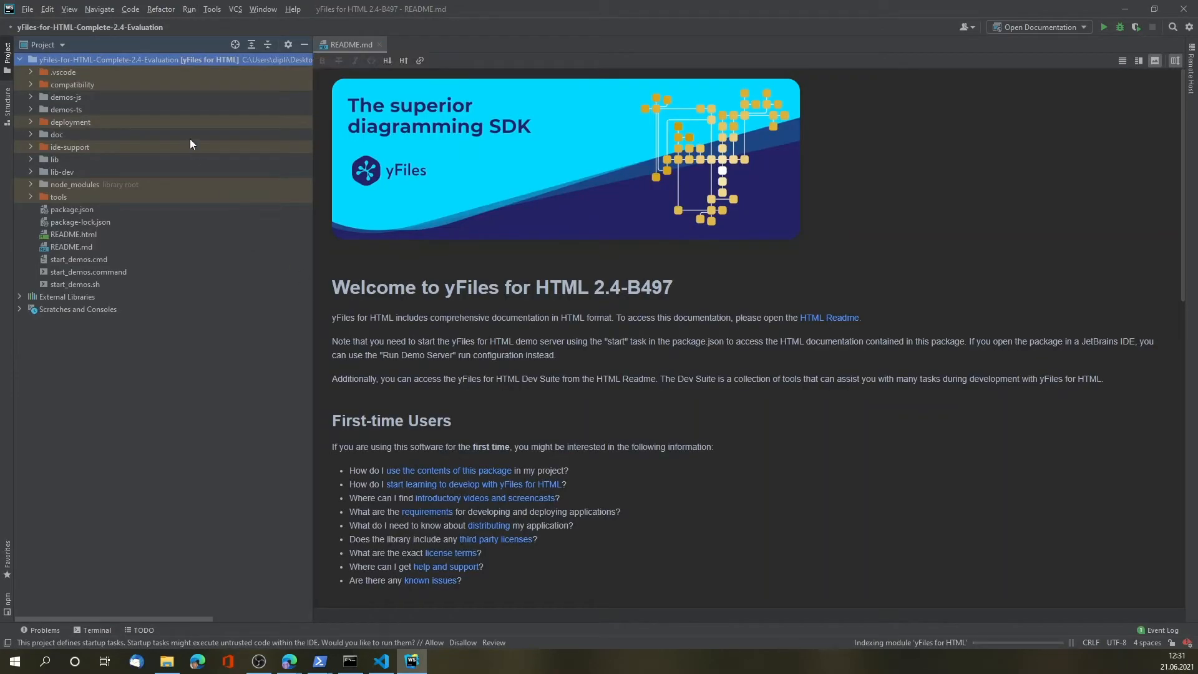
{"action": "mouse_move", "coordinate": [665, 361]}
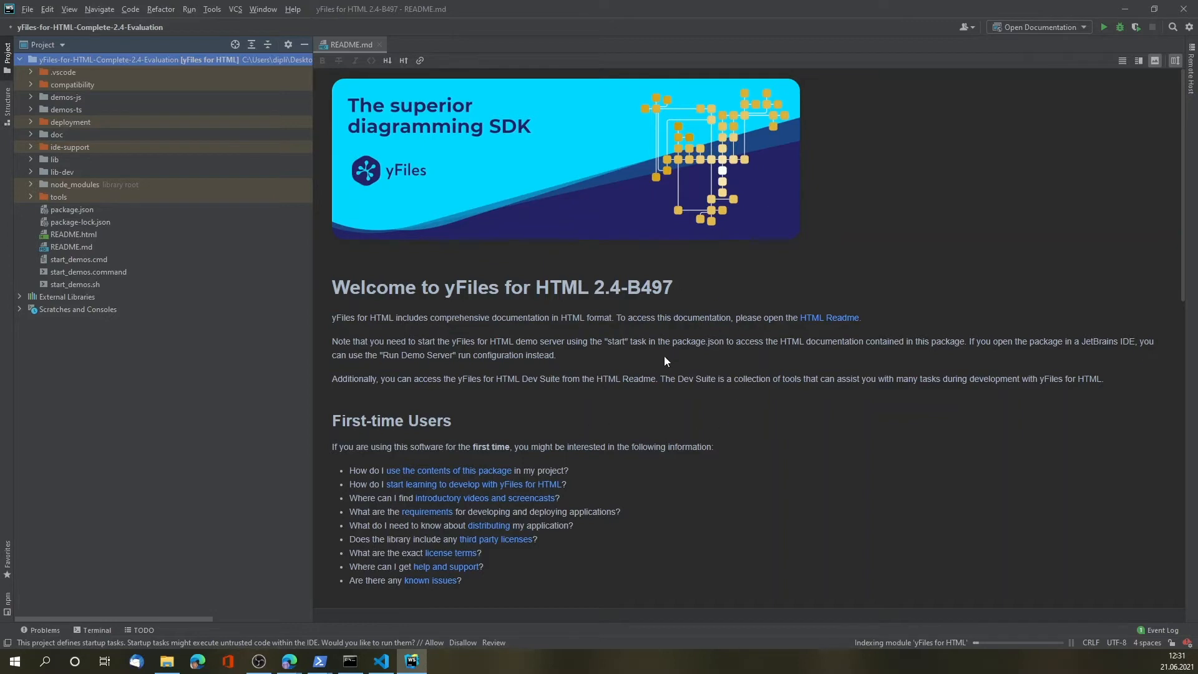
{"action": "mouse_move", "coordinate": [781, 434]}
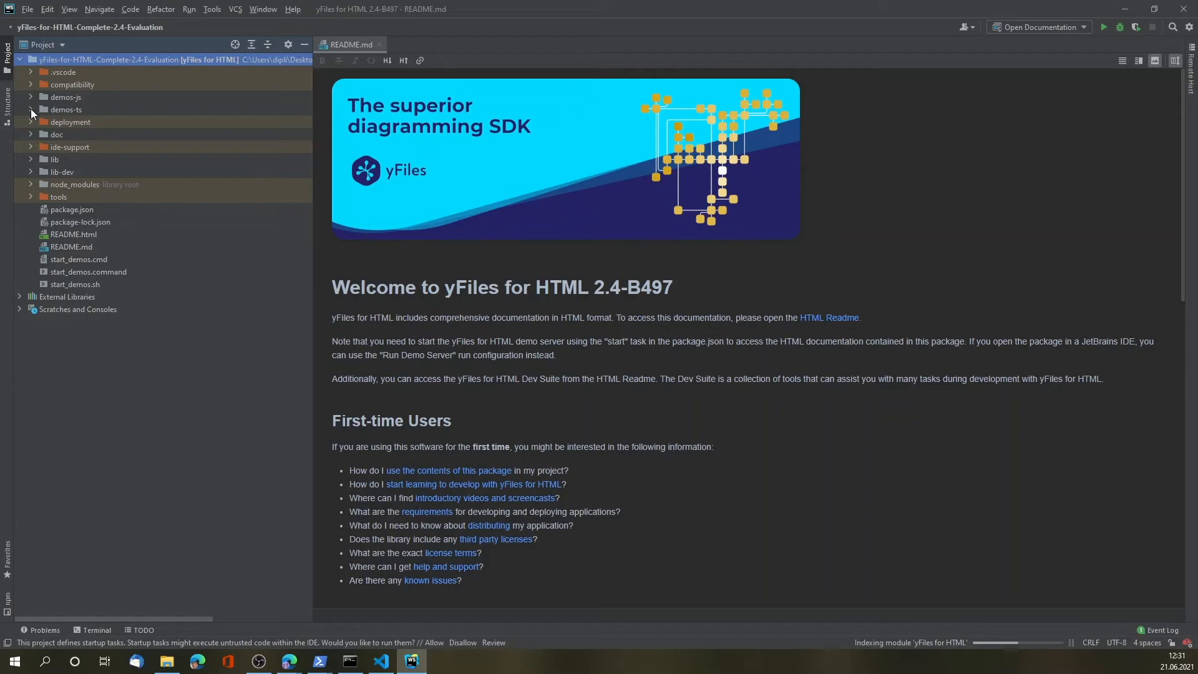
{"action": "mouse_move", "coordinate": [32, 99]}
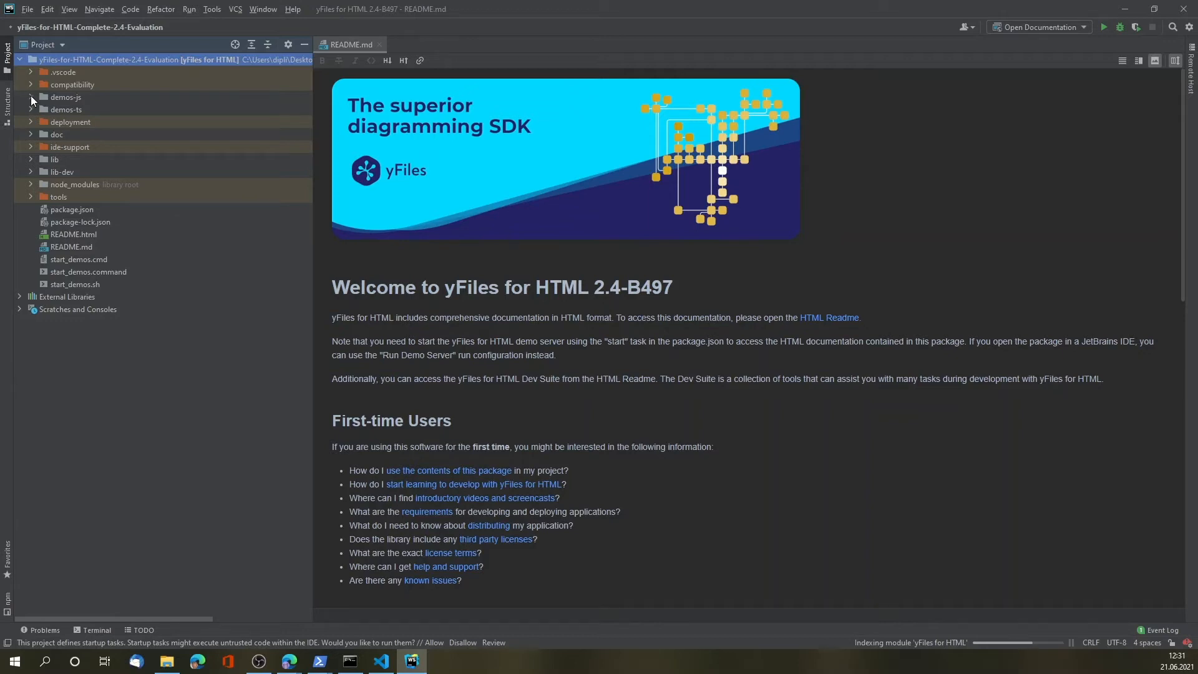
{"action": "mouse_move", "coordinate": [32, 112]}
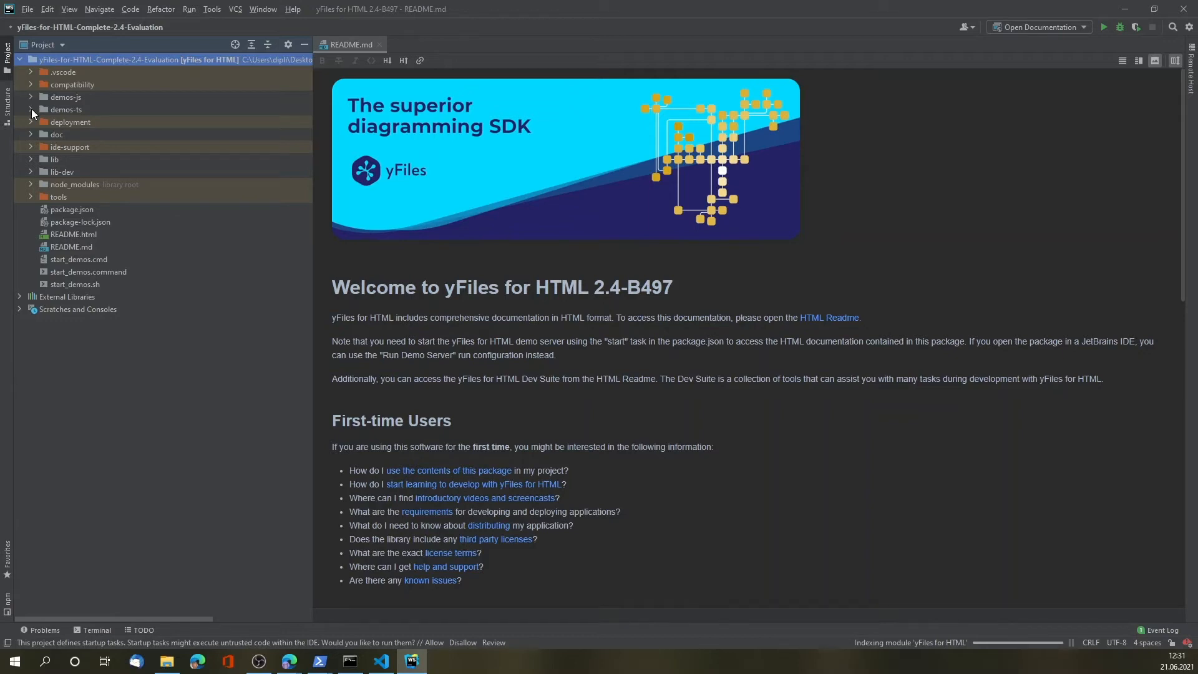
Expand the demos-ts folder in WebStorm's Project tool window.
{"action": "left_click", "coordinate": [30, 97]}
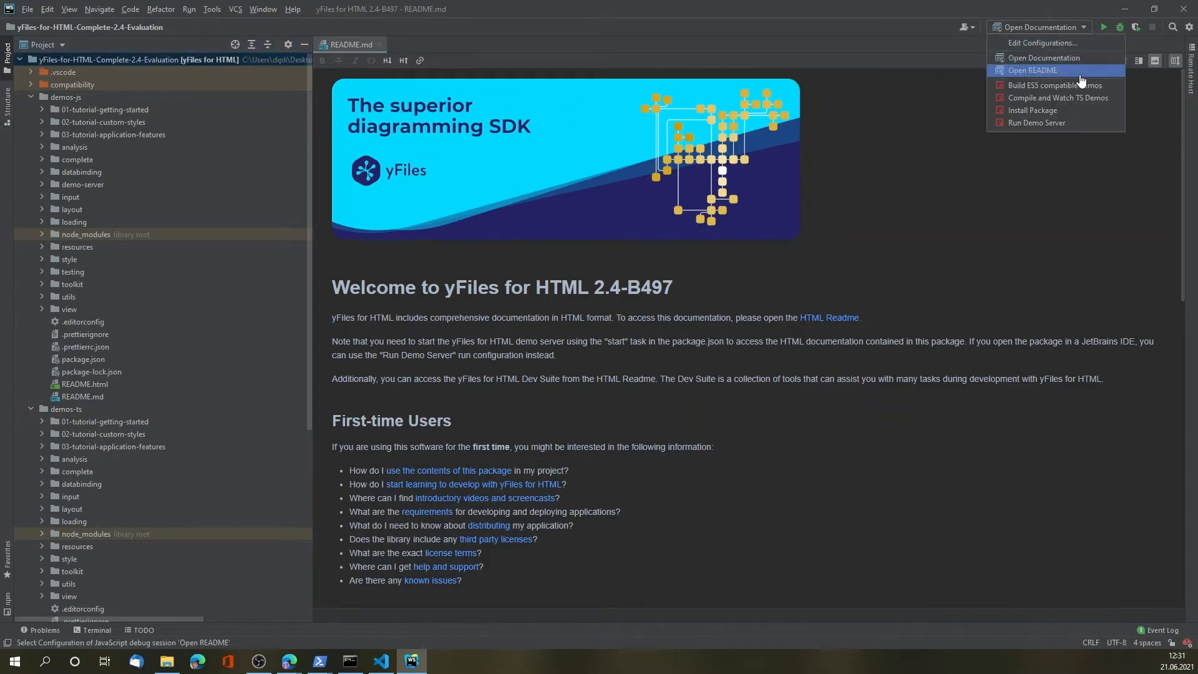
{"action": "mouse_move", "coordinate": [1039, 57]}
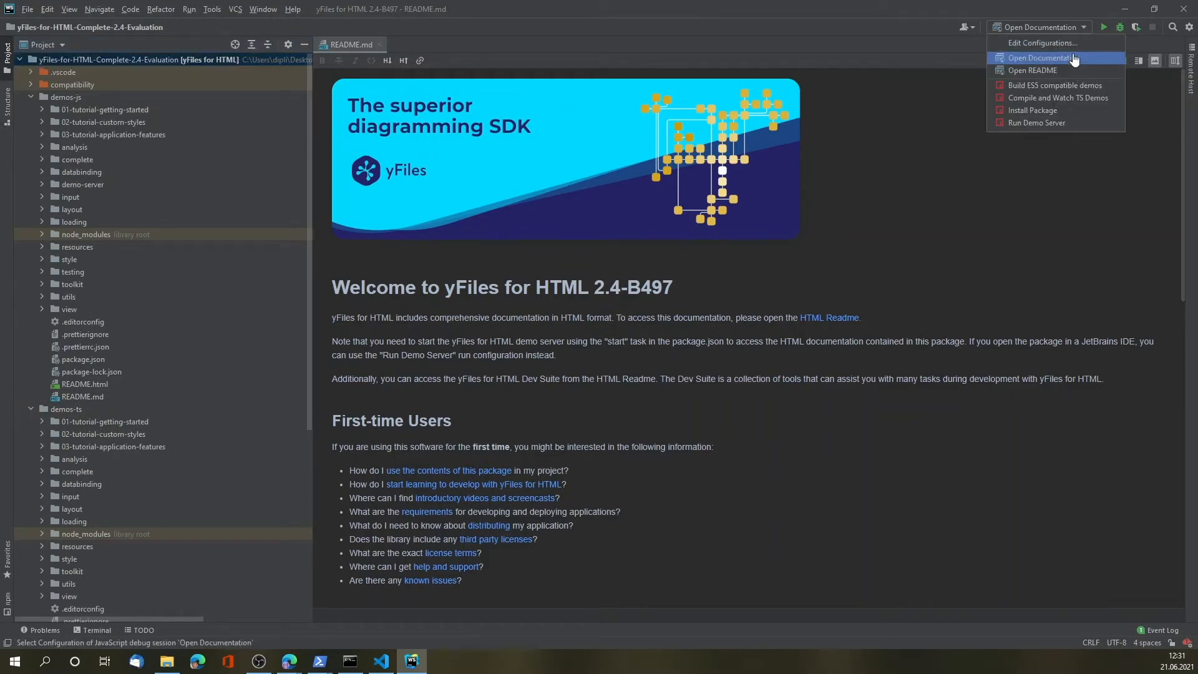
{"action": "mouse_move", "coordinate": [1067, 70]}
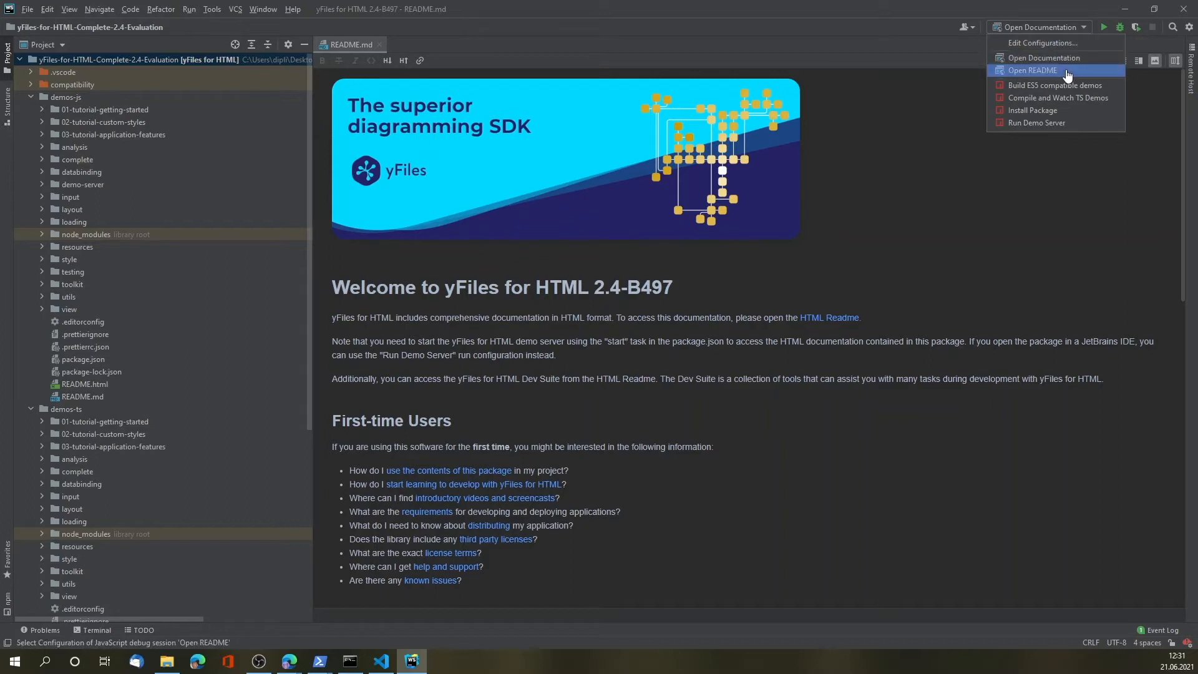
{"action": "mouse_move", "coordinate": [1056, 85]}
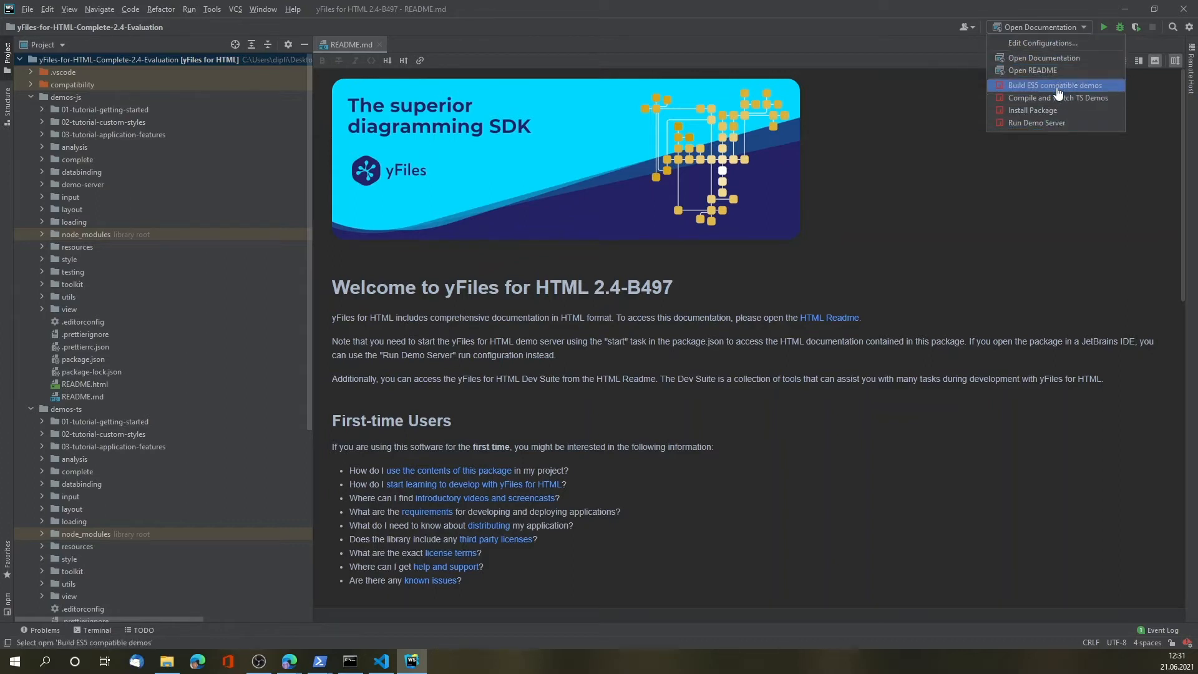
{"action": "mouse_move", "coordinate": [1056, 123]}
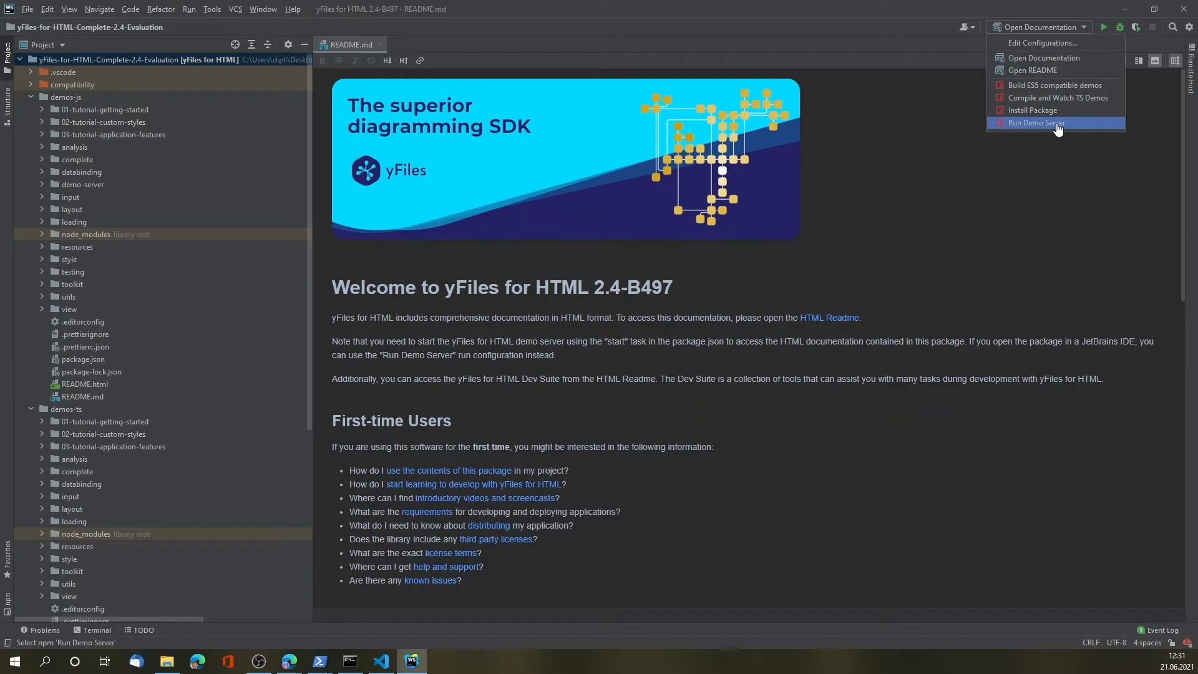
{"action": "mouse_move", "coordinate": [995, 221]}
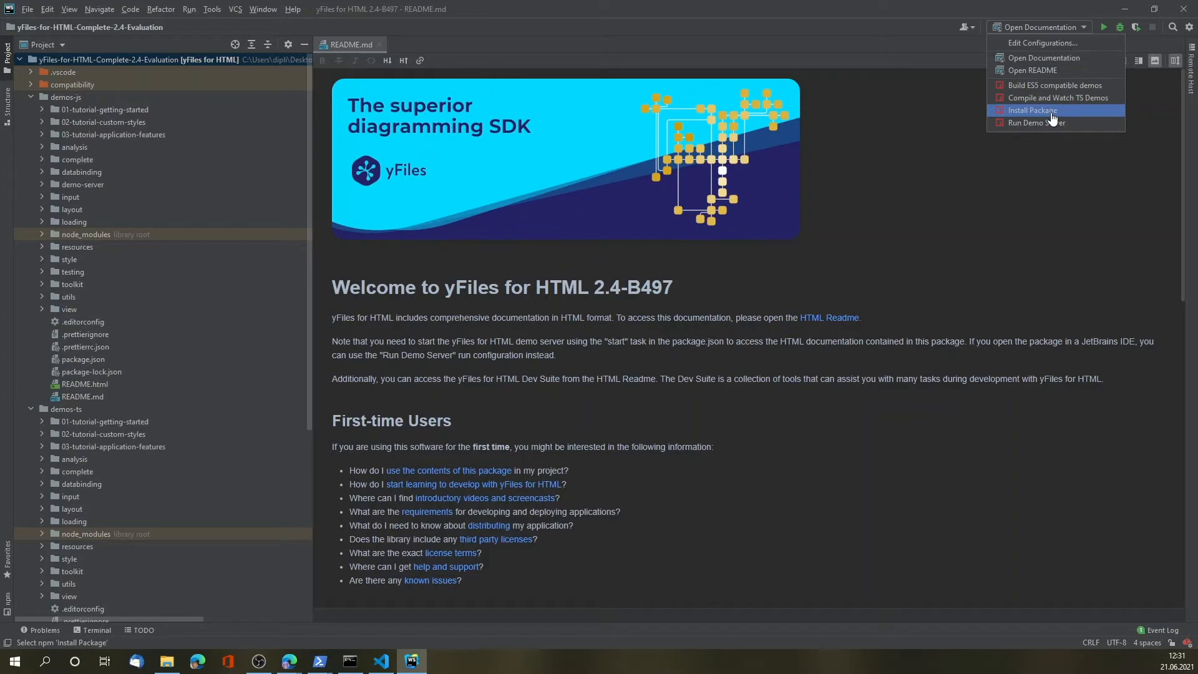
{"action": "mouse_move", "coordinate": [1052, 122]}
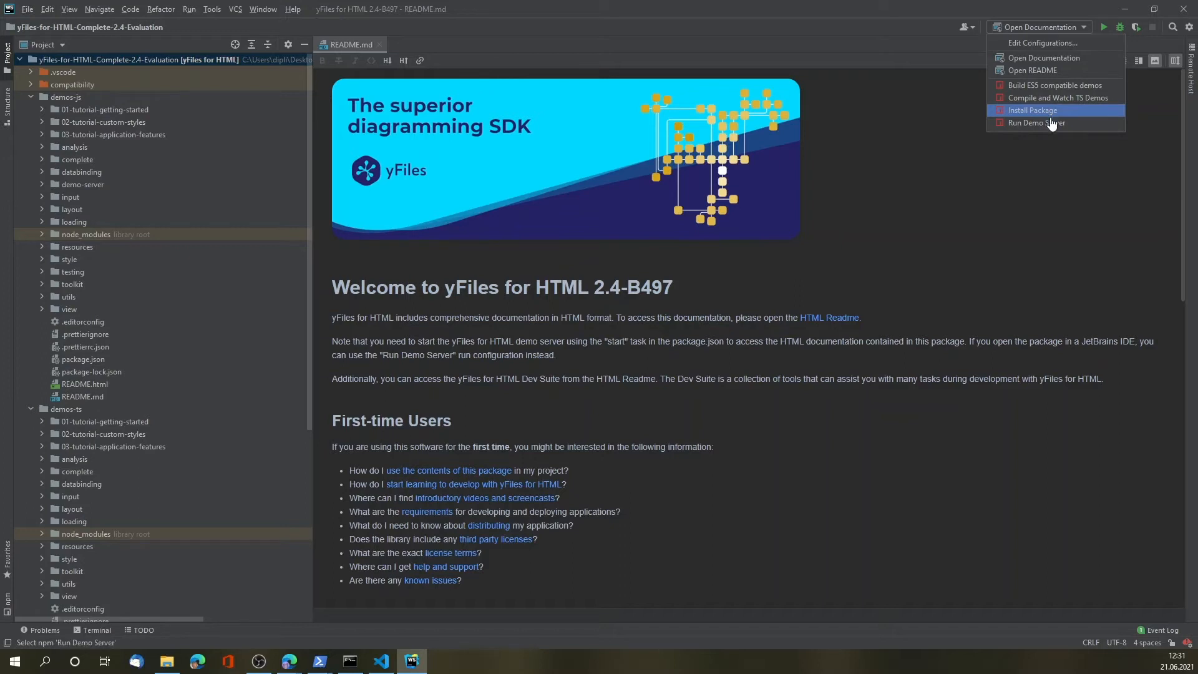
{"action": "mouse_move", "coordinate": [1036, 124]}
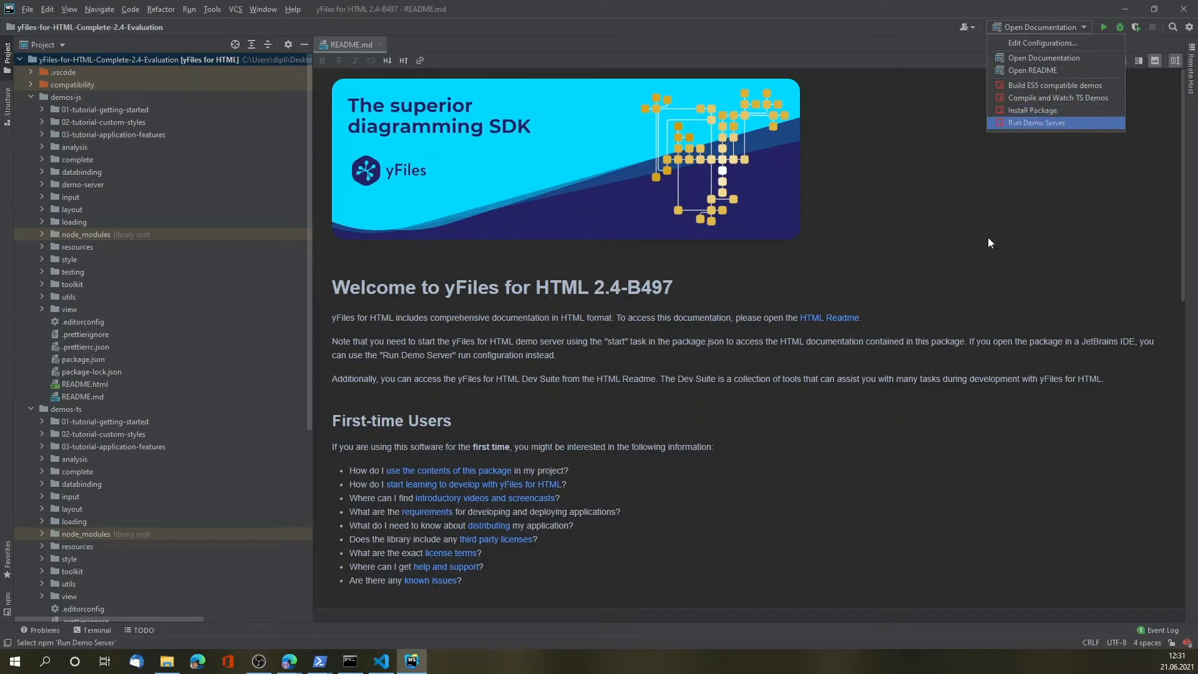
{"action": "mouse_move", "coordinate": [1040, 114]}
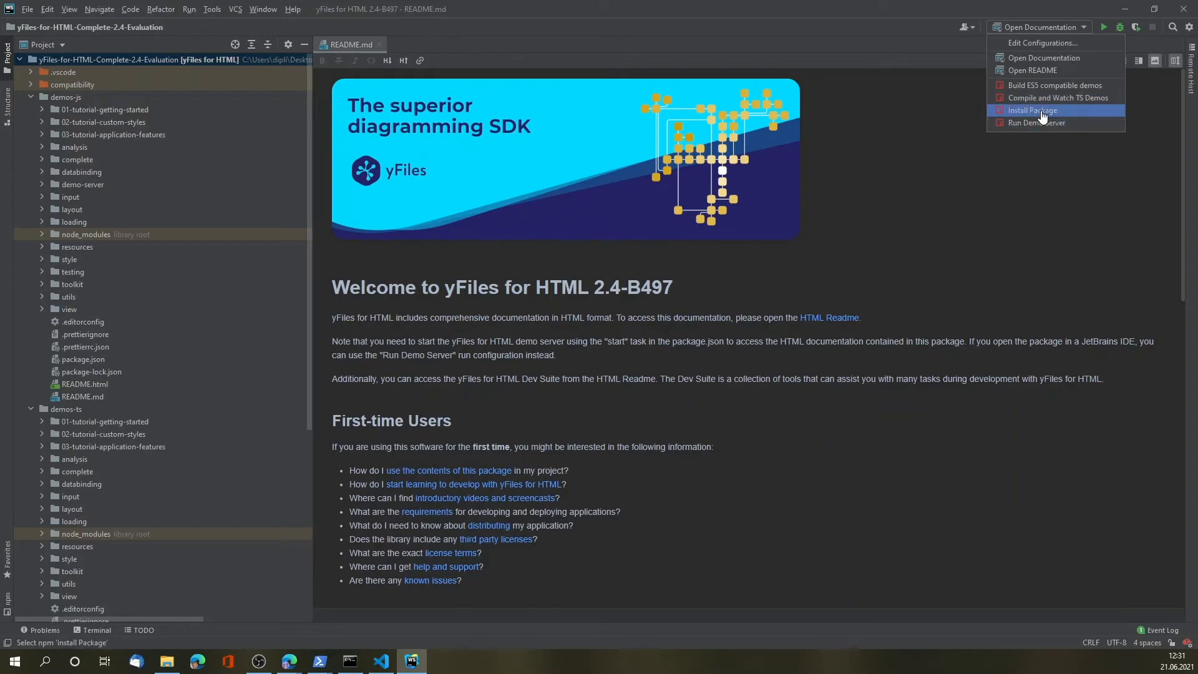
{"action": "mouse_move", "coordinate": [1036, 122]}
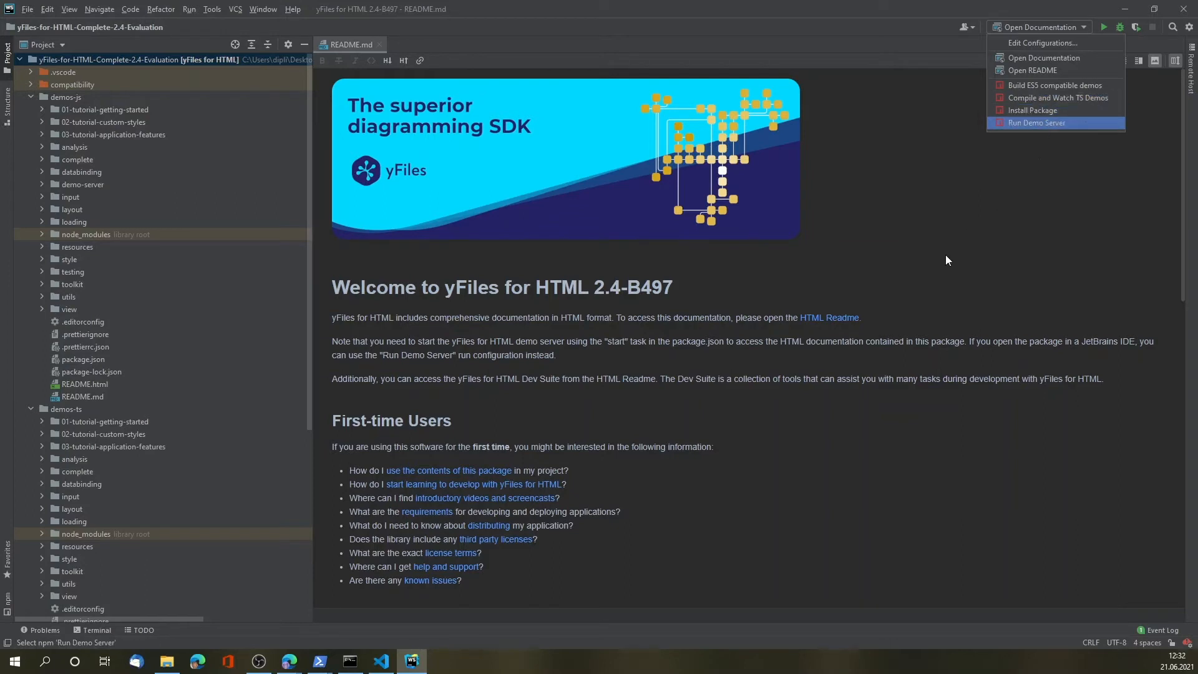
{"action": "mouse_move", "coordinate": [907, 277]}
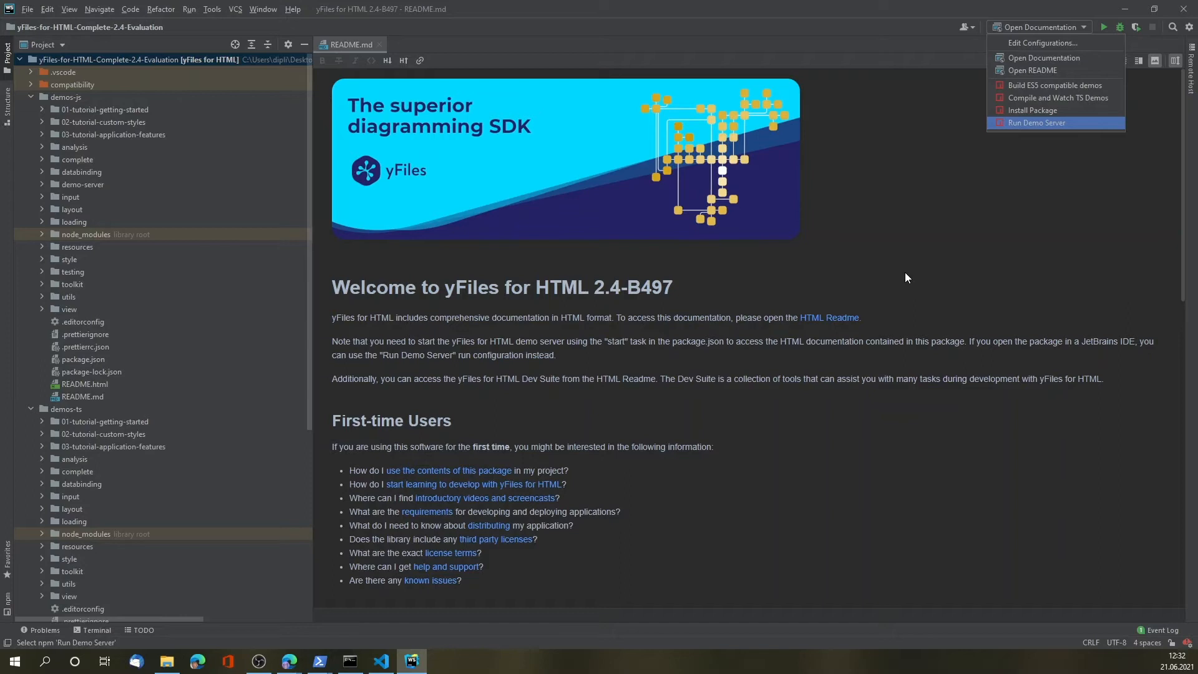
{"action": "mouse_move", "coordinate": [886, 299]}
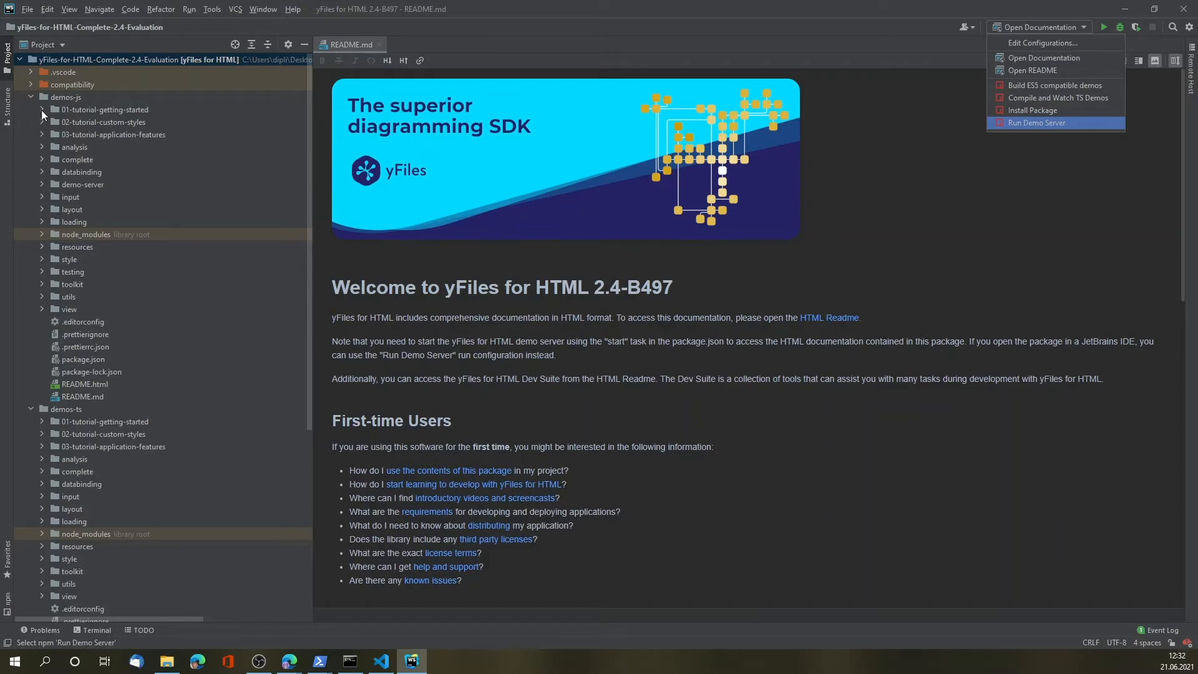
Expand 01-tutorial-getting-started under demos-js and open its SampleApplication.js.
{"action": "left_click", "coordinate": [43, 110]}
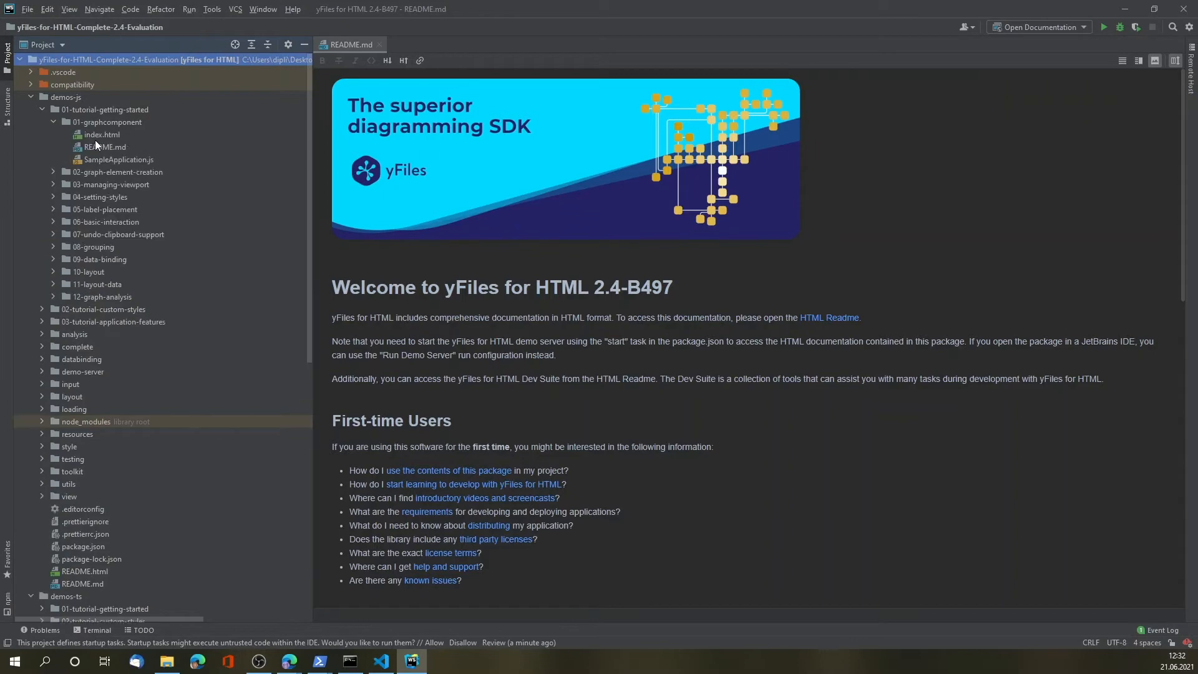
{"action": "double_click", "coordinate": [118, 158]}
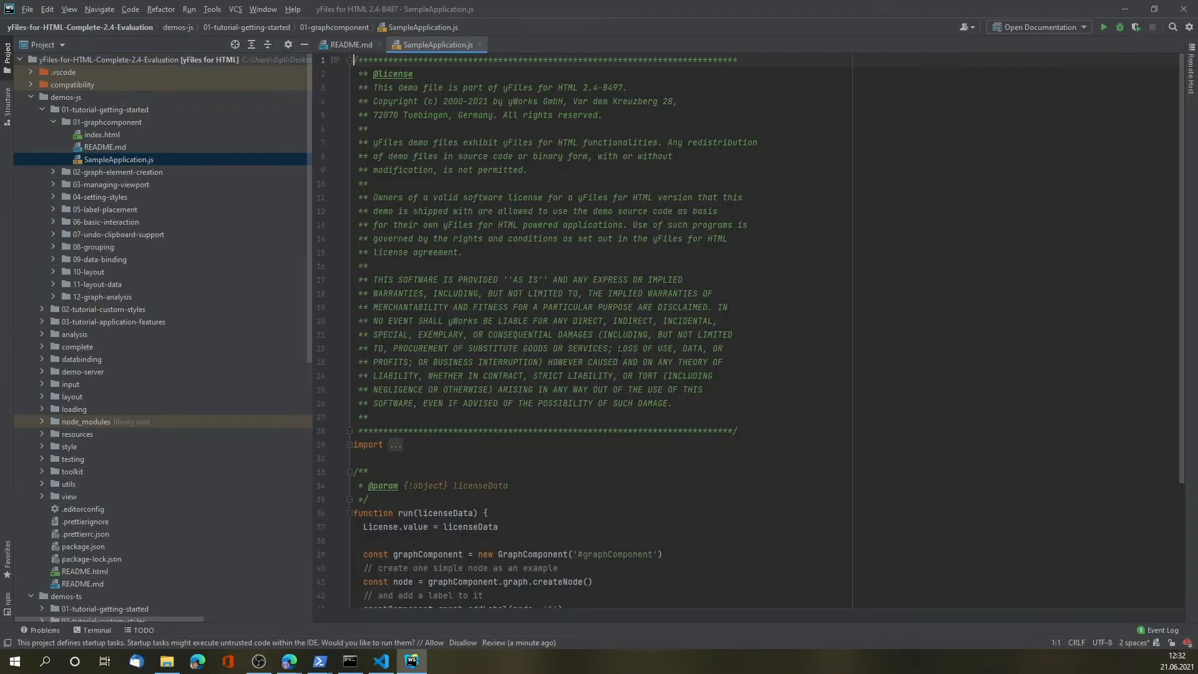
{"action": "scroll", "scroll_direction": "down", "scroll_amount": 3}
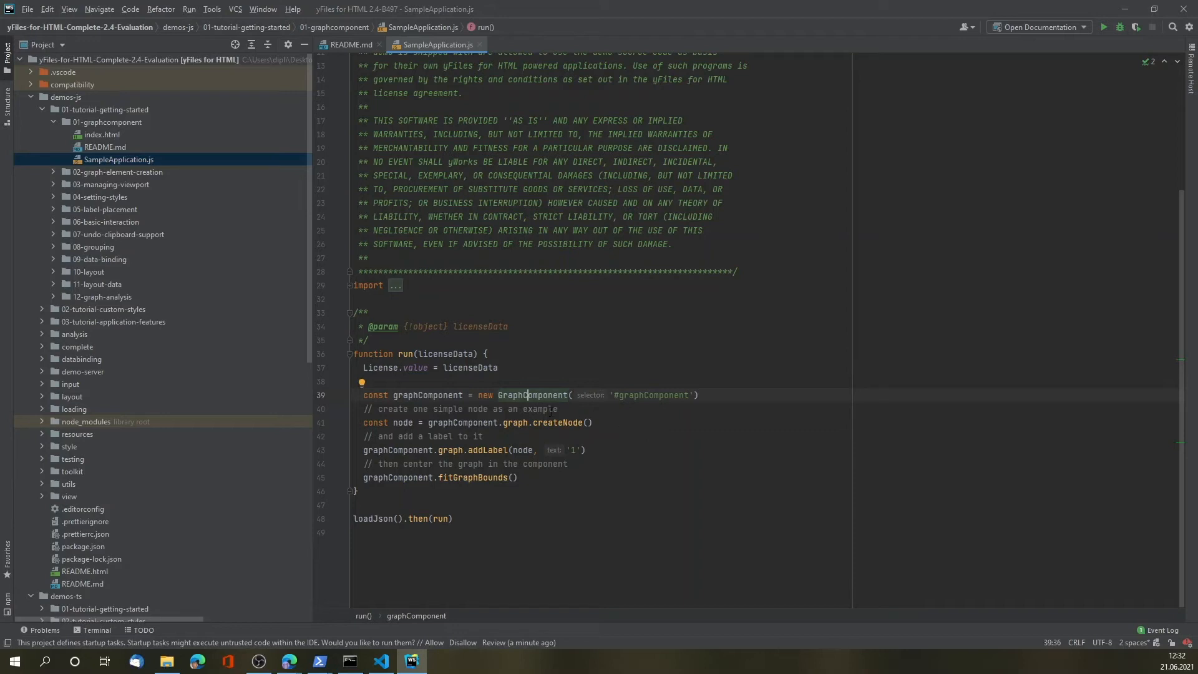
{"action": "mouse_move", "coordinate": [923, 576]}
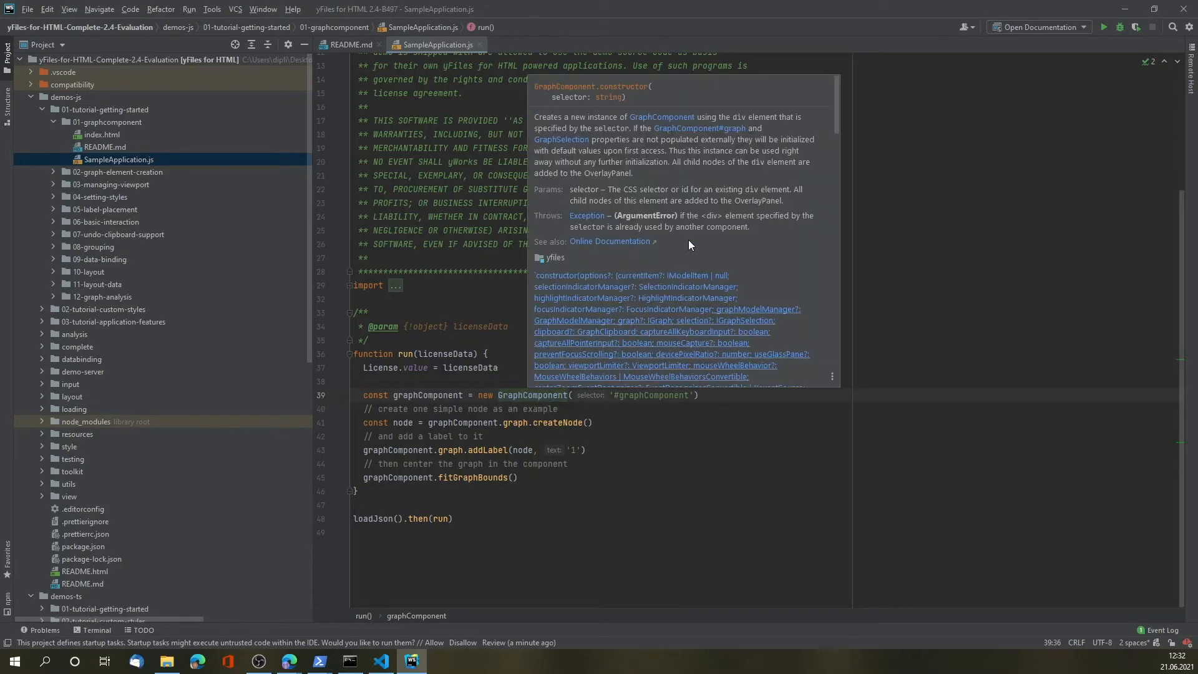
{"action": "mouse_move", "coordinate": [662, 117]}
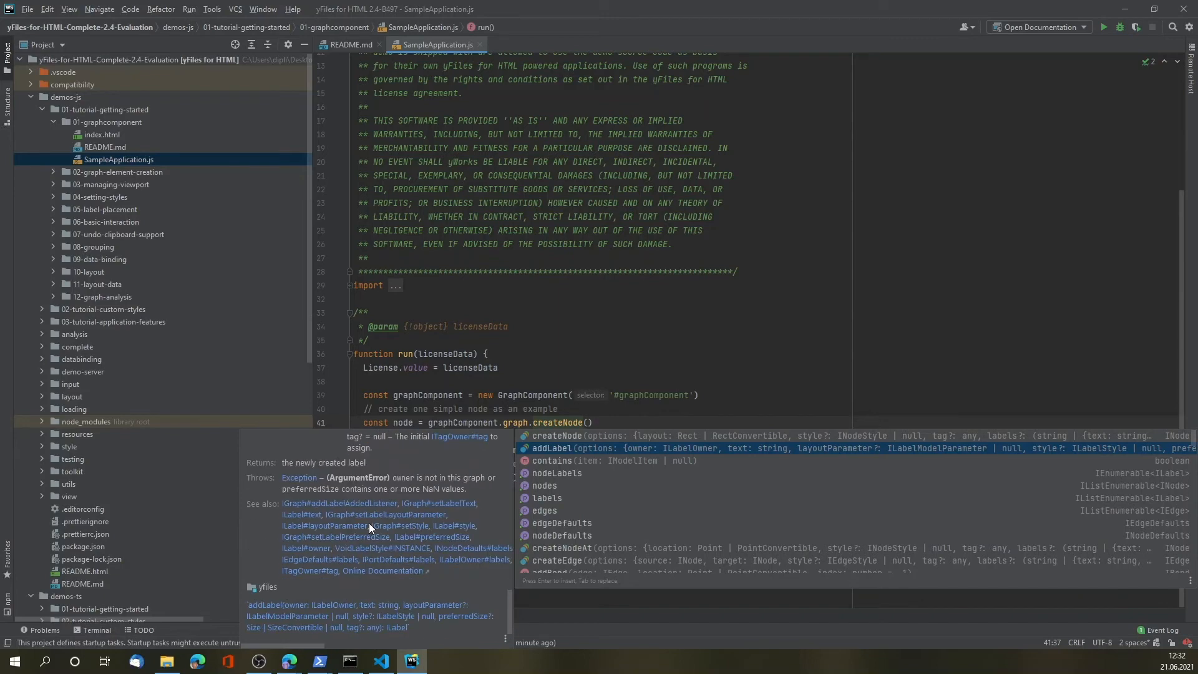
{"action": "mouse_move", "coordinate": [417, 591]}
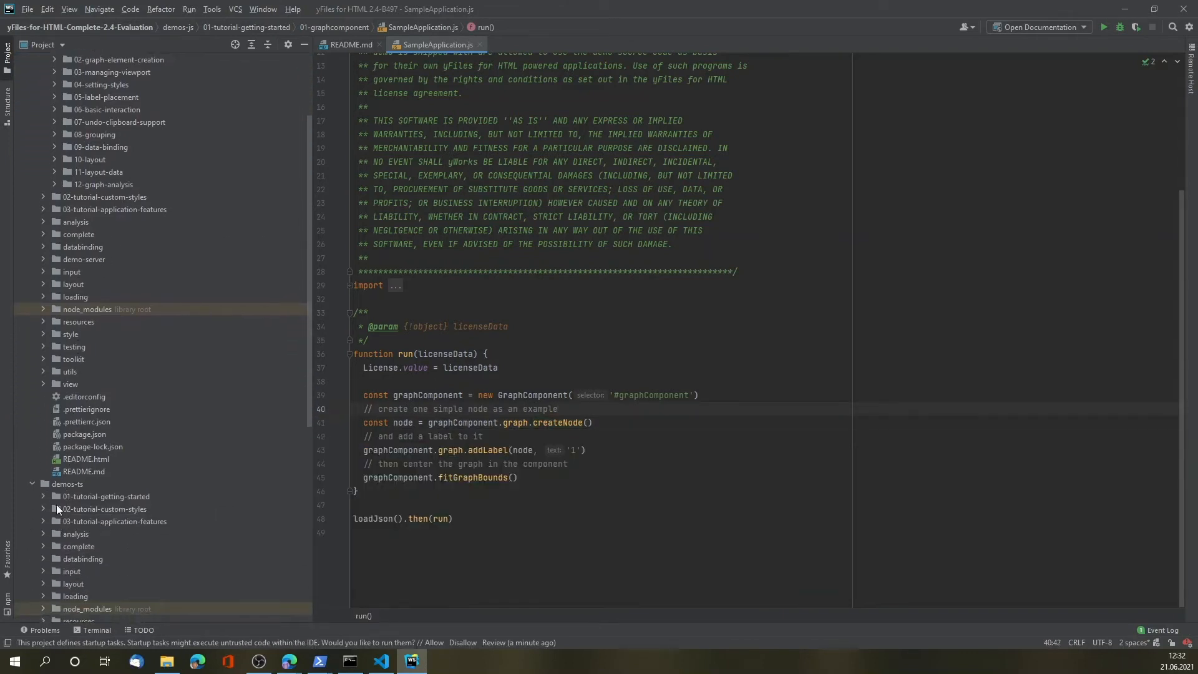
Expand the demos-ts tutorial folder and bring up context actions for SampleApplication.ts and index.html.
{"action": "left_click", "coordinate": [44, 495]}
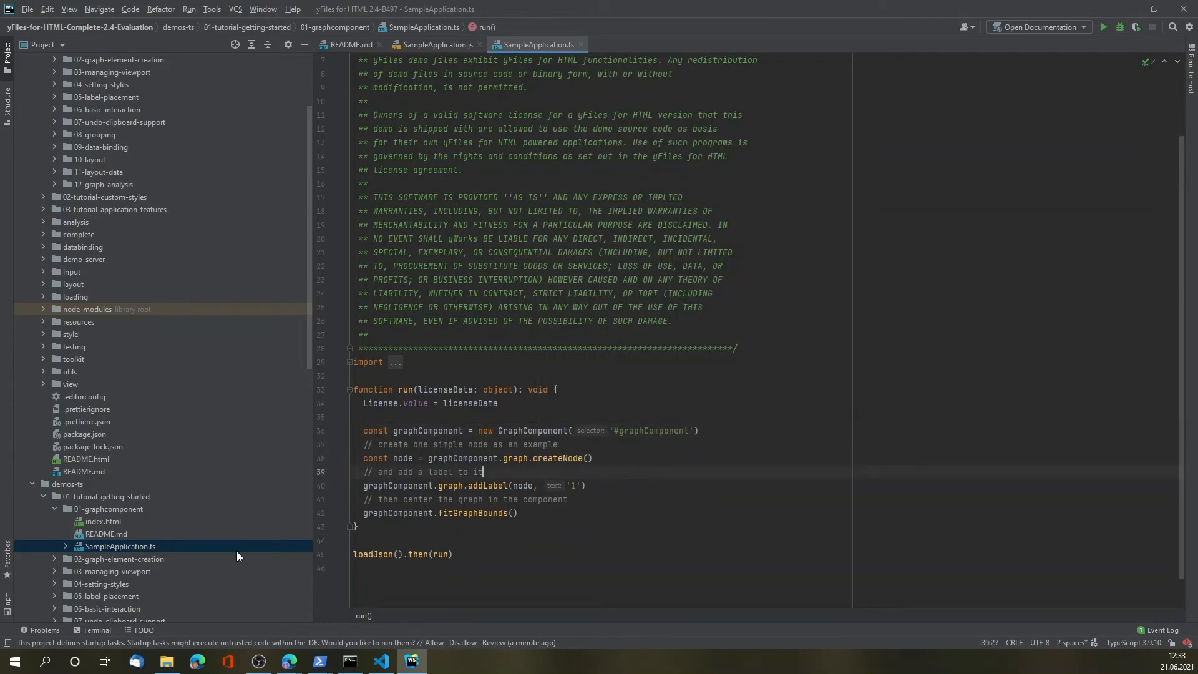
{"action": "right_click", "coordinate": [103, 521]}
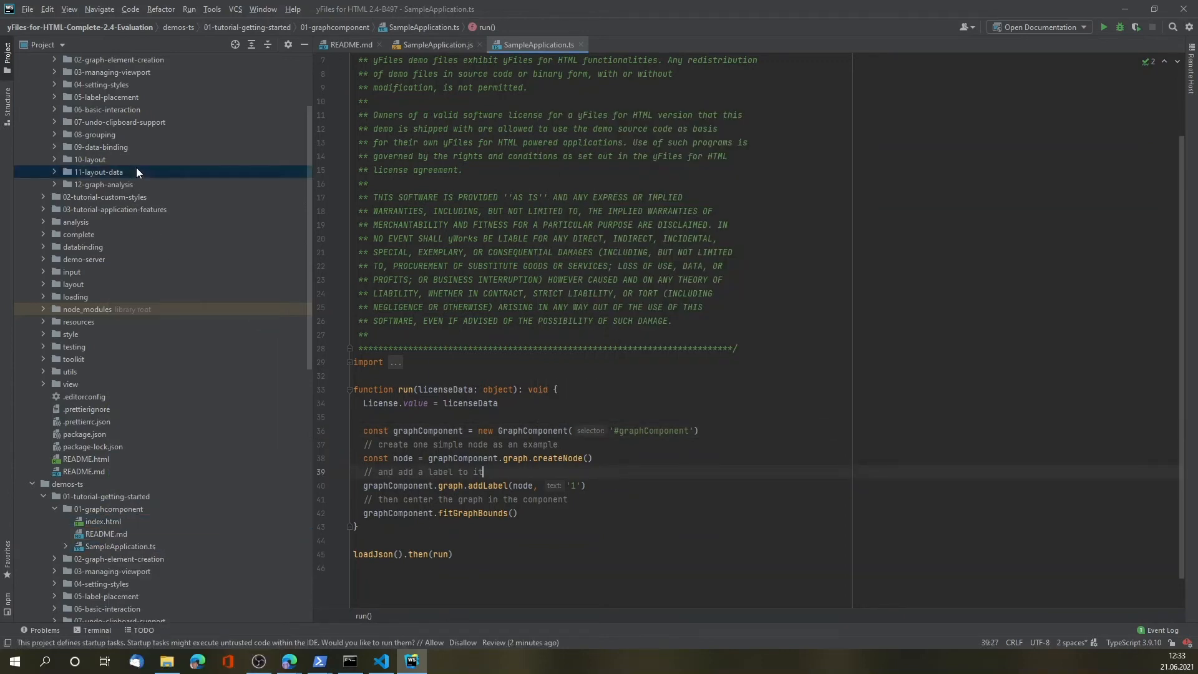
{"action": "right_click", "coordinate": [101, 135]}
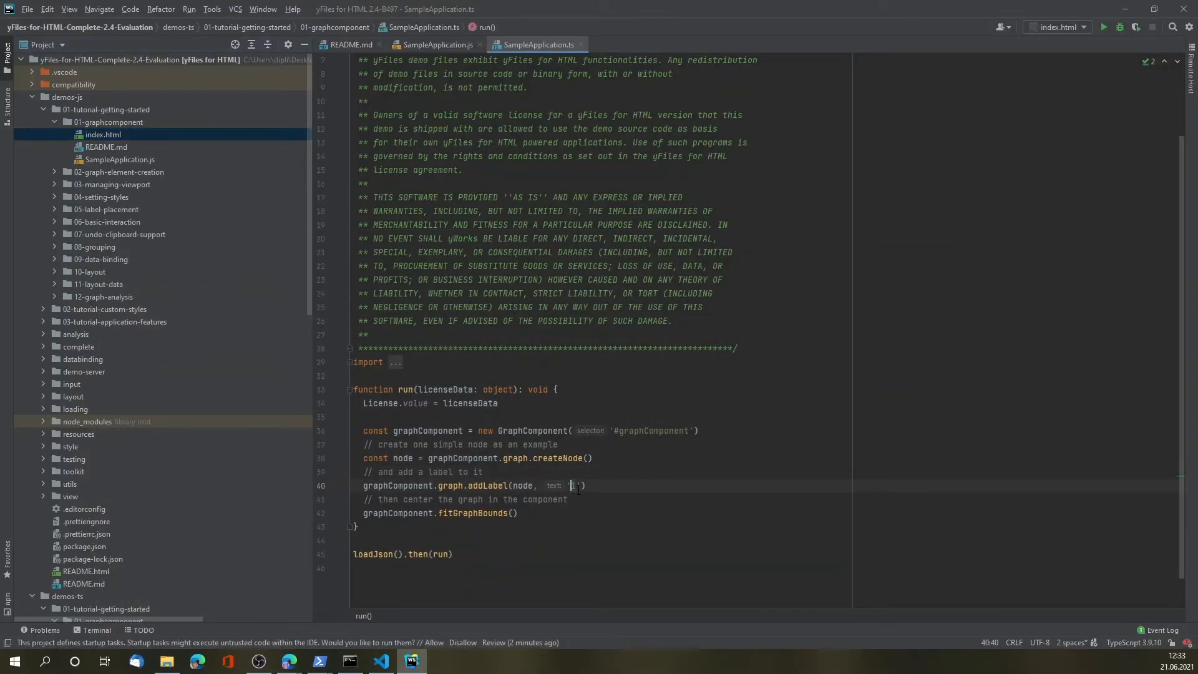
Change the node label text to 'Hello yFiles World!' and reload the demo page.
{"action": "type", "text": "Hello"}
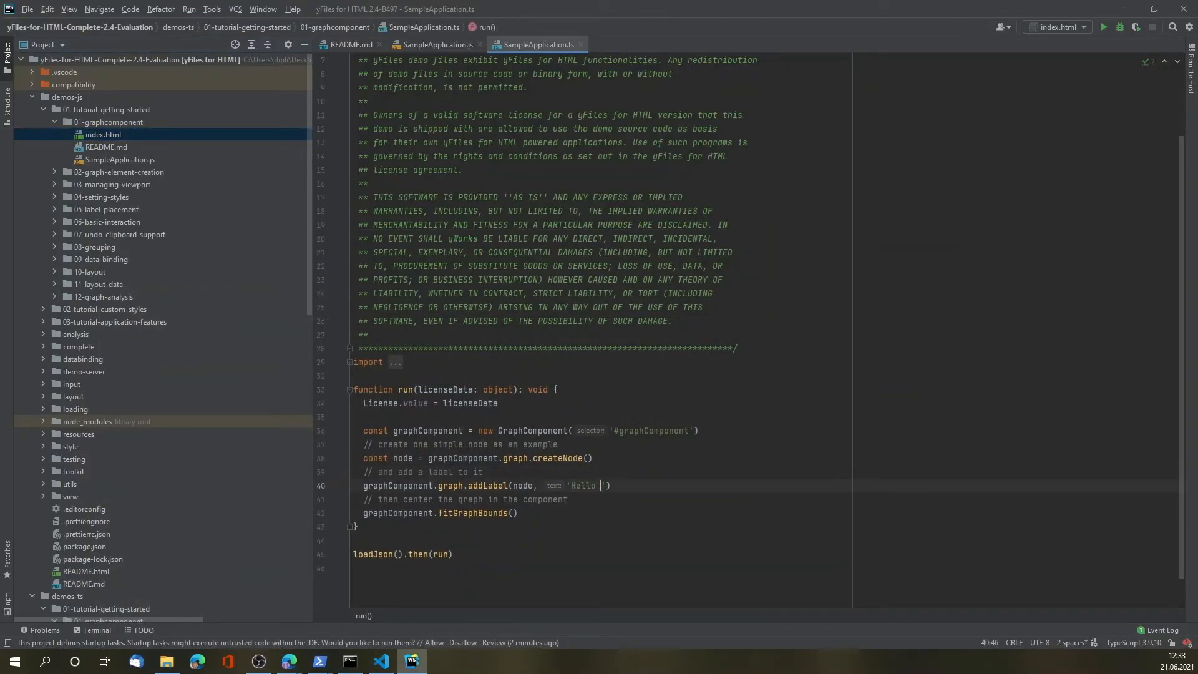
{"action": "type", "text": "yFiles World"}
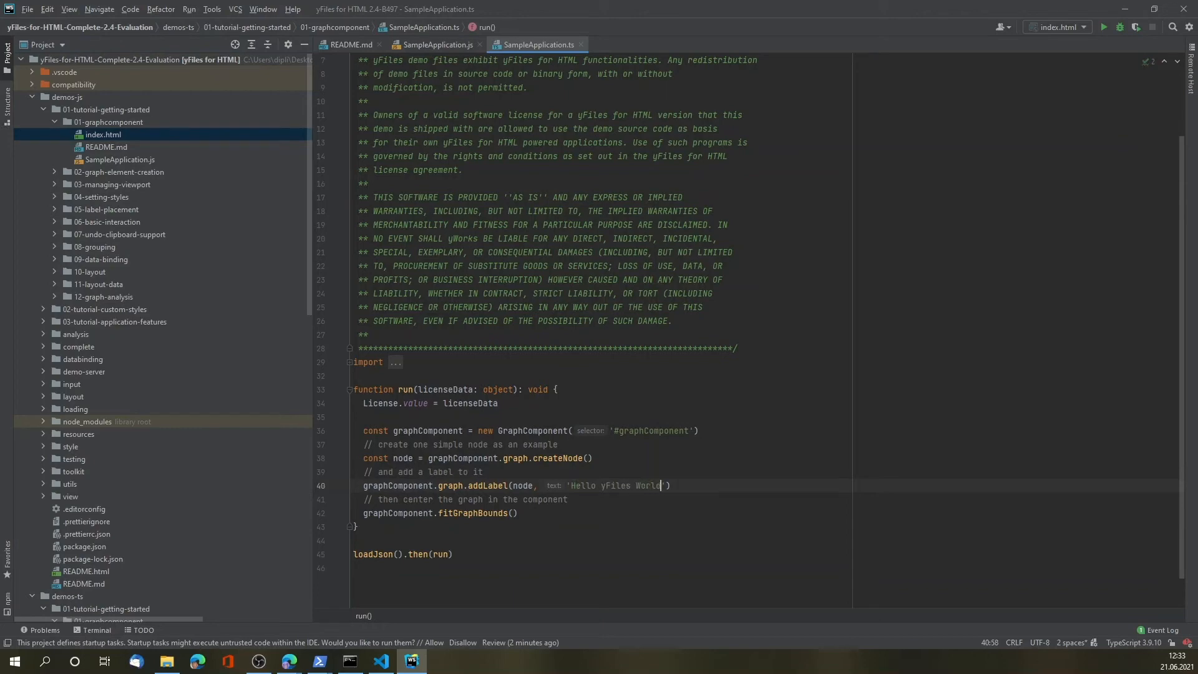
{"action": "type", "text": "!"}
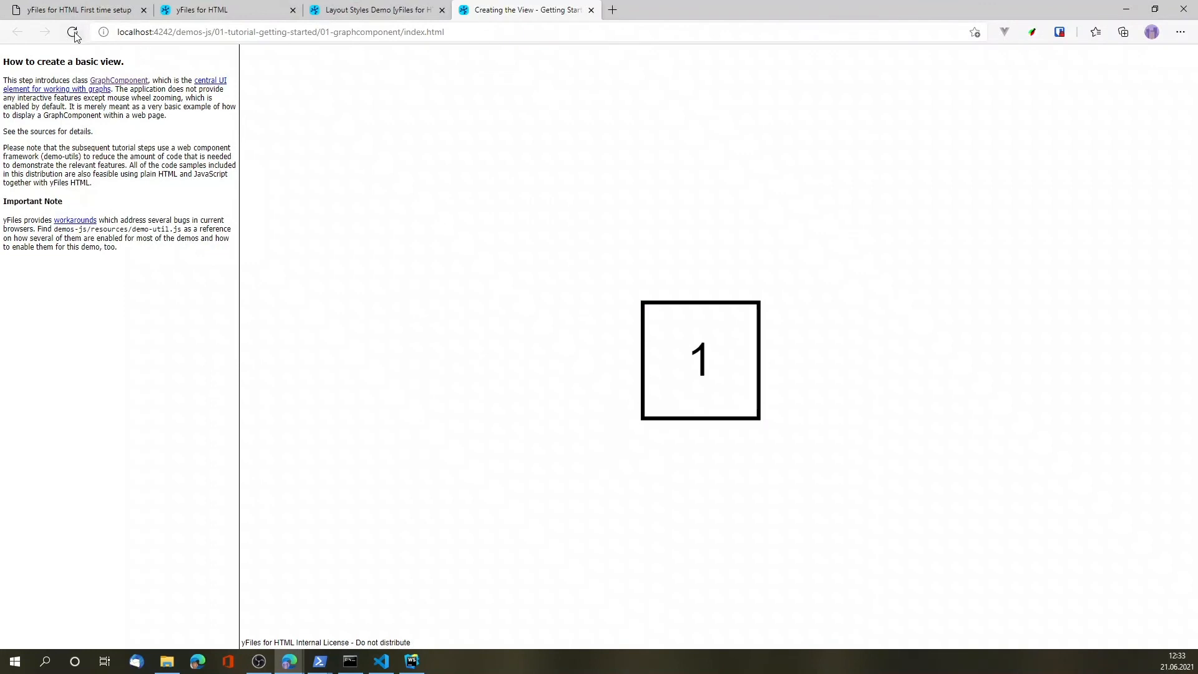
{"action": "left_click", "coordinate": [411, 662]}
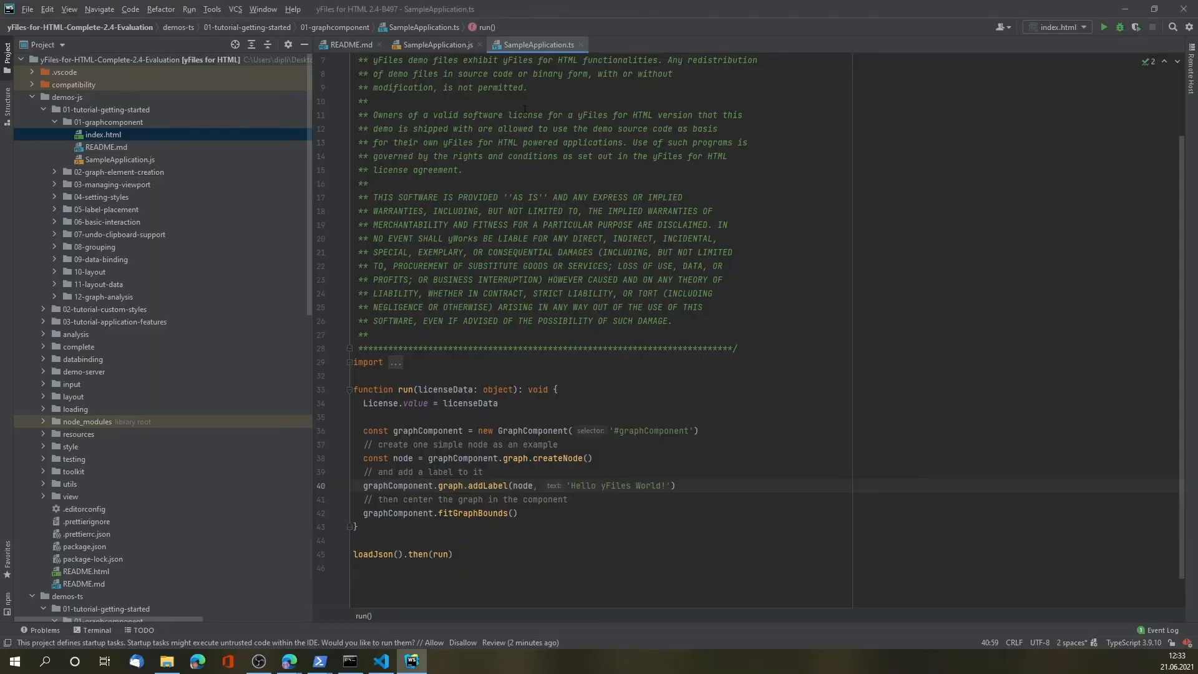
Change the JavaScript sample's node label to 'Hello JavaScript yFiles!' and view the reloaded demo in Edge.
{"action": "left_click", "coordinate": [435, 45]}
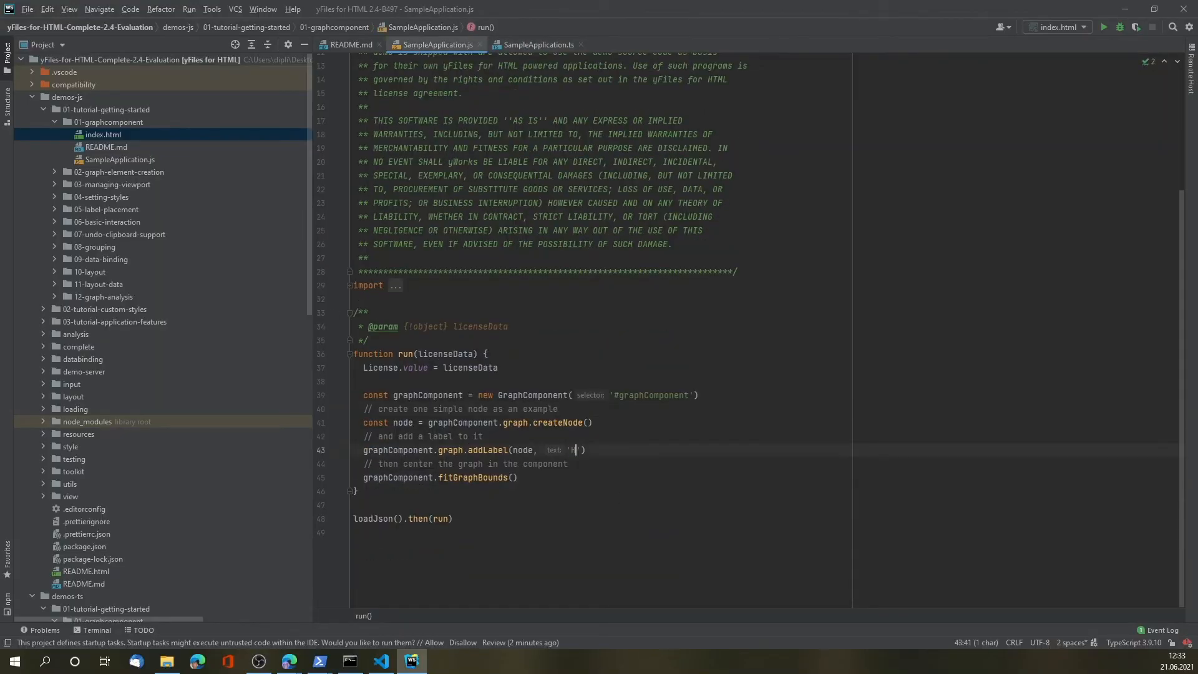
{"action": "type", "text": "Hello JavaScr"}
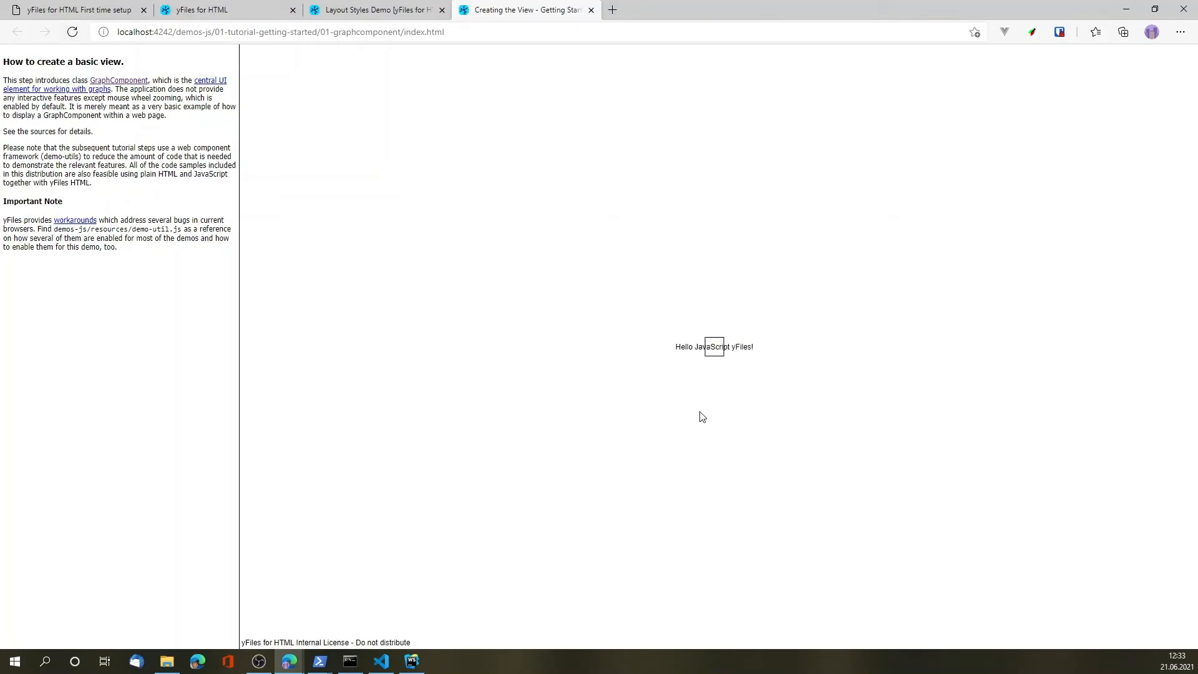
{"action": "left_click", "coordinate": [375, 10]}
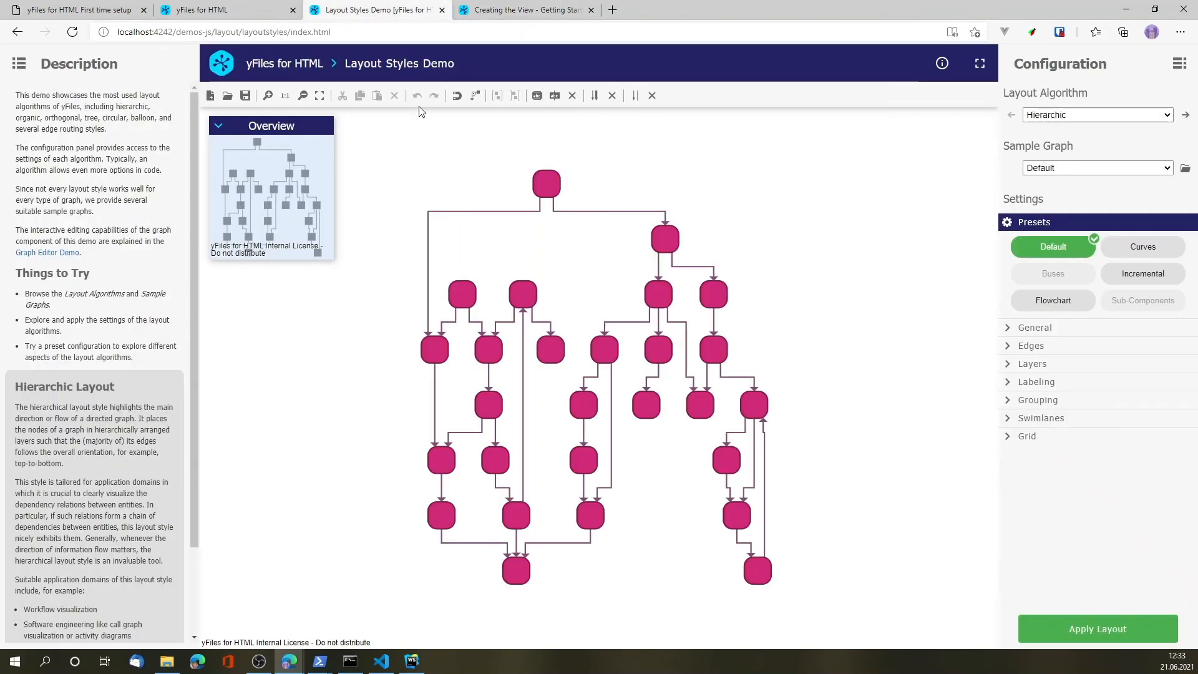
{"action": "left_click", "coordinate": [411, 662]}
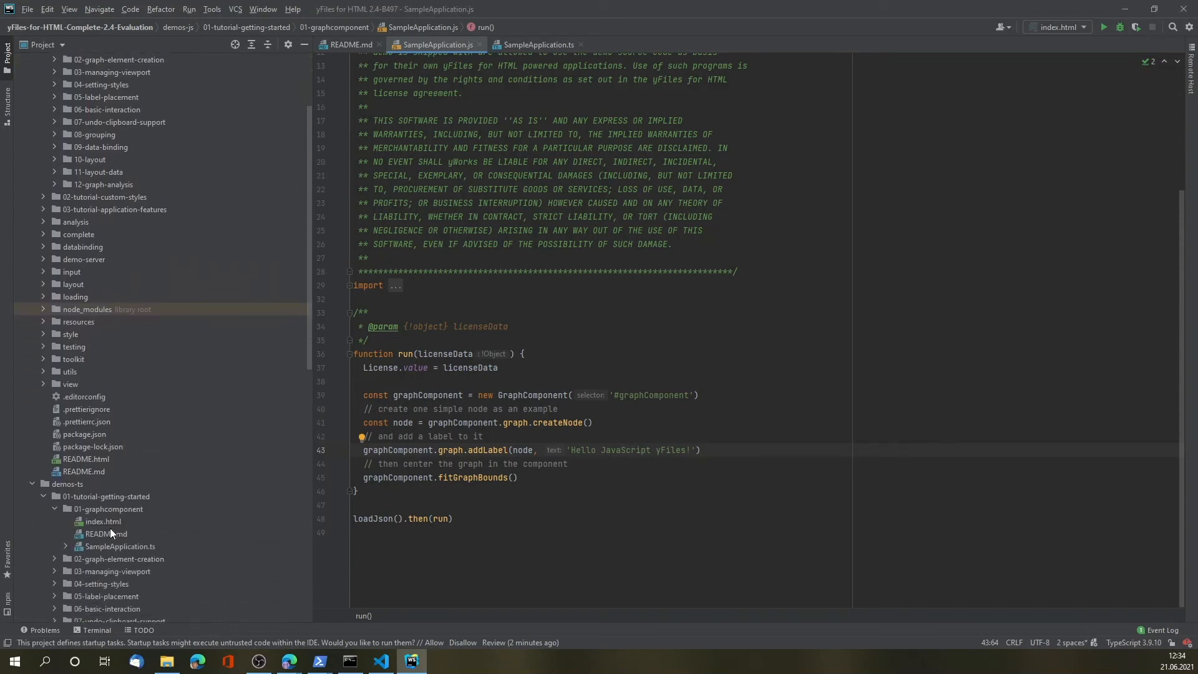
Run the TypeScript demo's index.html, showing 'Hello yFiles World!' in the browser.
{"action": "right_click", "coordinate": [101, 522]}
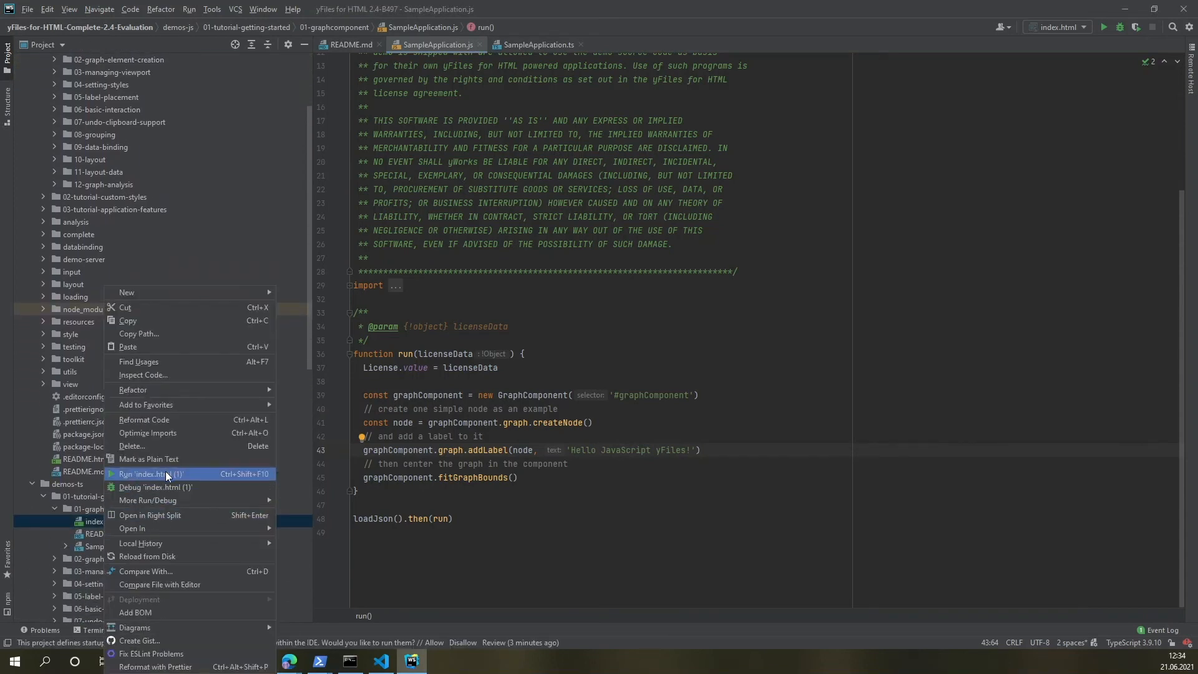
{"action": "left_click", "coordinate": [151, 474]}
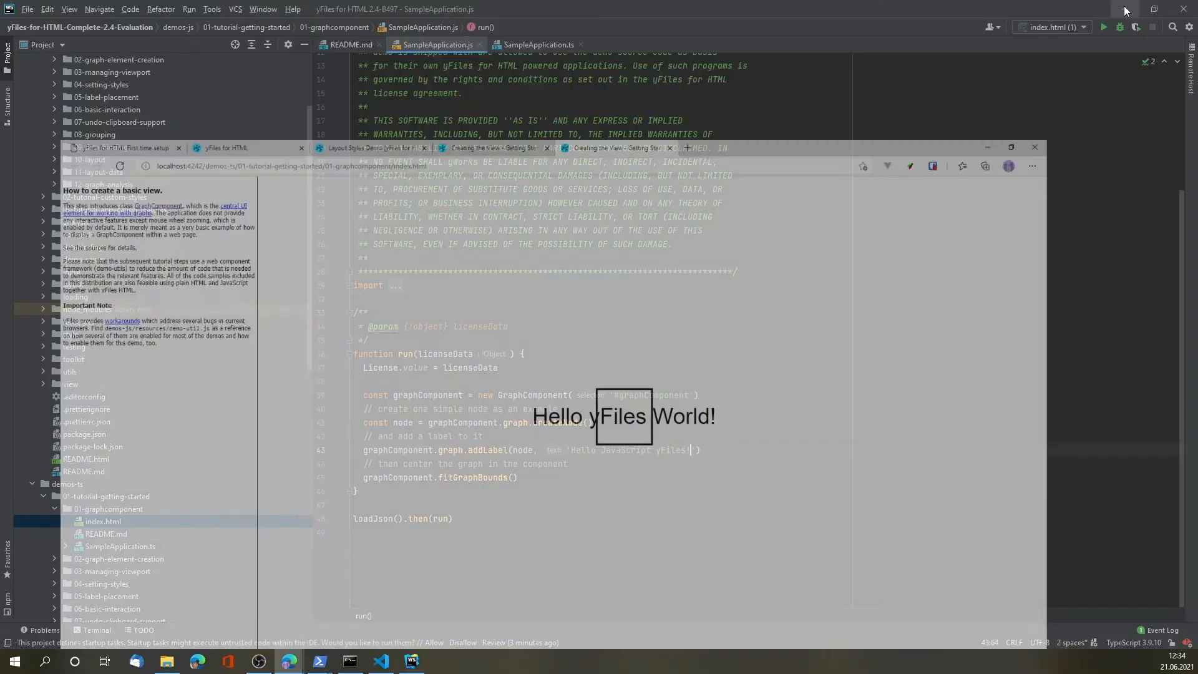
{"action": "left_click", "coordinate": [379, 662]}
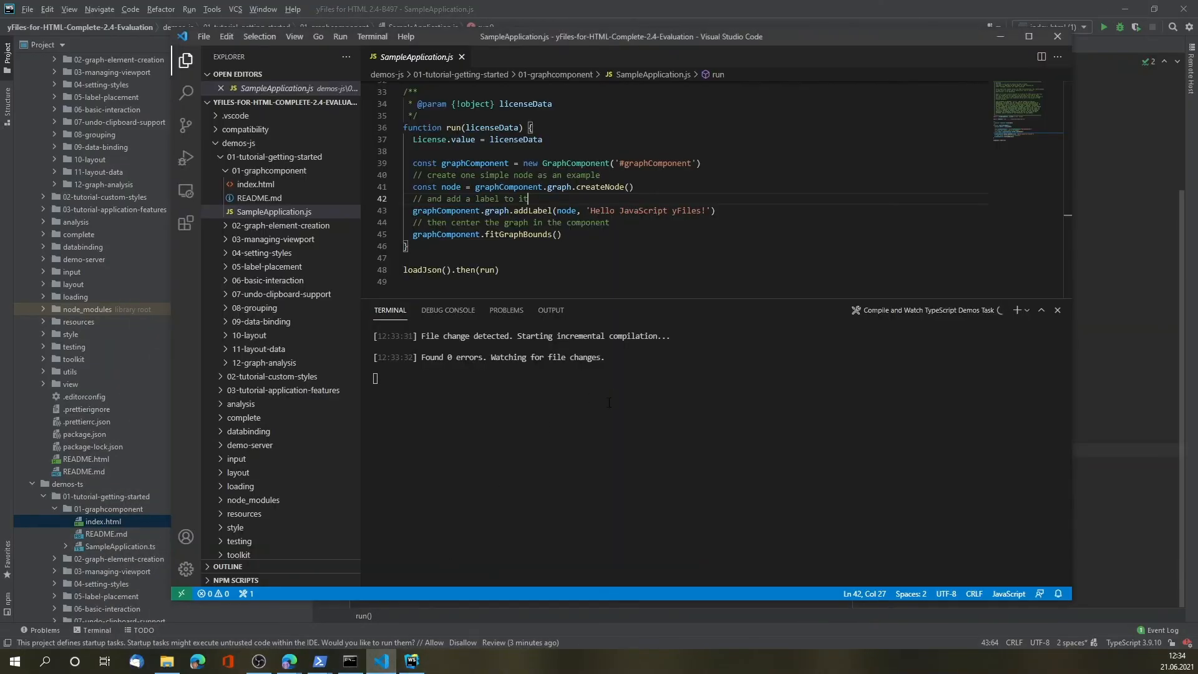
{"action": "mouse_move", "coordinate": [255, 448]}
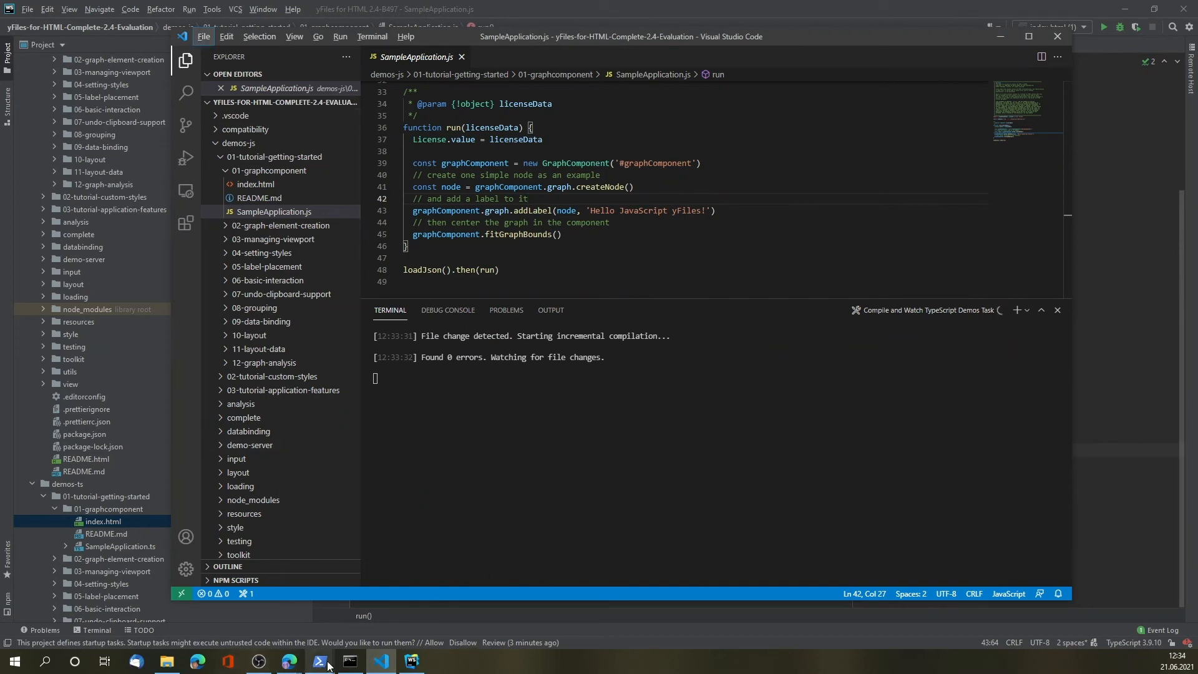
{"action": "mouse_move", "coordinate": [288, 662]}
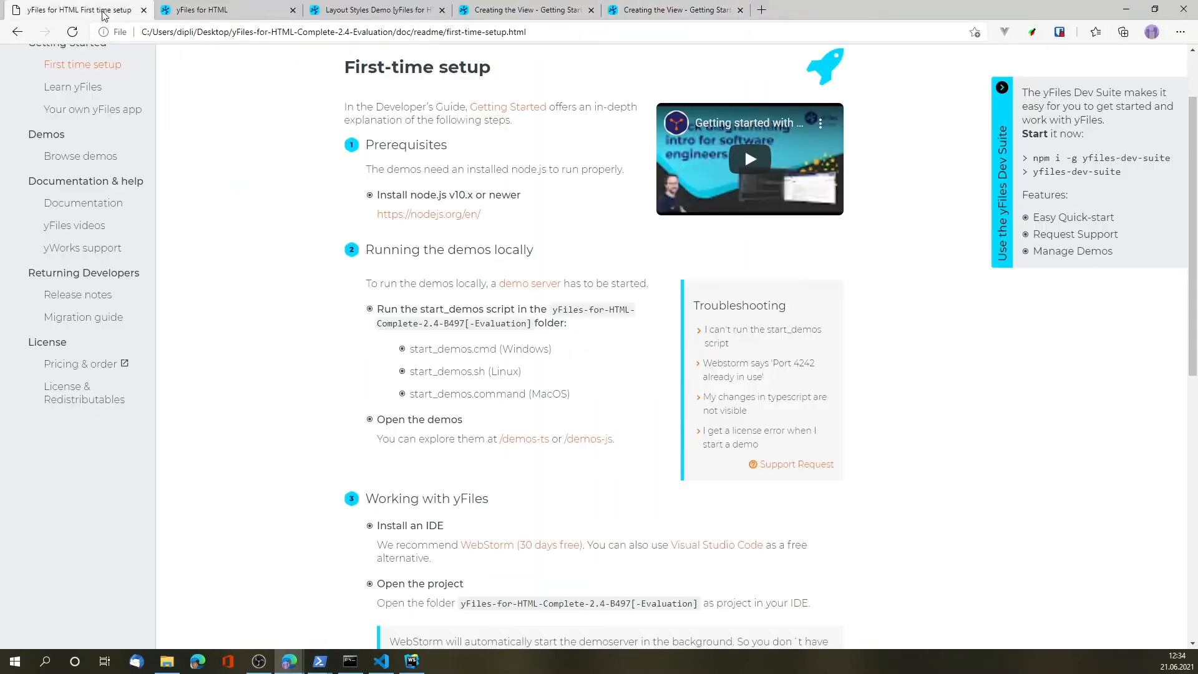
{"action": "mouse_move", "coordinate": [706, 304]}
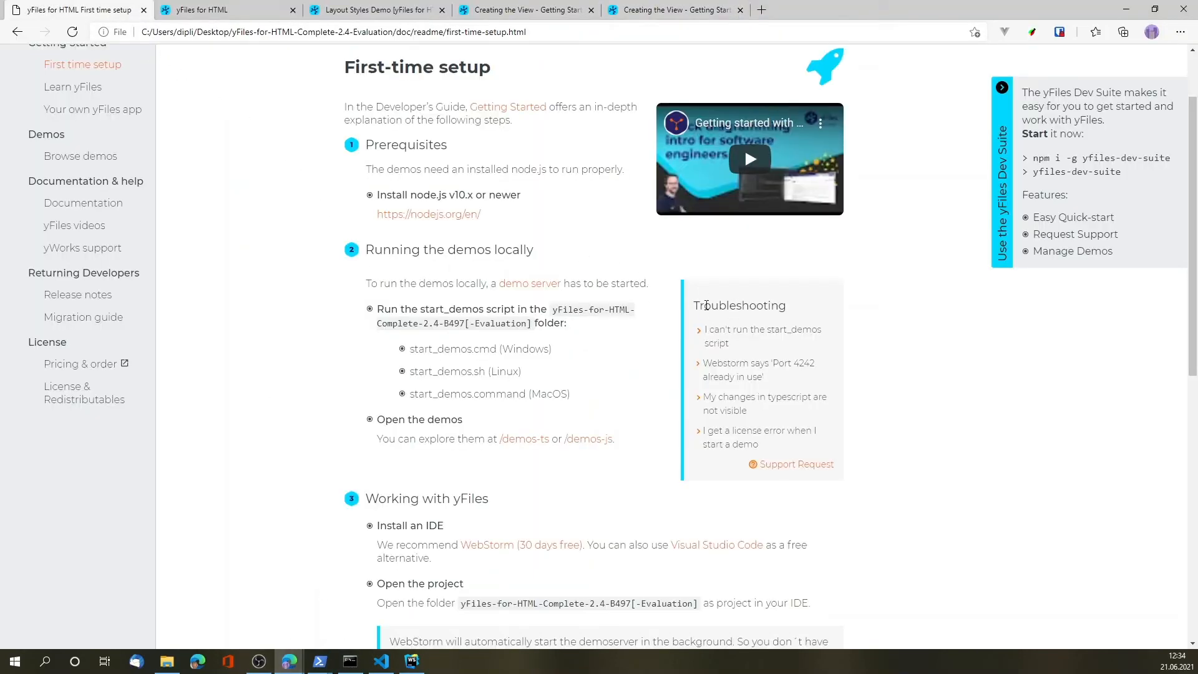
{"action": "mouse_move", "coordinate": [805, 349]}
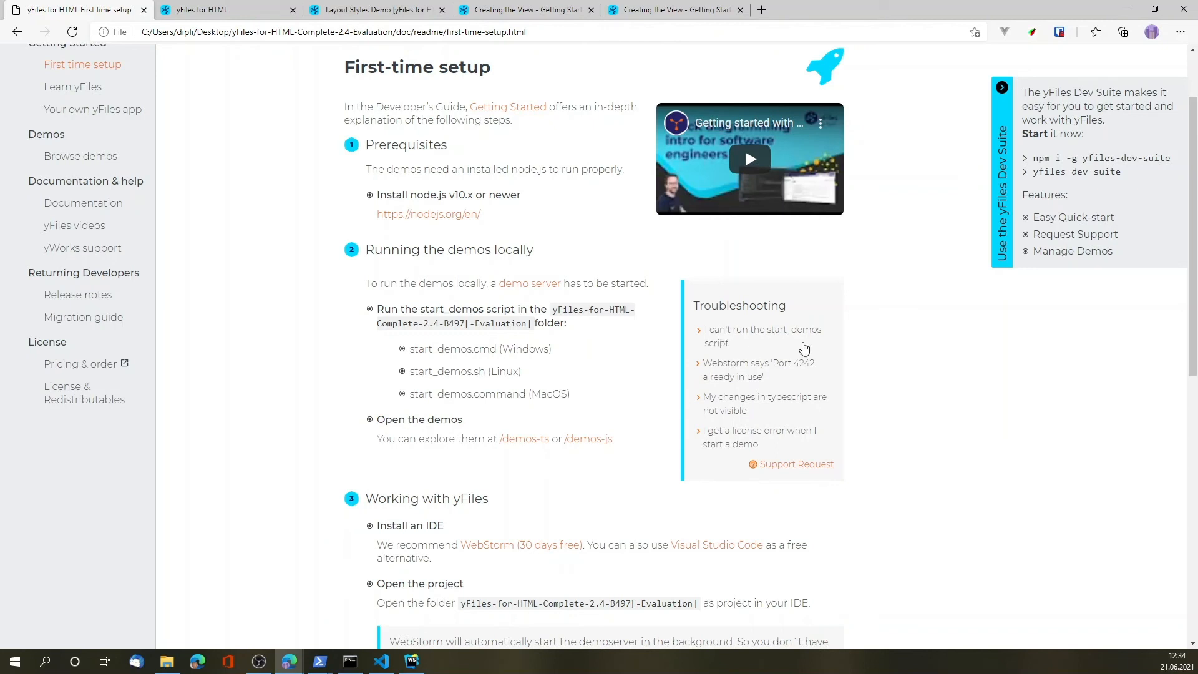
{"action": "mouse_move", "coordinate": [701, 339]}
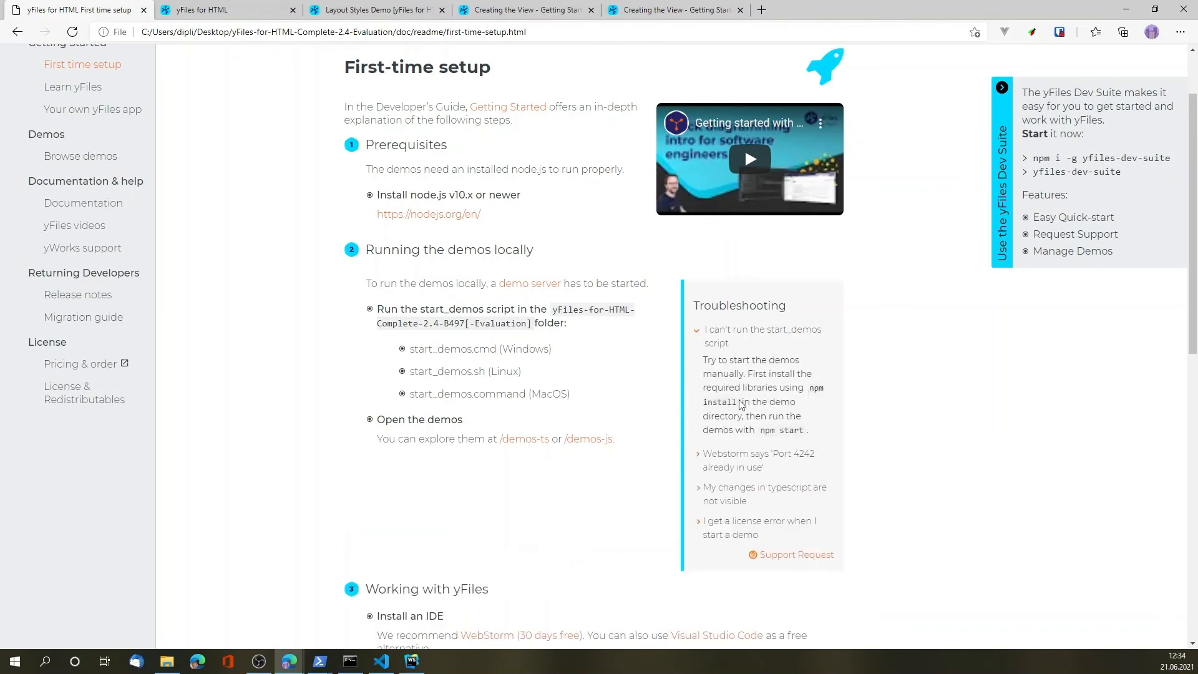
{"action": "mouse_move", "coordinate": [811, 391]}
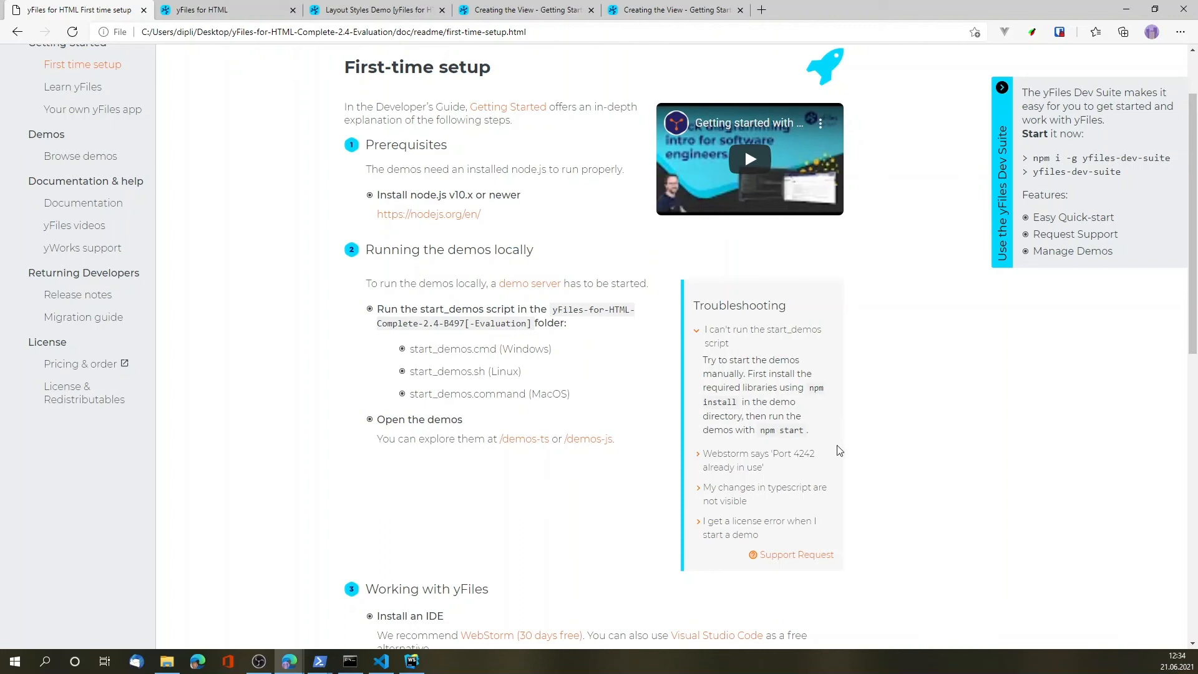
{"action": "mouse_move", "coordinate": [788, 460]}
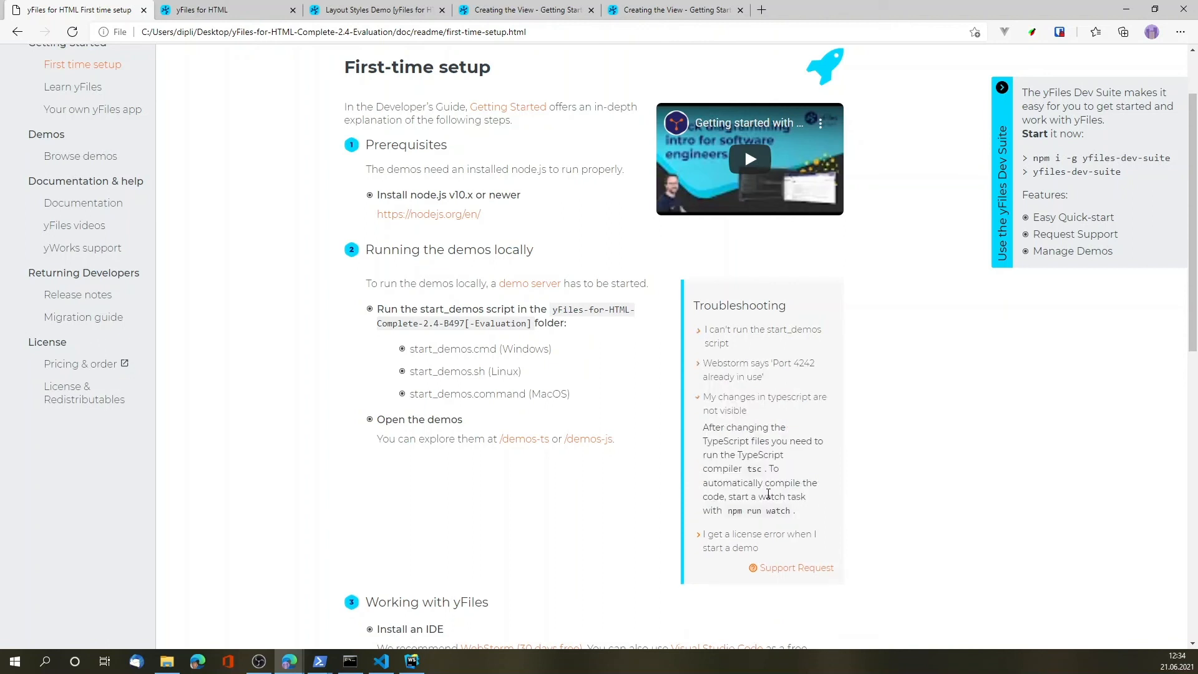
{"action": "mouse_move", "coordinate": [753, 510]}
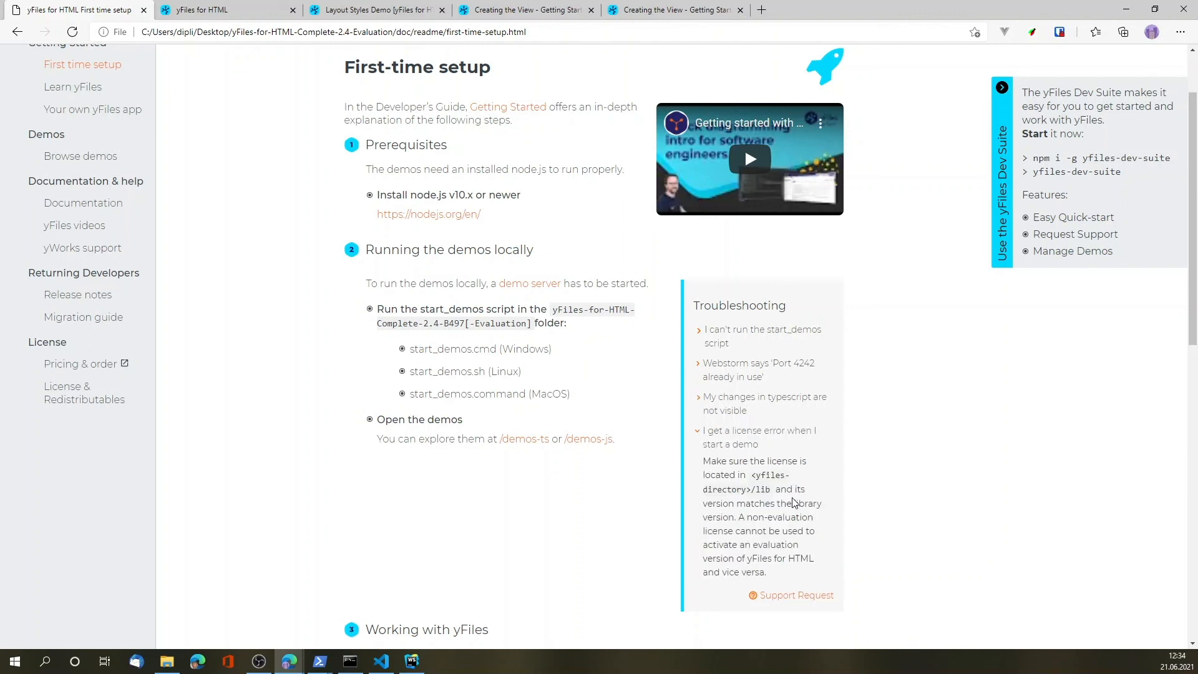
{"action": "mouse_move", "coordinate": [738, 516]}
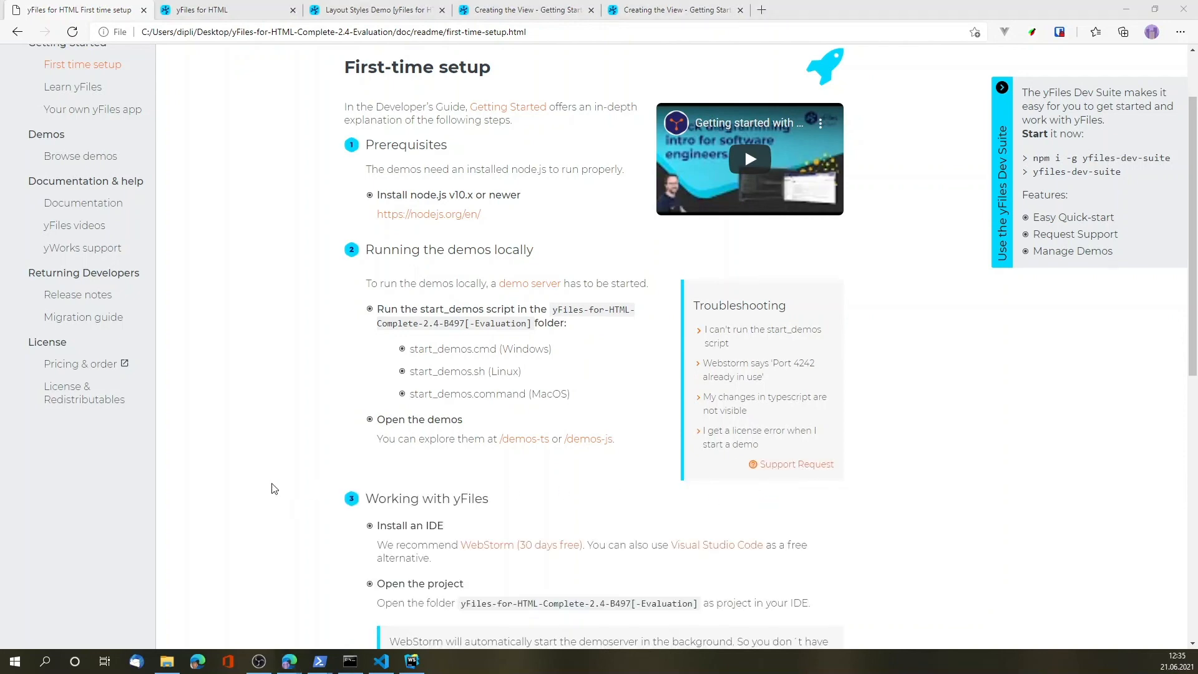
{"action": "left_click", "coordinate": [166, 661]}
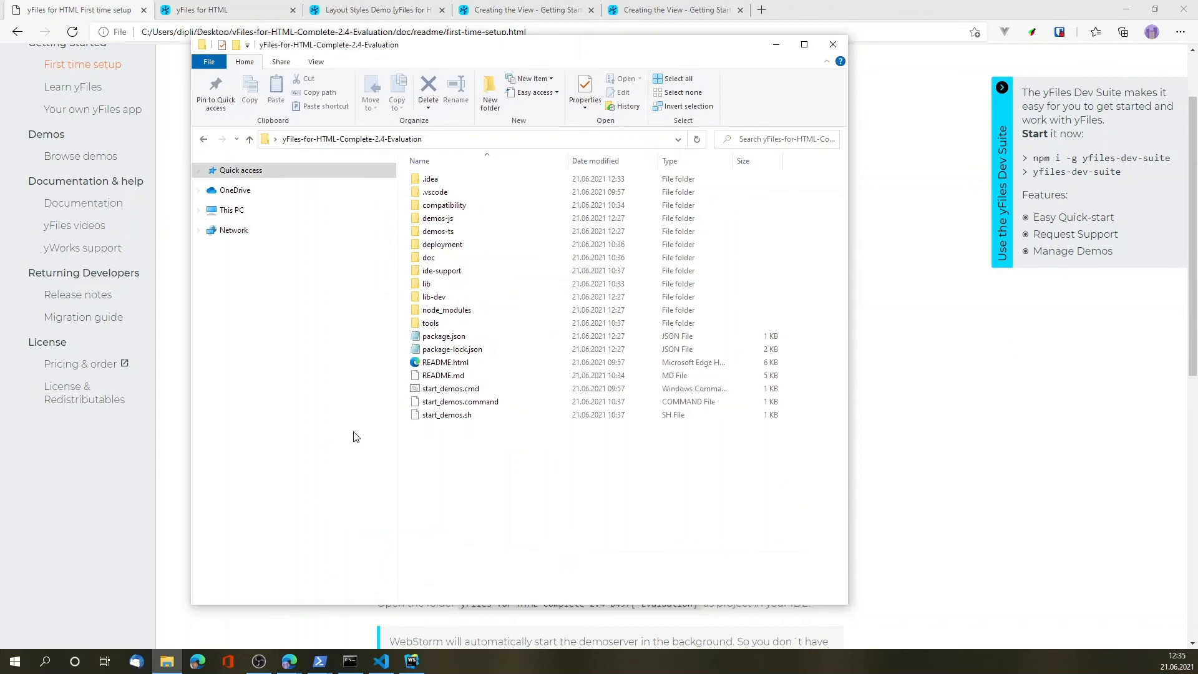
{"action": "double_click", "coordinate": [426, 283]}
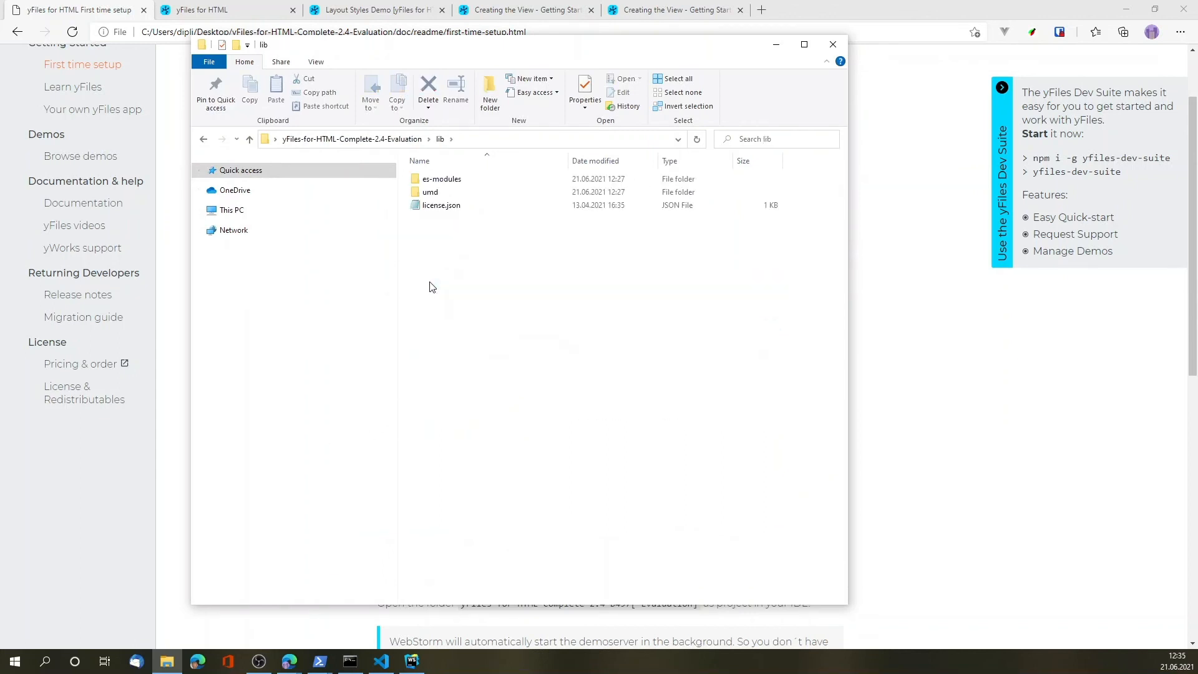
{"action": "mouse_move", "coordinate": [440, 205]}
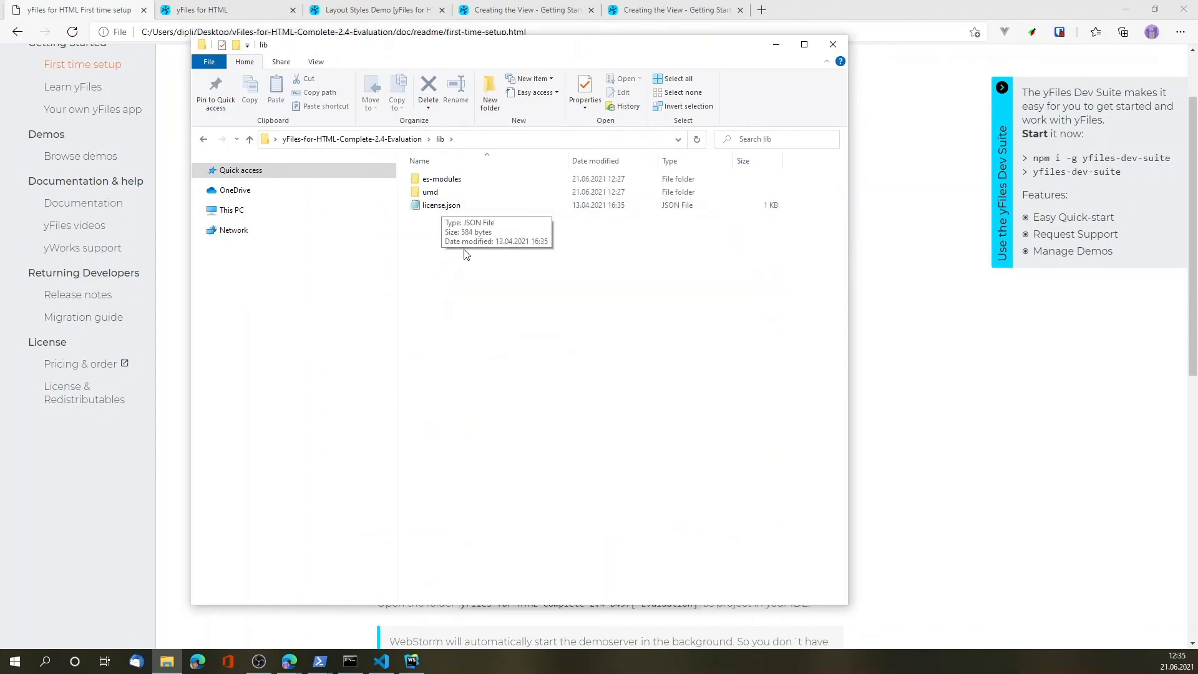
{"action": "mouse_move", "coordinate": [469, 305]}
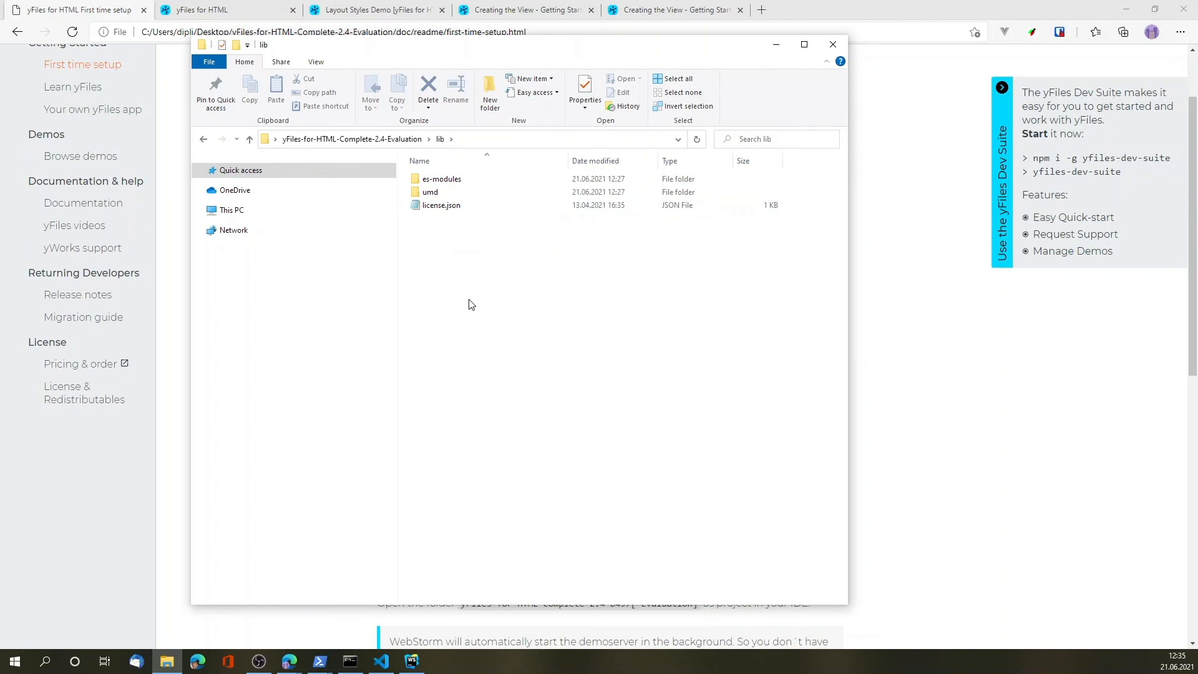
{"action": "mouse_move", "coordinate": [584, 305]}
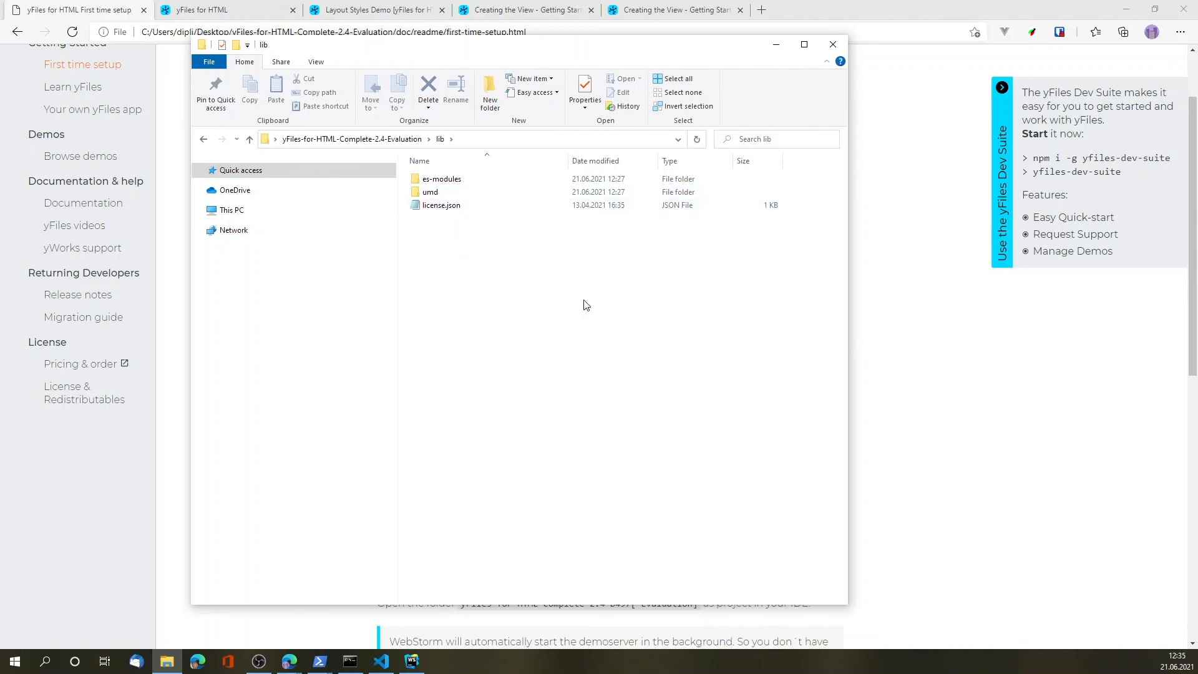
{"action": "mouse_move", "coordinate": [883, 390]}
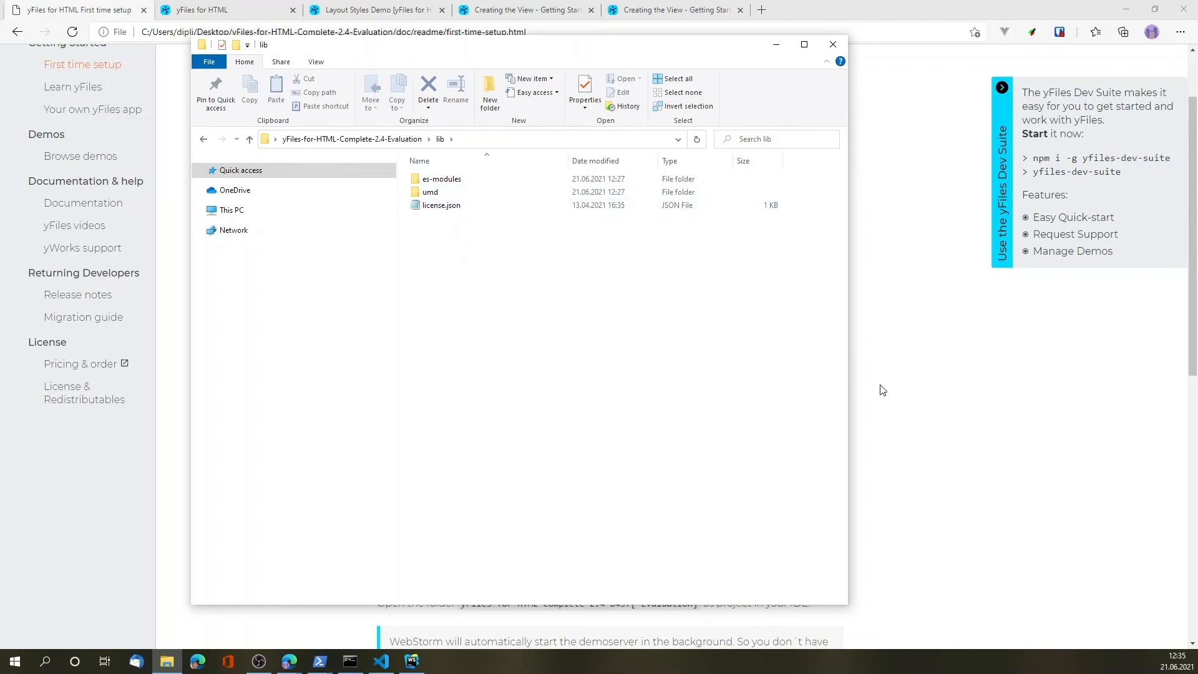
{"action": "left_click", "coordinate": [833, 44]}
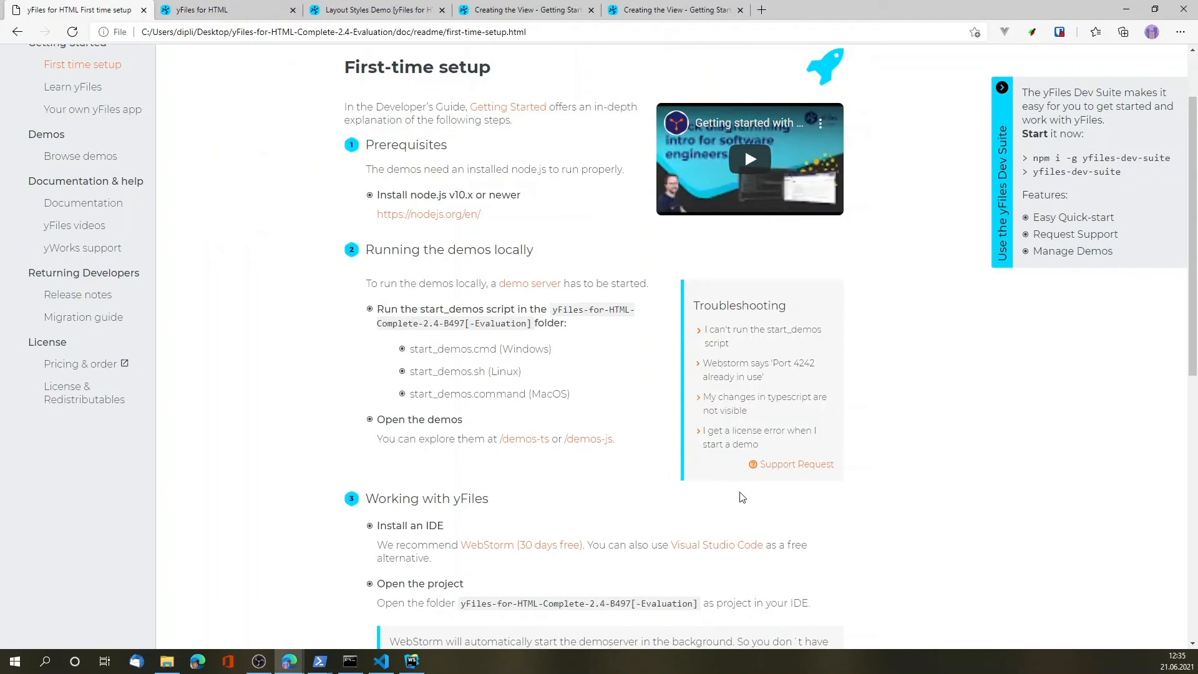